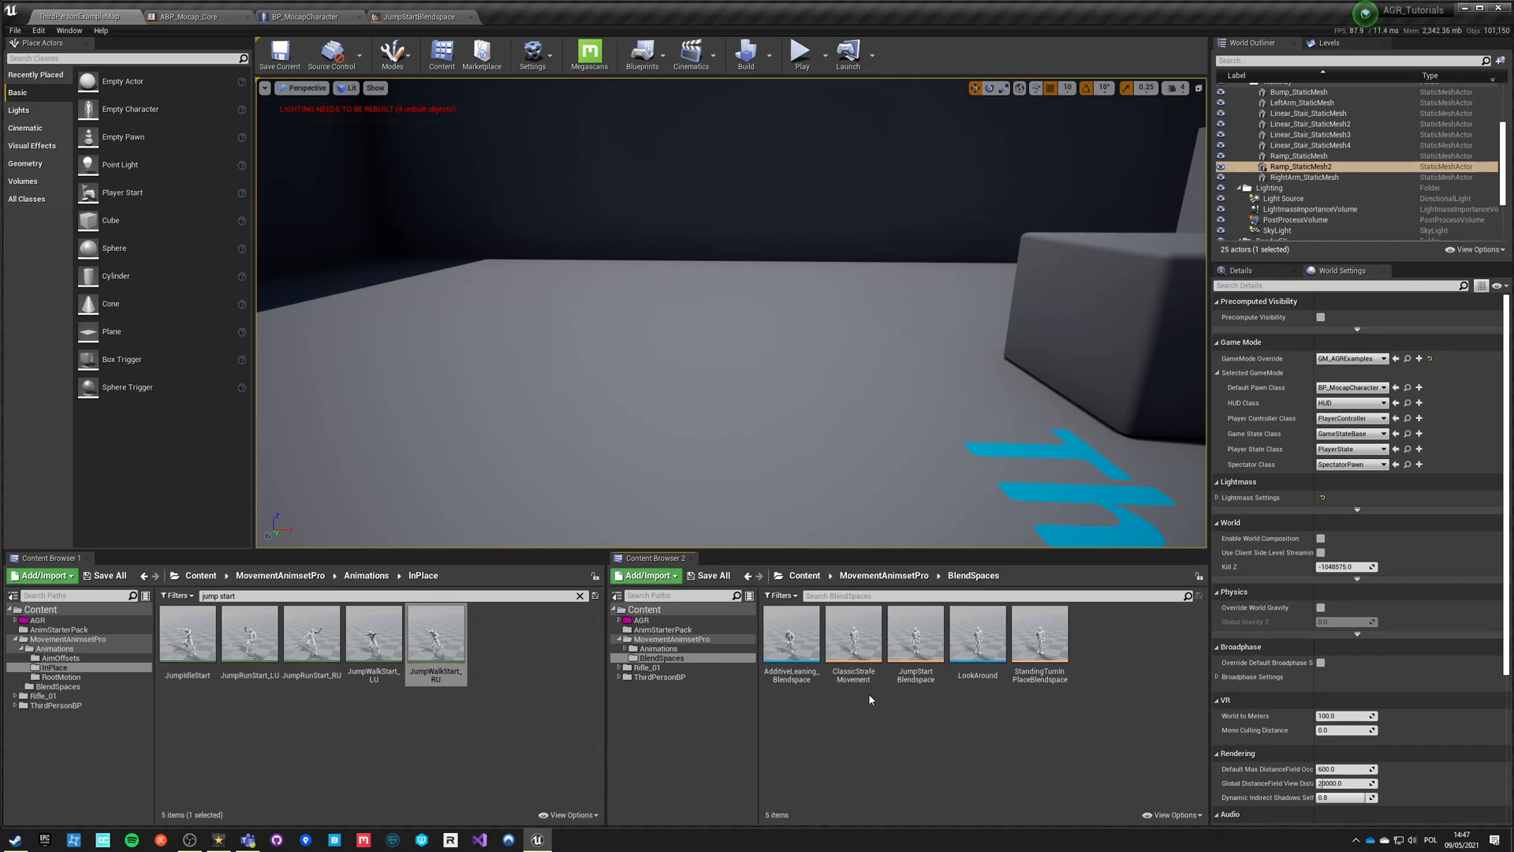
- Search the InPlace animations for 'land' and select JumpIdleLand
left_click(800, 53)
type("land")
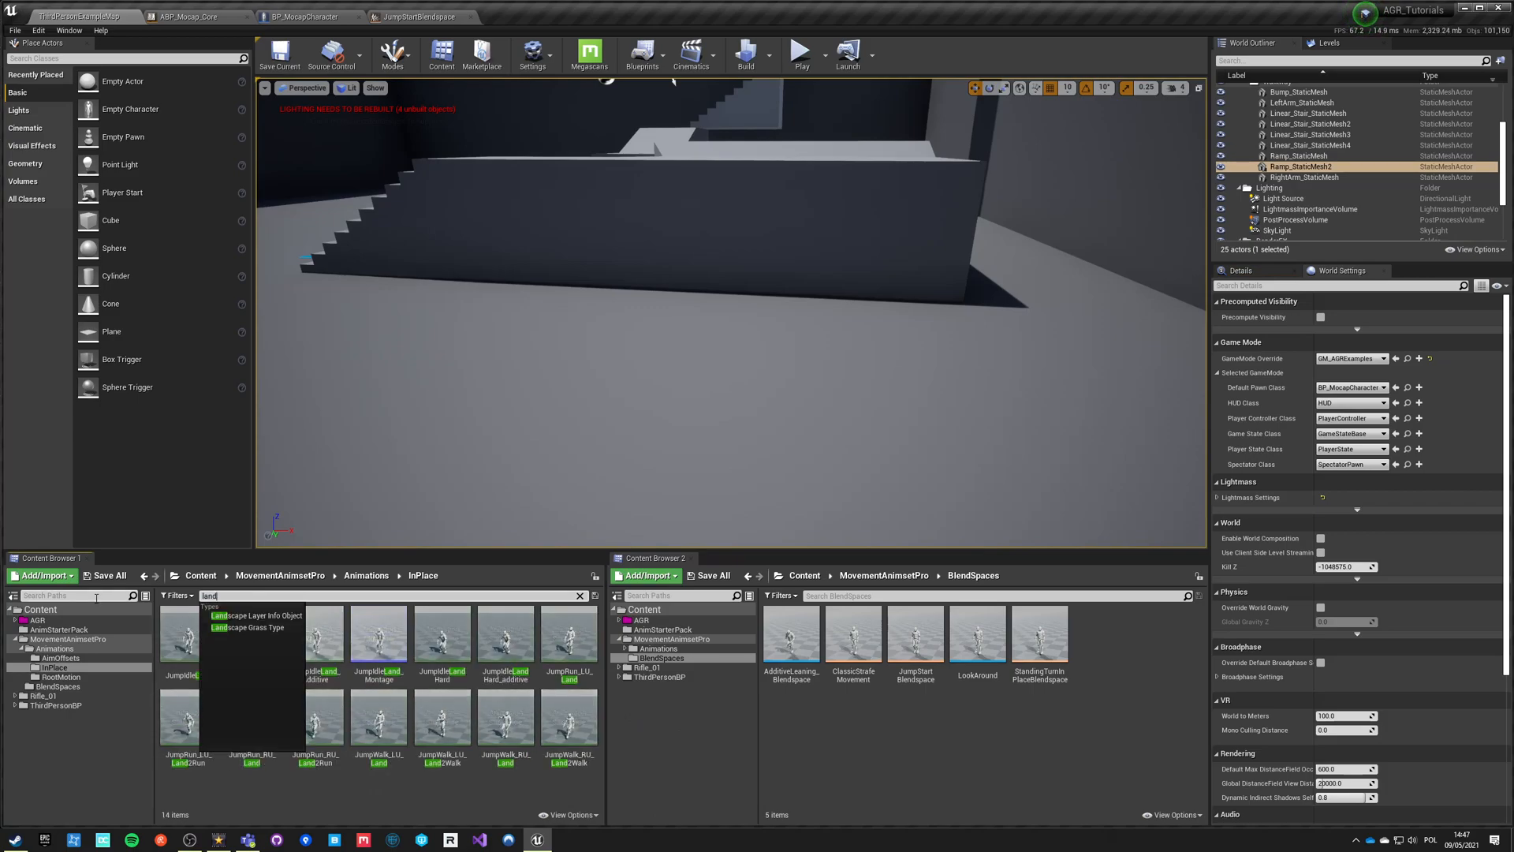
left_click(183, 637)
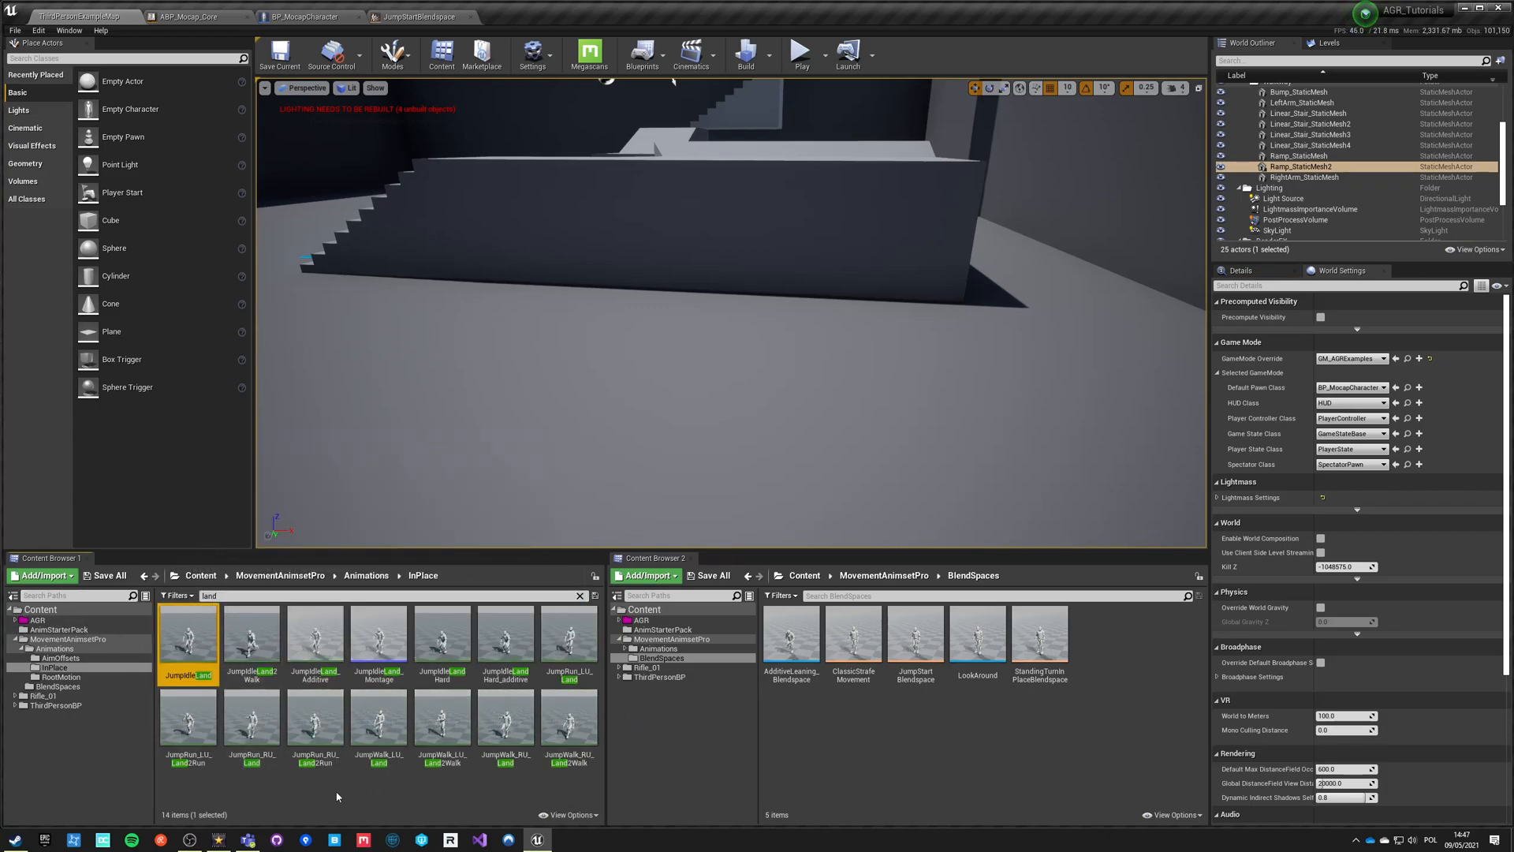
mouse_move(314, 637)
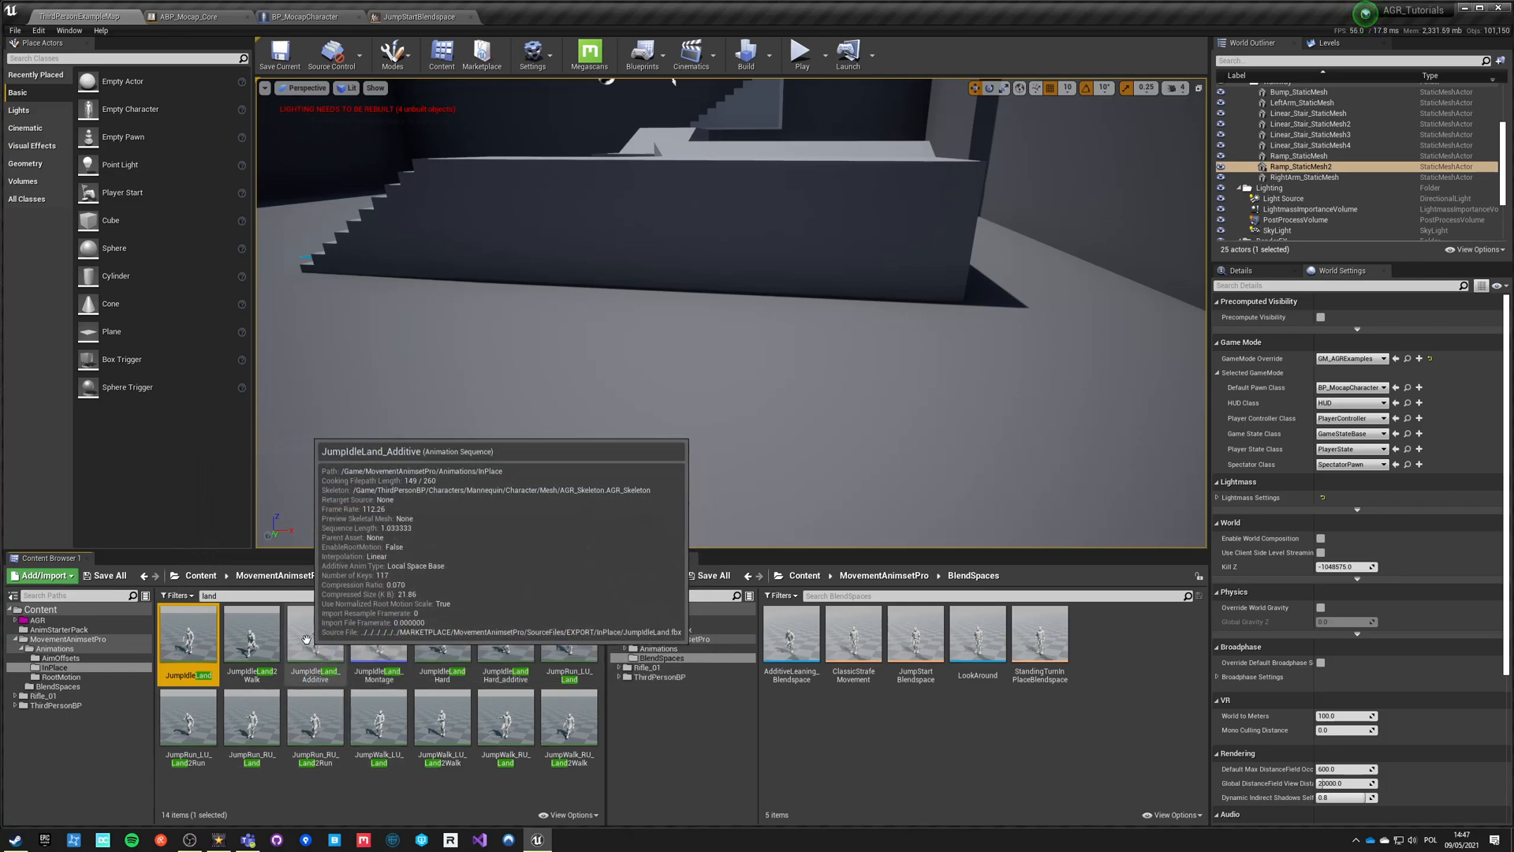
mouse_move(187, 638)
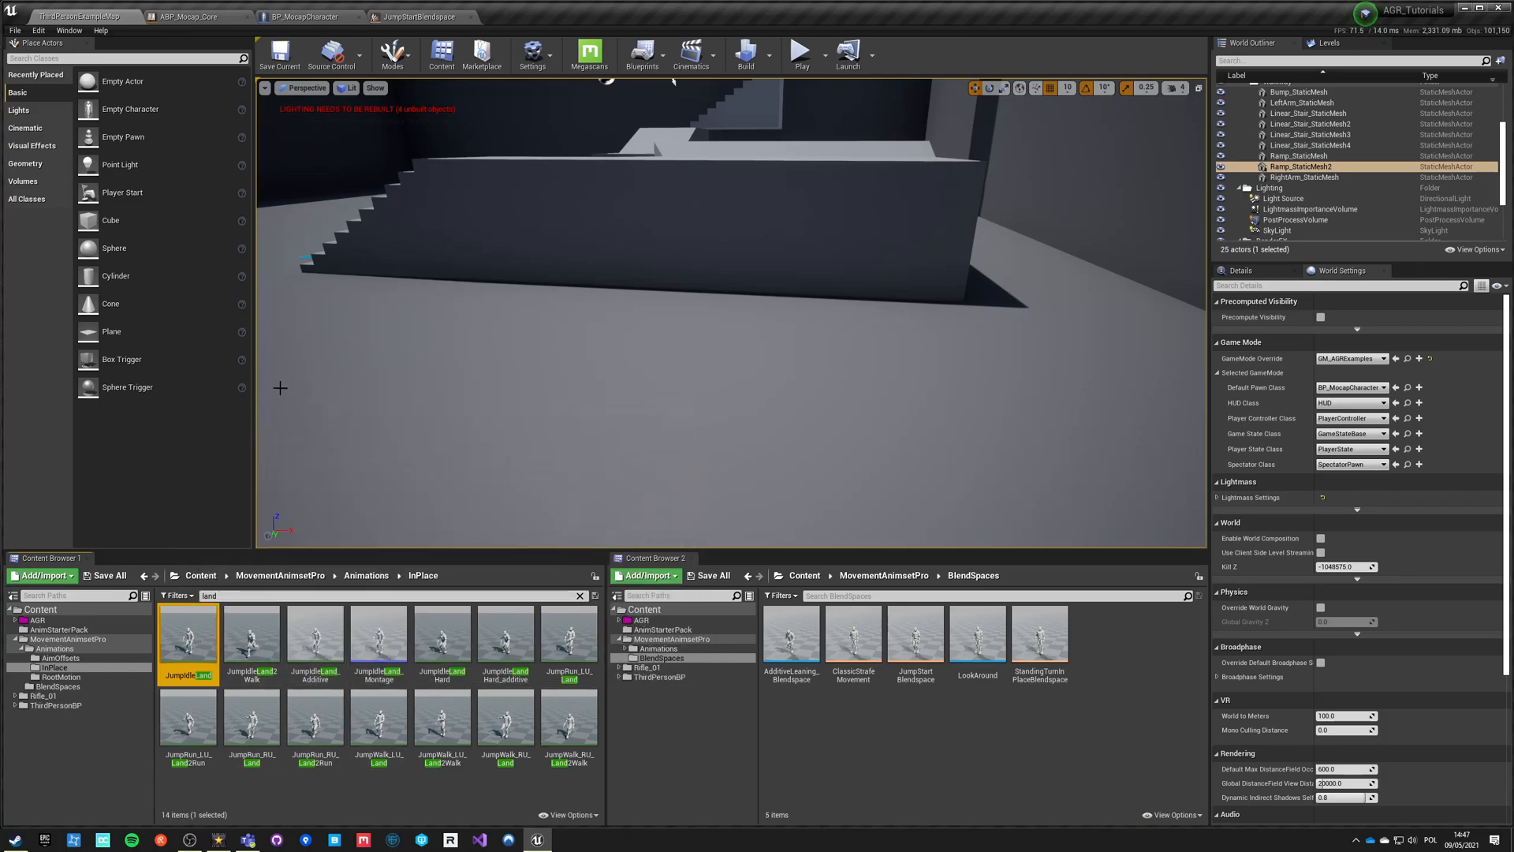
double_click(189, 639)
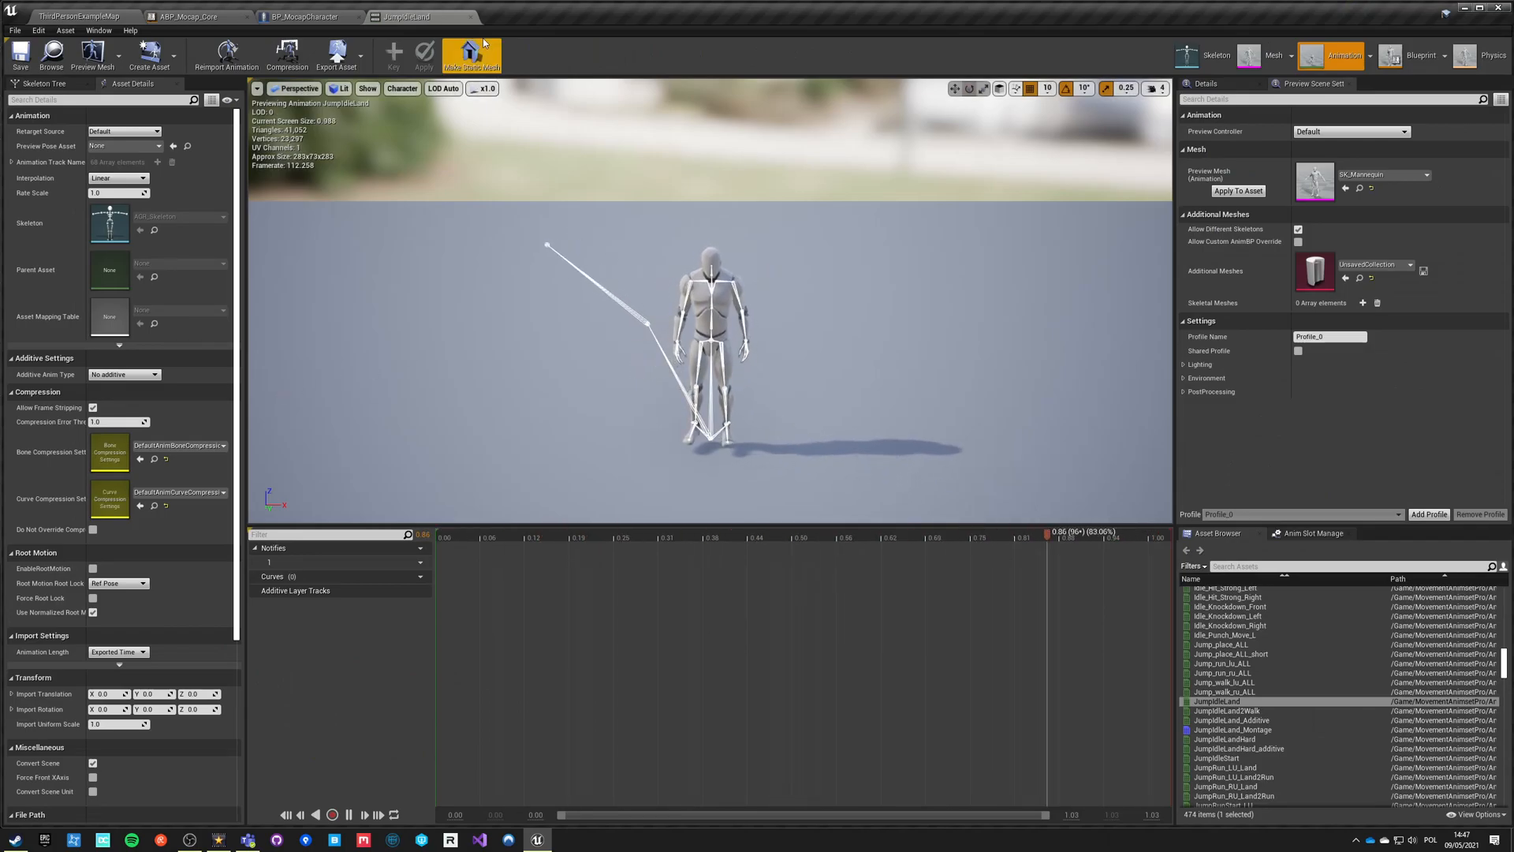
left_click(82, 17)
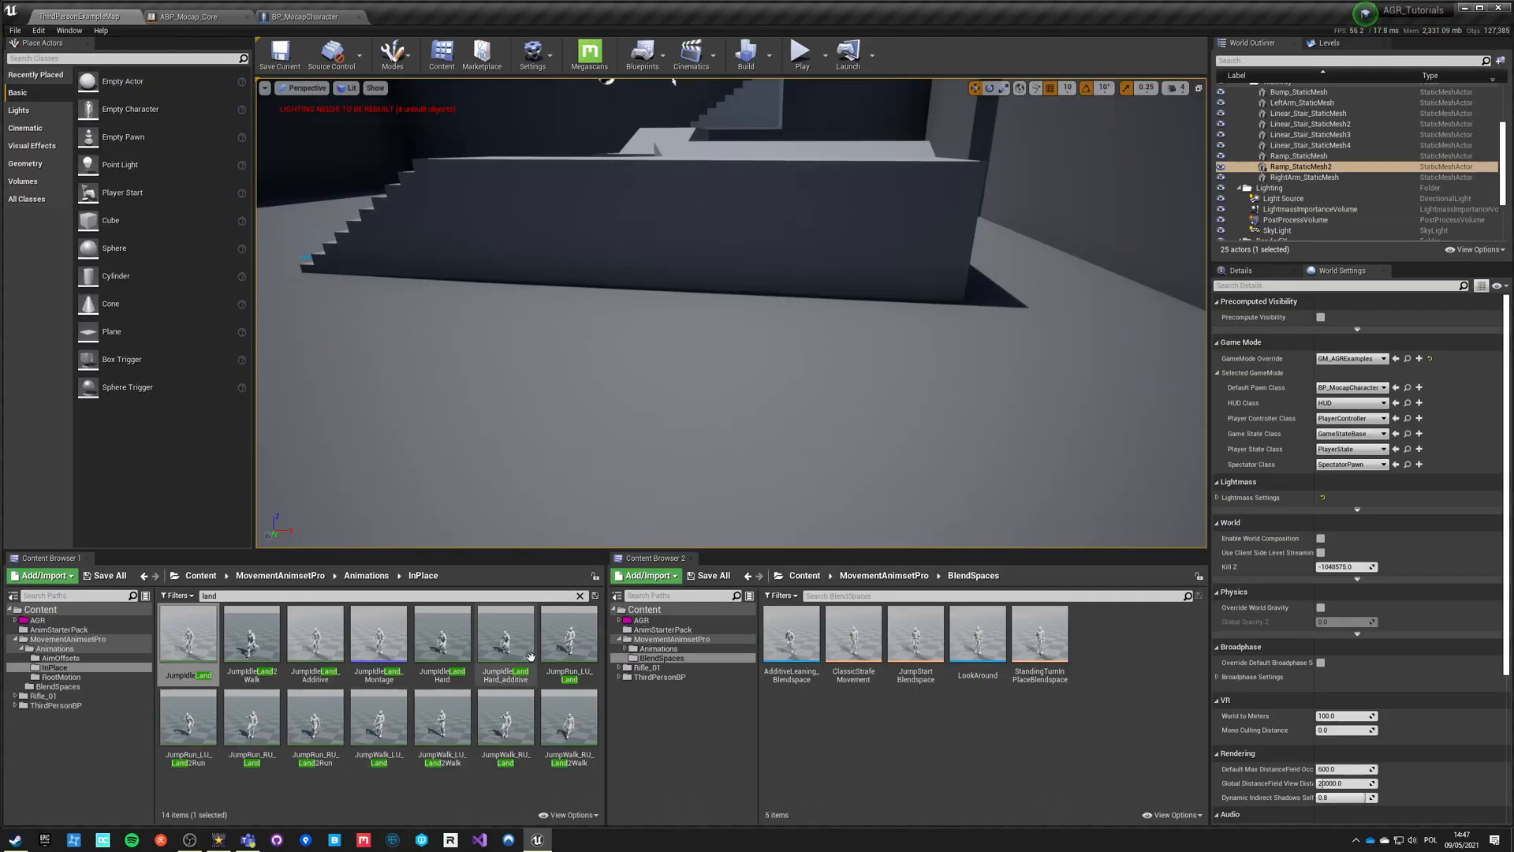
mouse_move(505, 637)
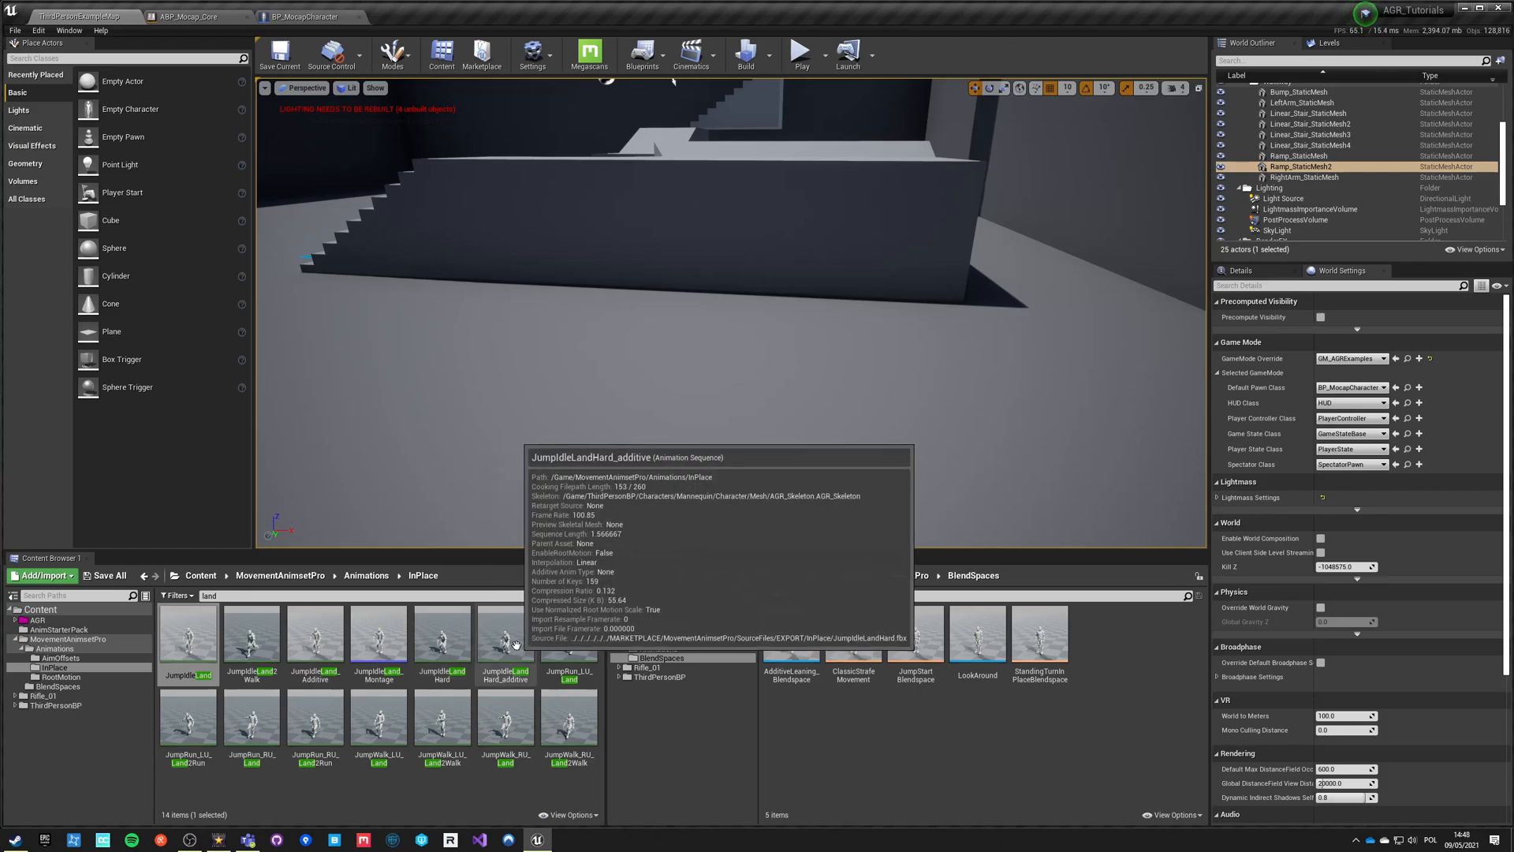
double_click(443, 638)
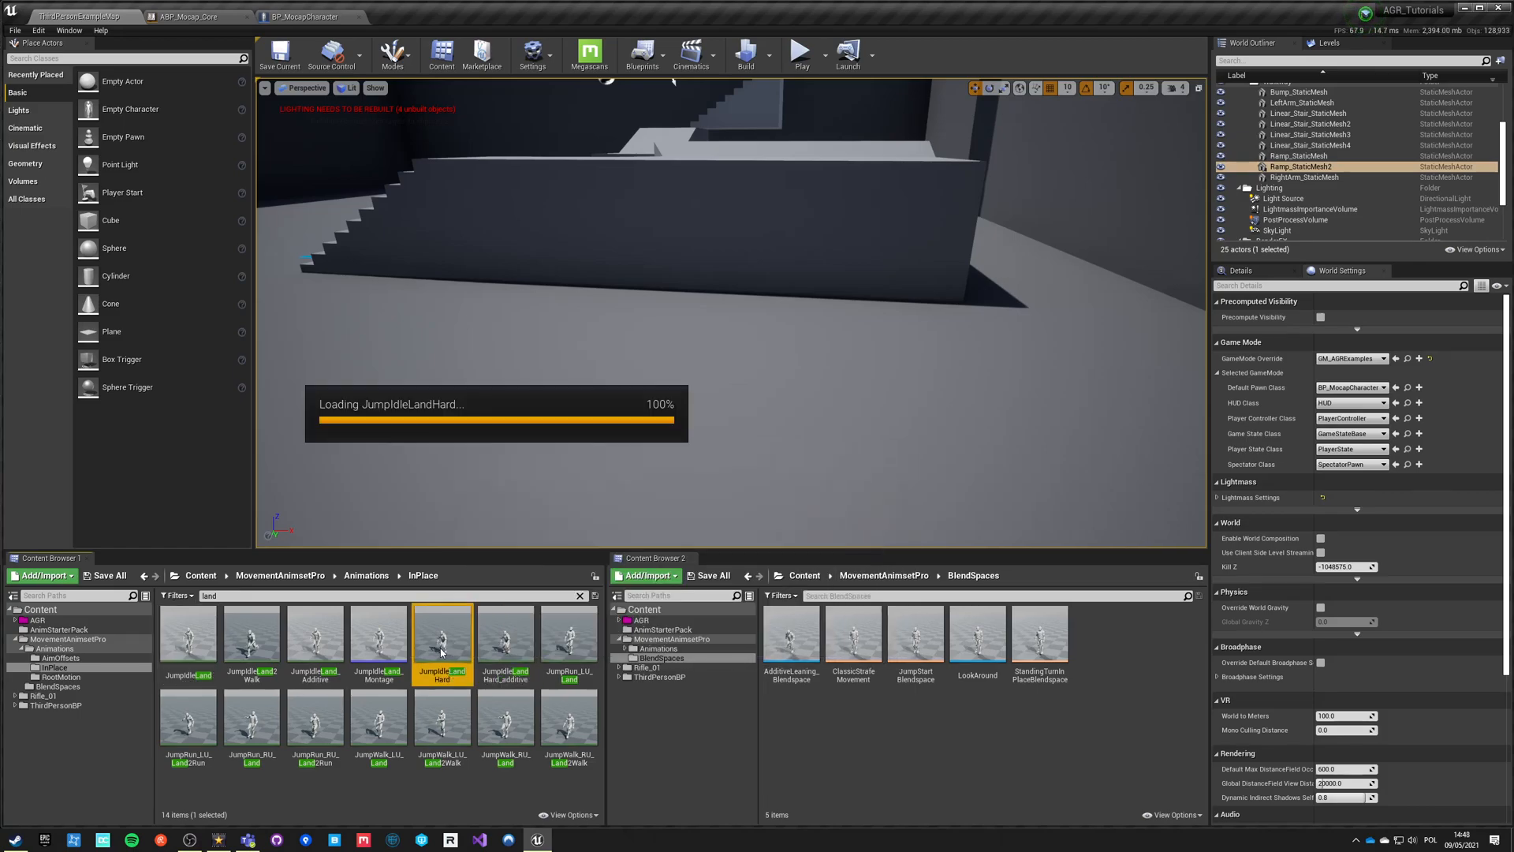
double_click(442, 639)
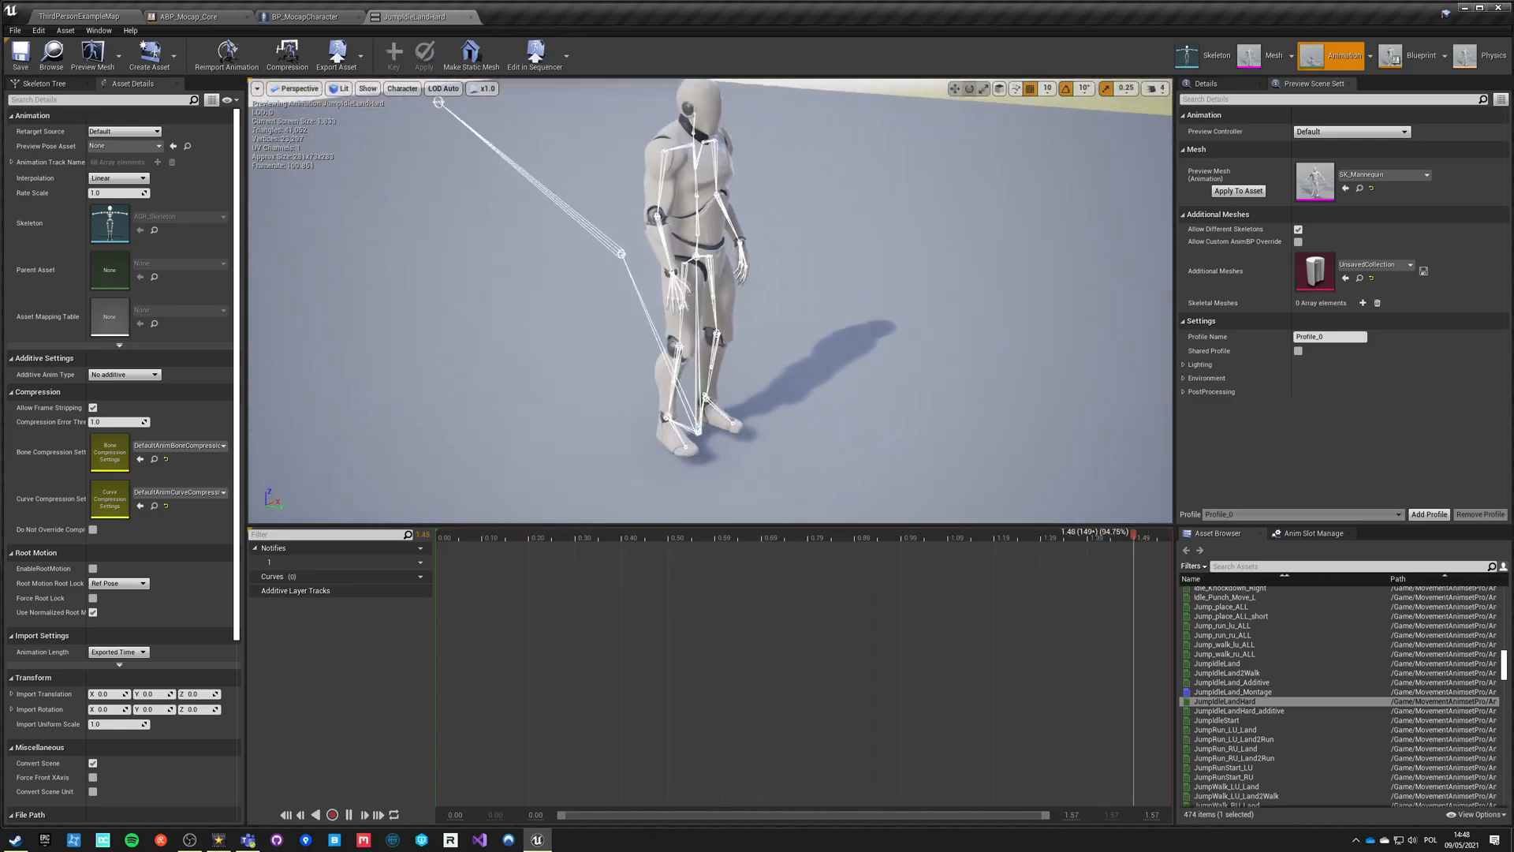
left_click(82, 16)
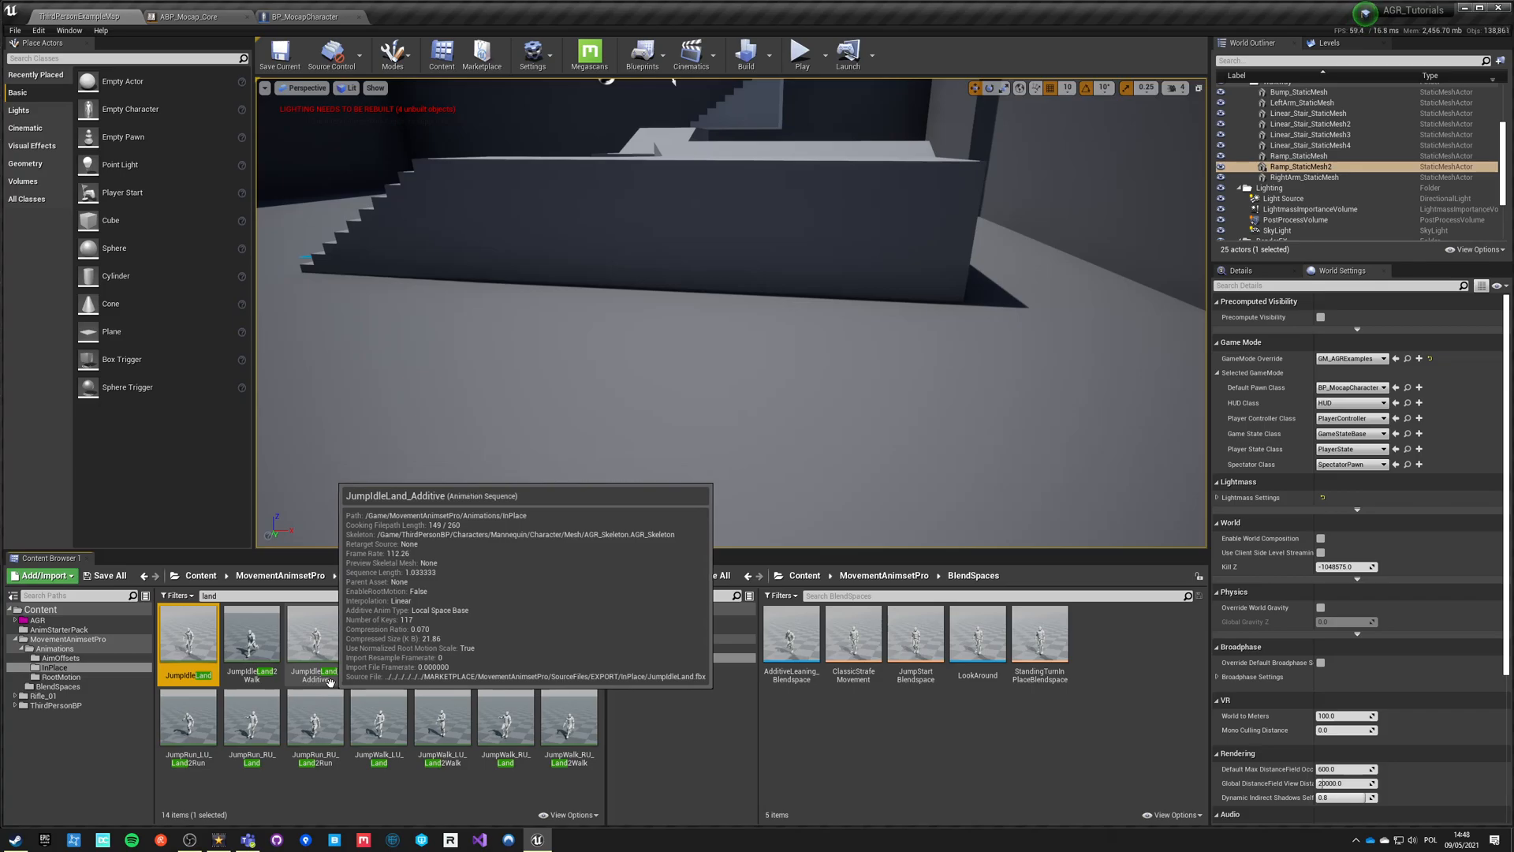
left_click(315, 638)
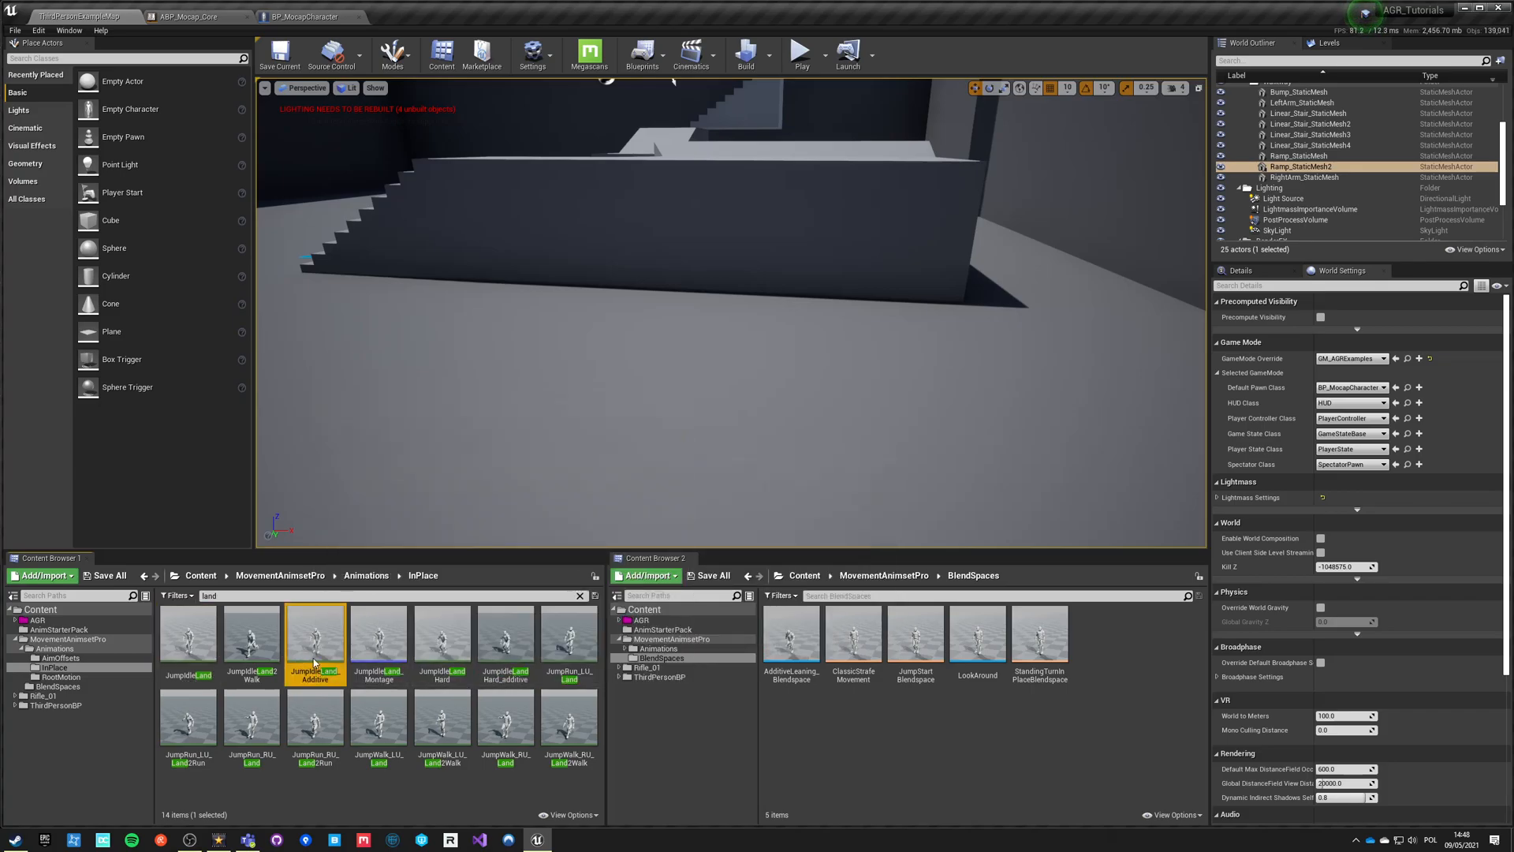
- Compare the additive settings of JumpIdleLand_Additive and JumpIdleLandHard_additive
double_click(314, 640)
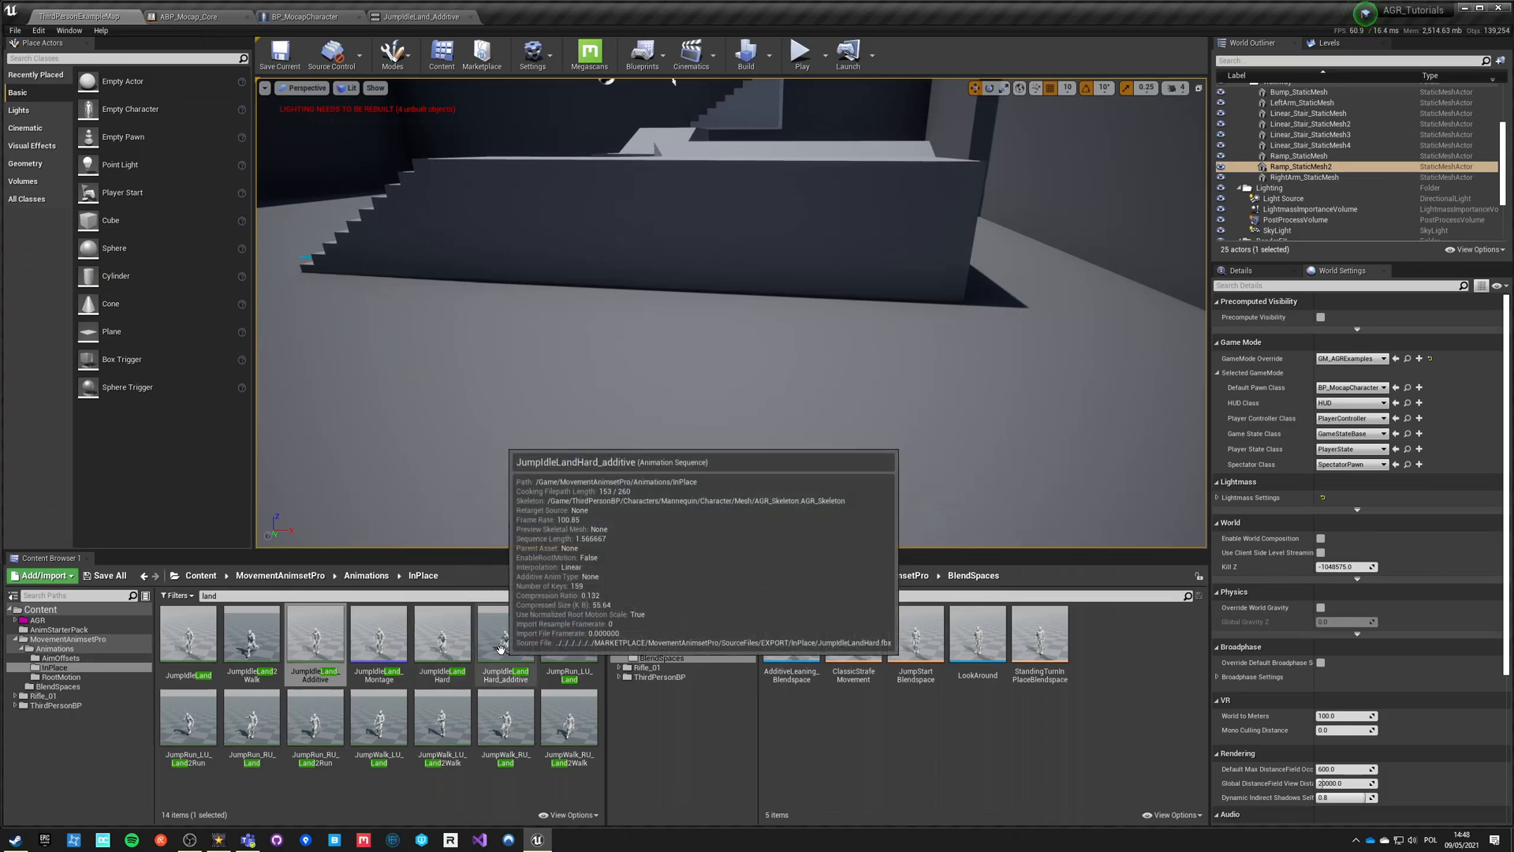
double_click(504, 634)
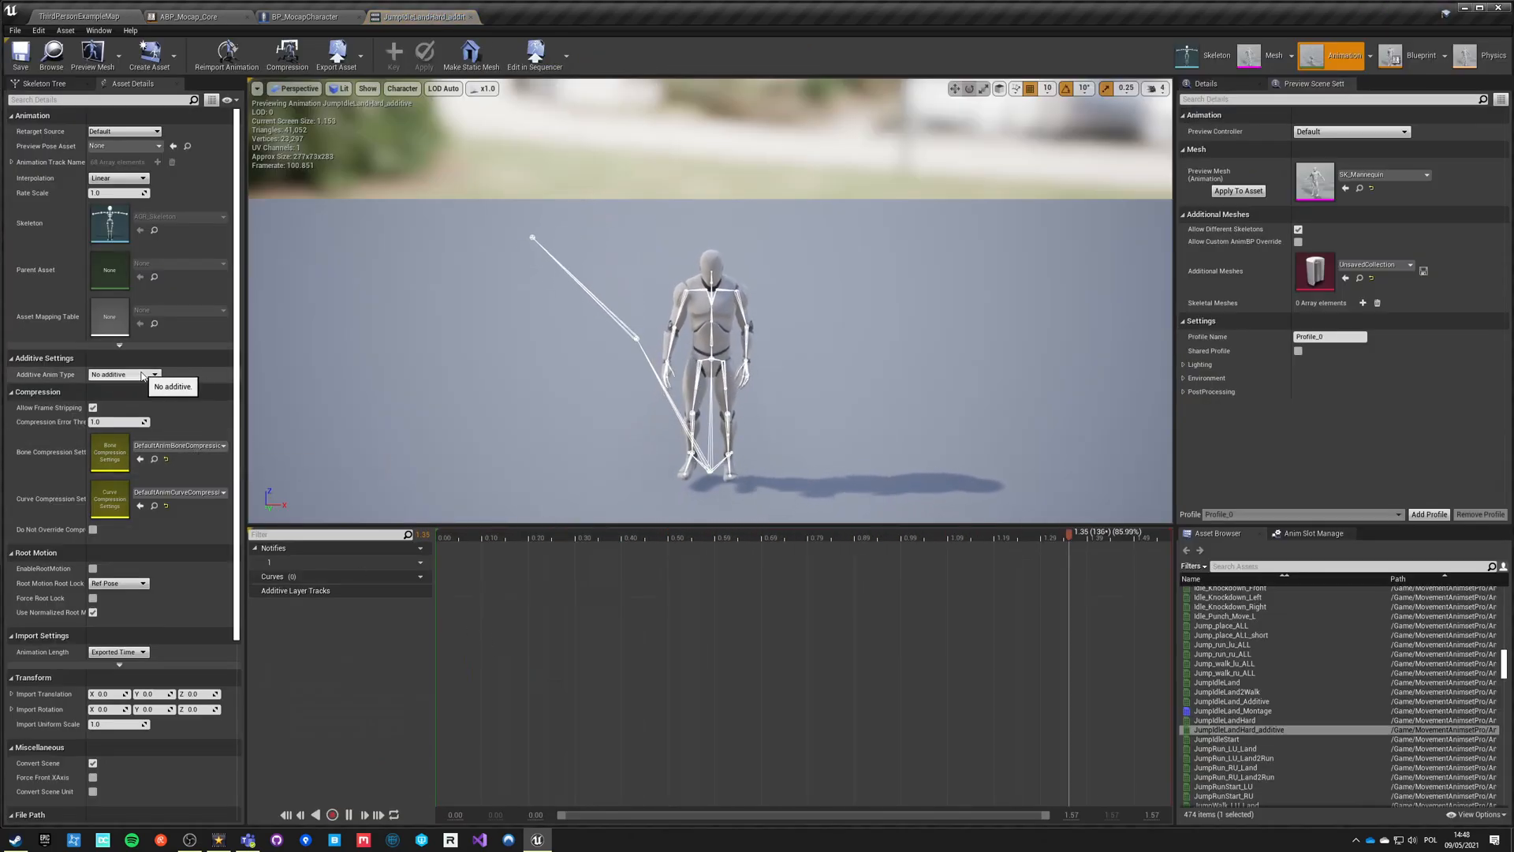
left_click(124, 374)
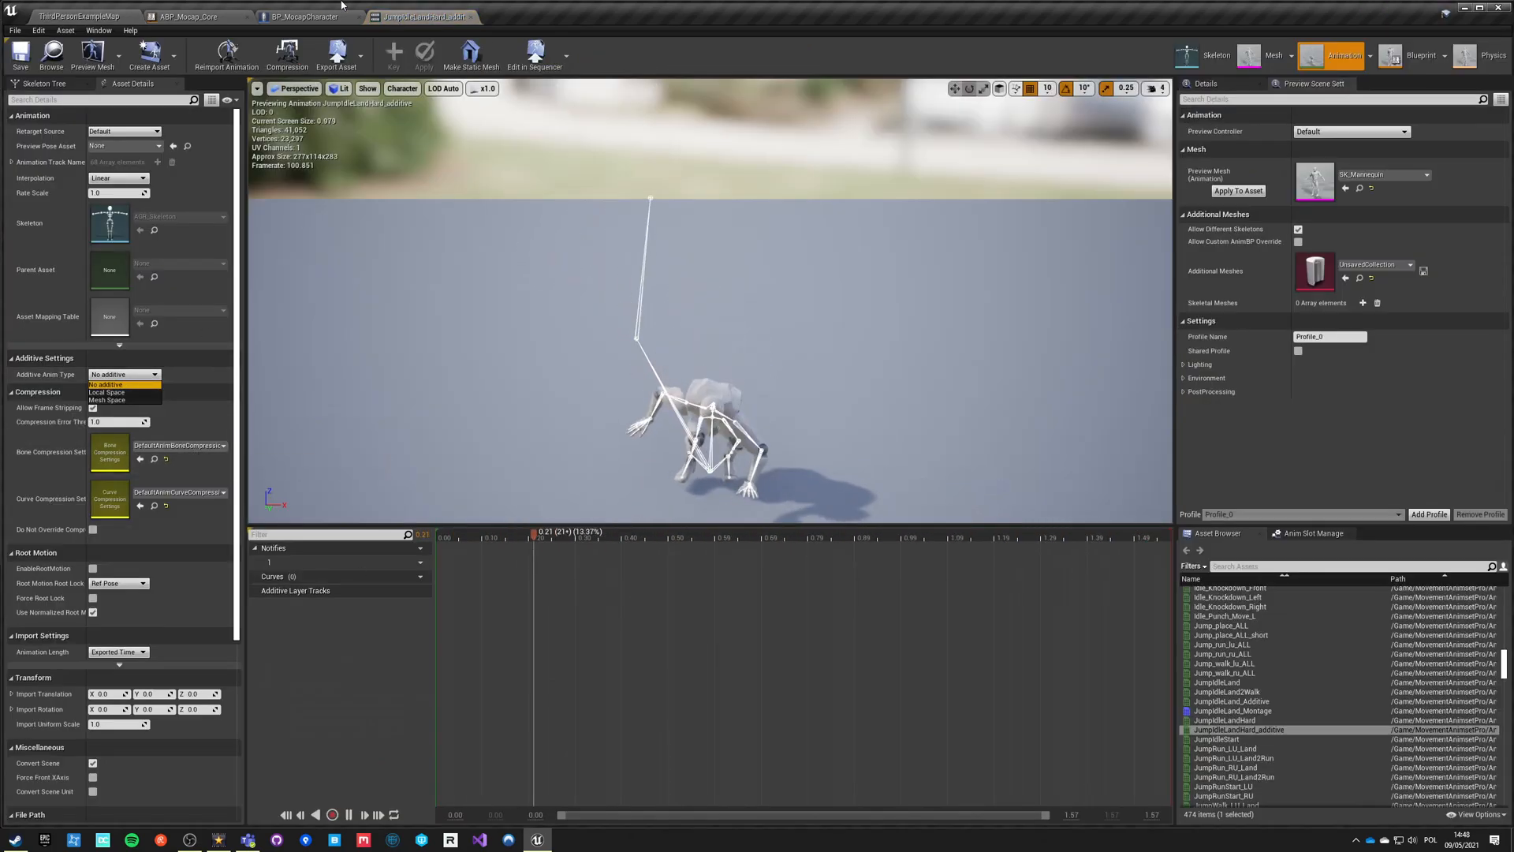
left_click(105, 391)
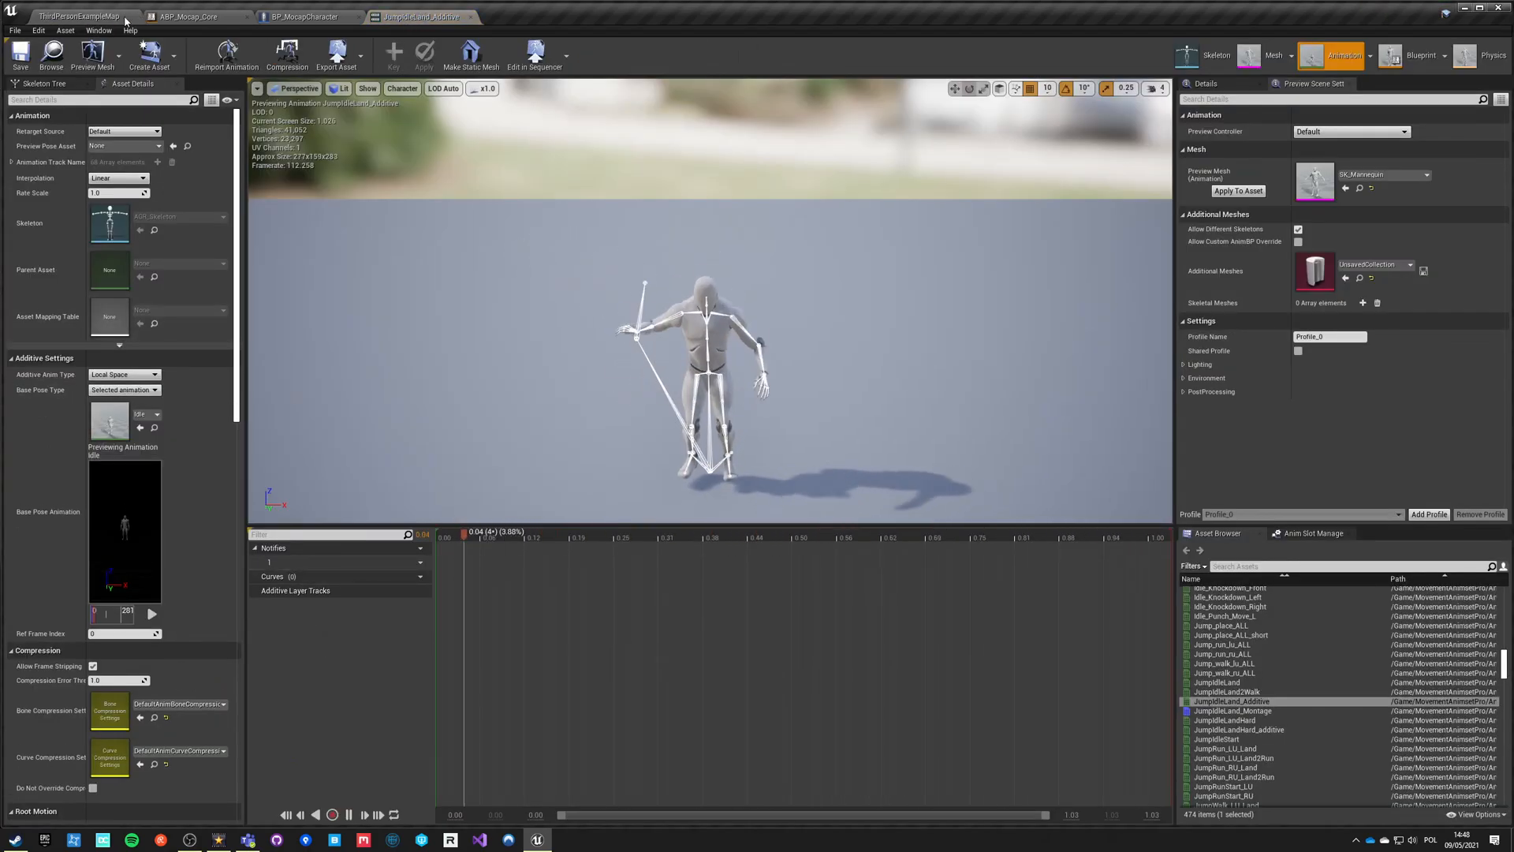
left_click(81, 16)
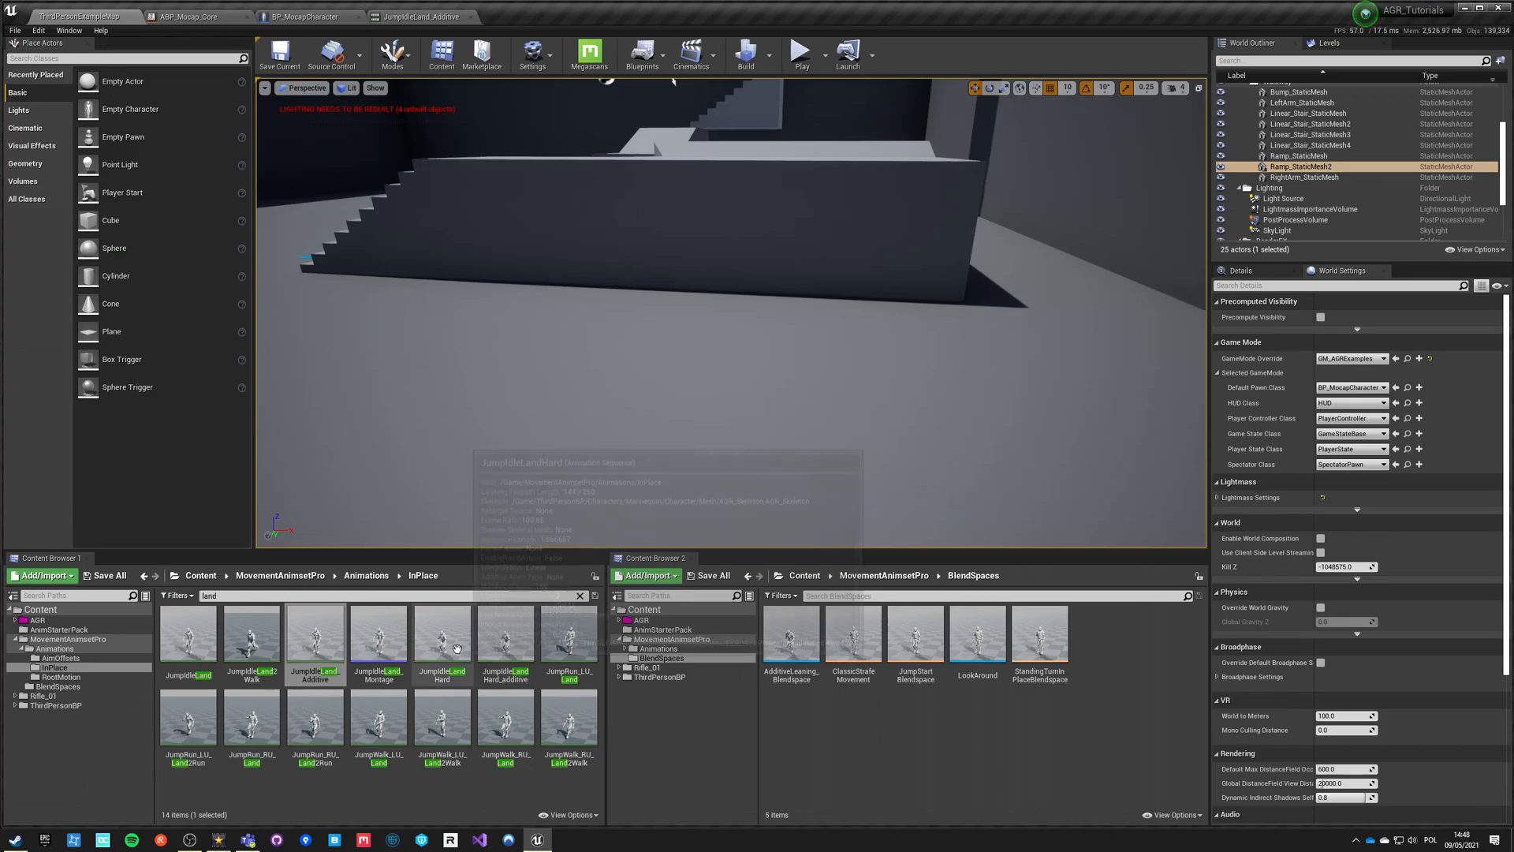
- Make JumpIdleLandHard_additive Local Space additive with a selected base pose, searching 'idle'
double_click(504, 638)
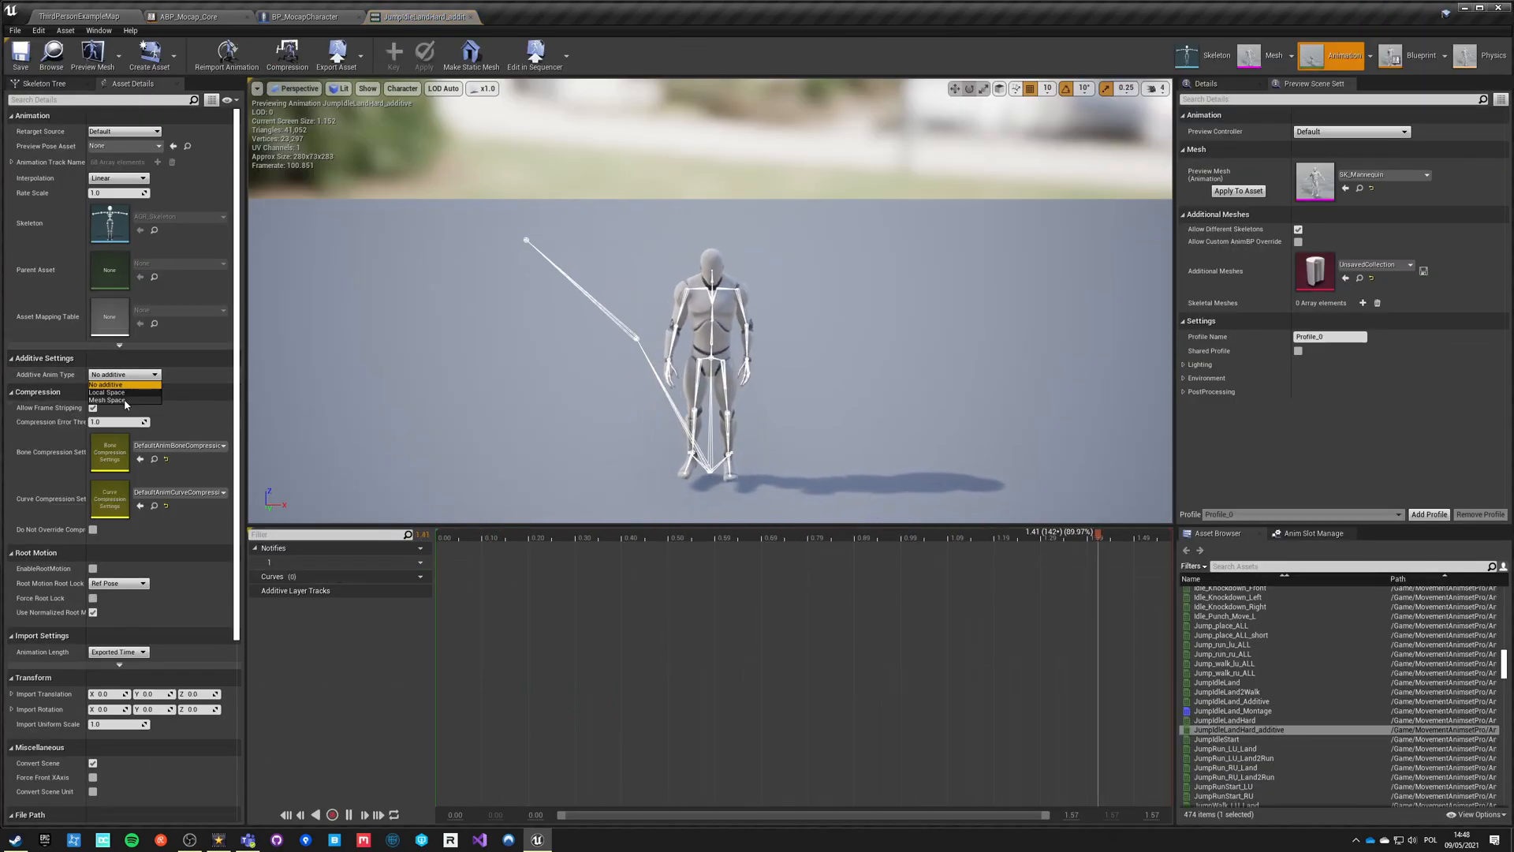
left_click(106, 392)
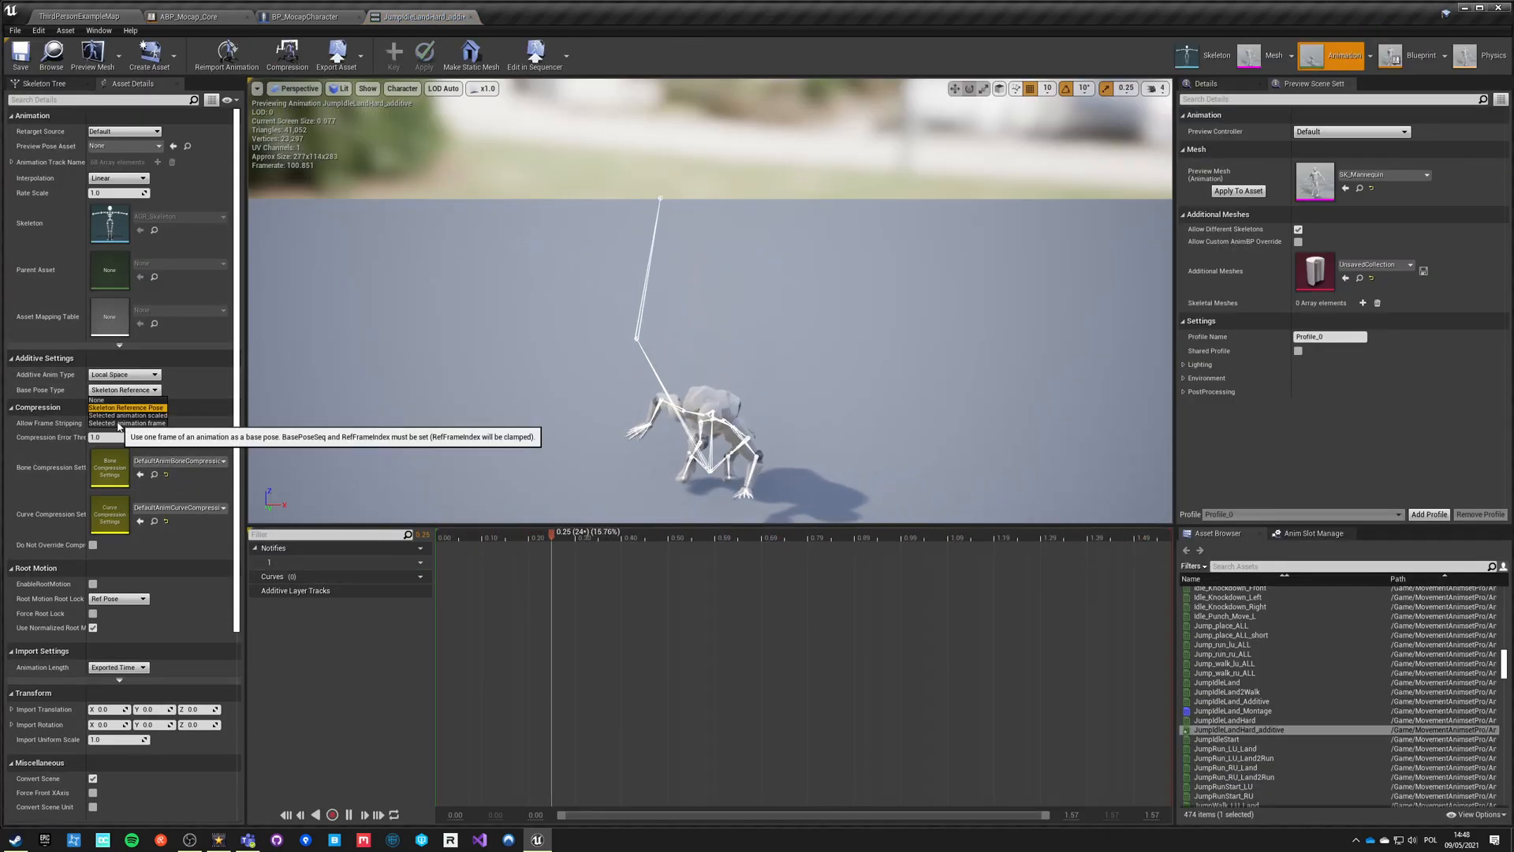
left_click(126, 415)
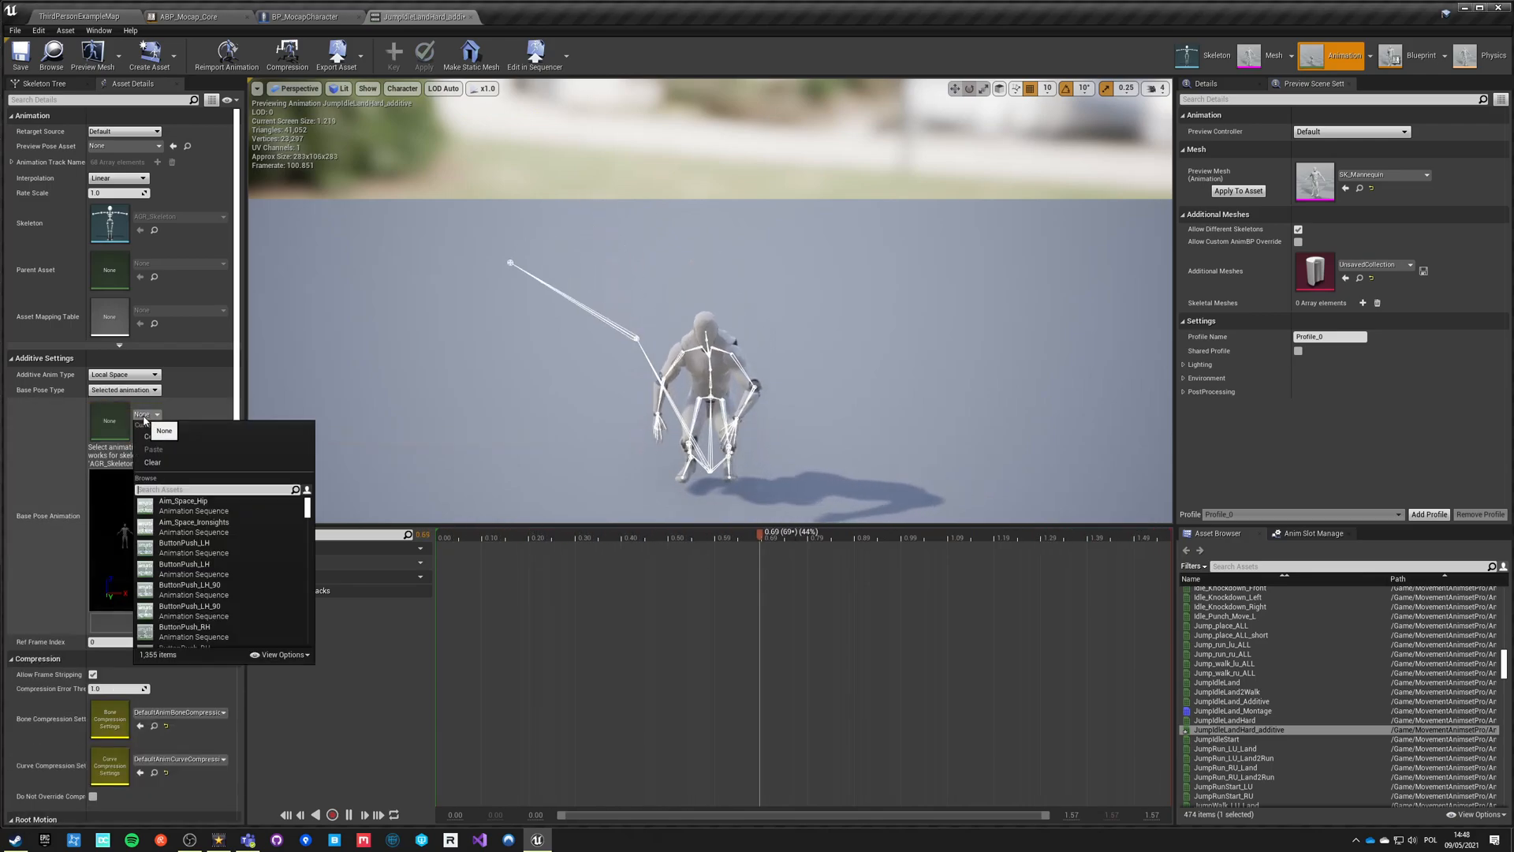
type("idle")
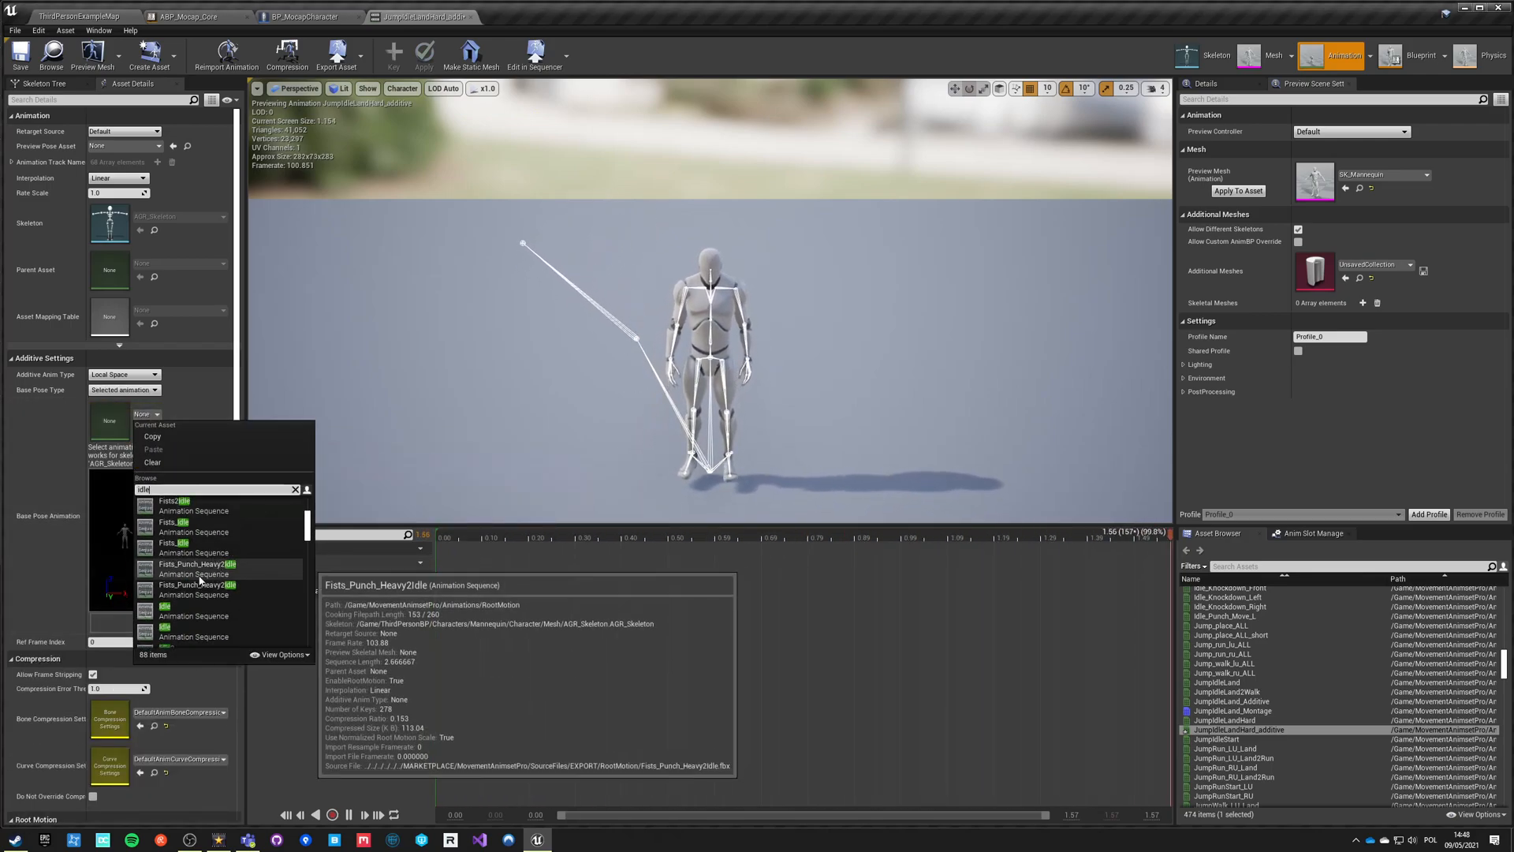
mouse_move(164, 606)
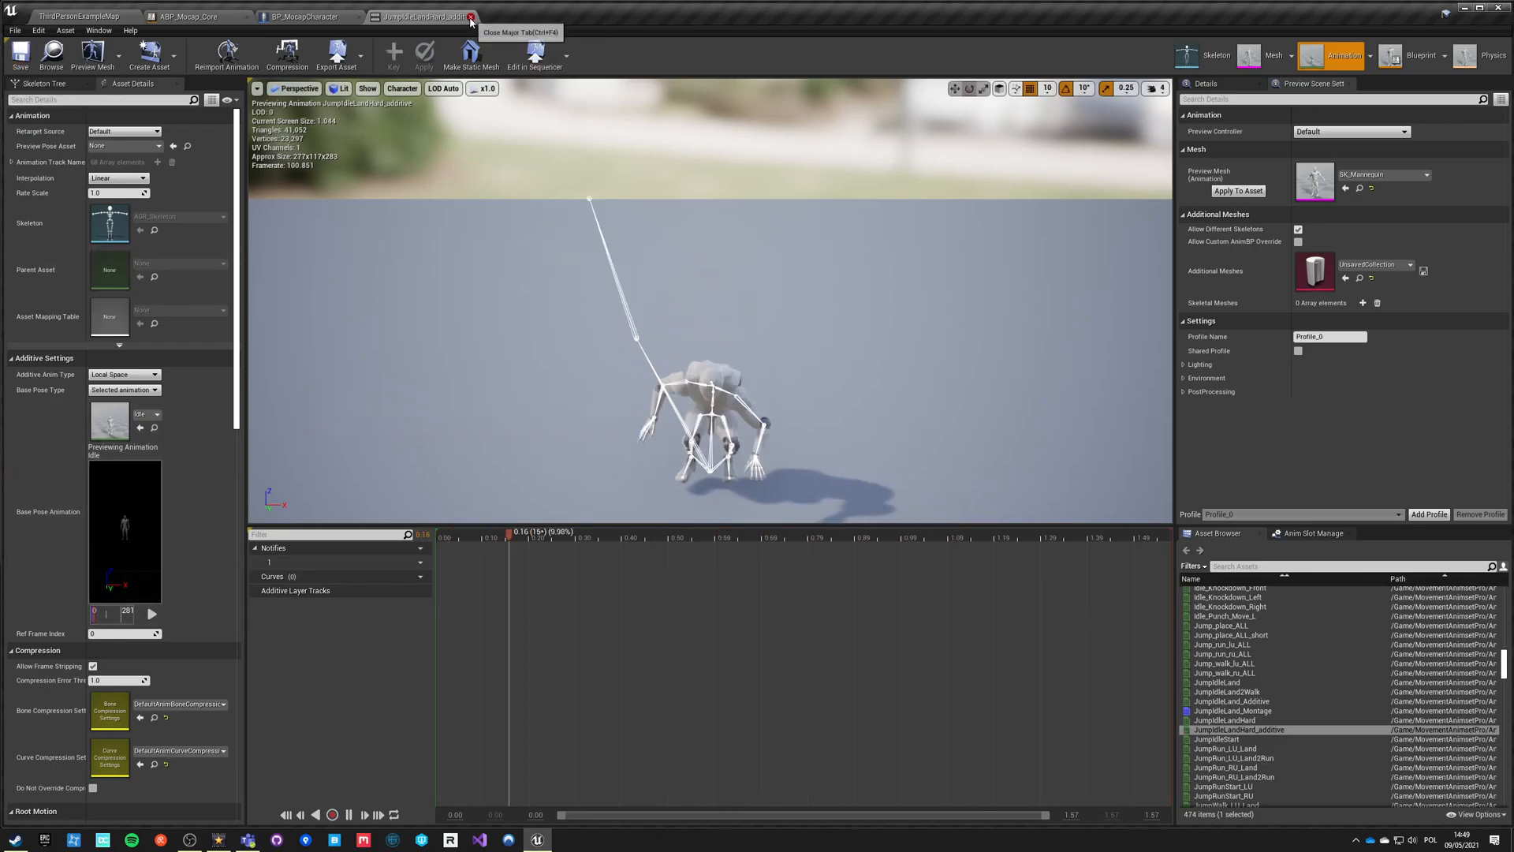
- Delete JumpIdleLand_Montage and open the new JumpIdleLandHard_additive_Montage
left_click(473, 17)
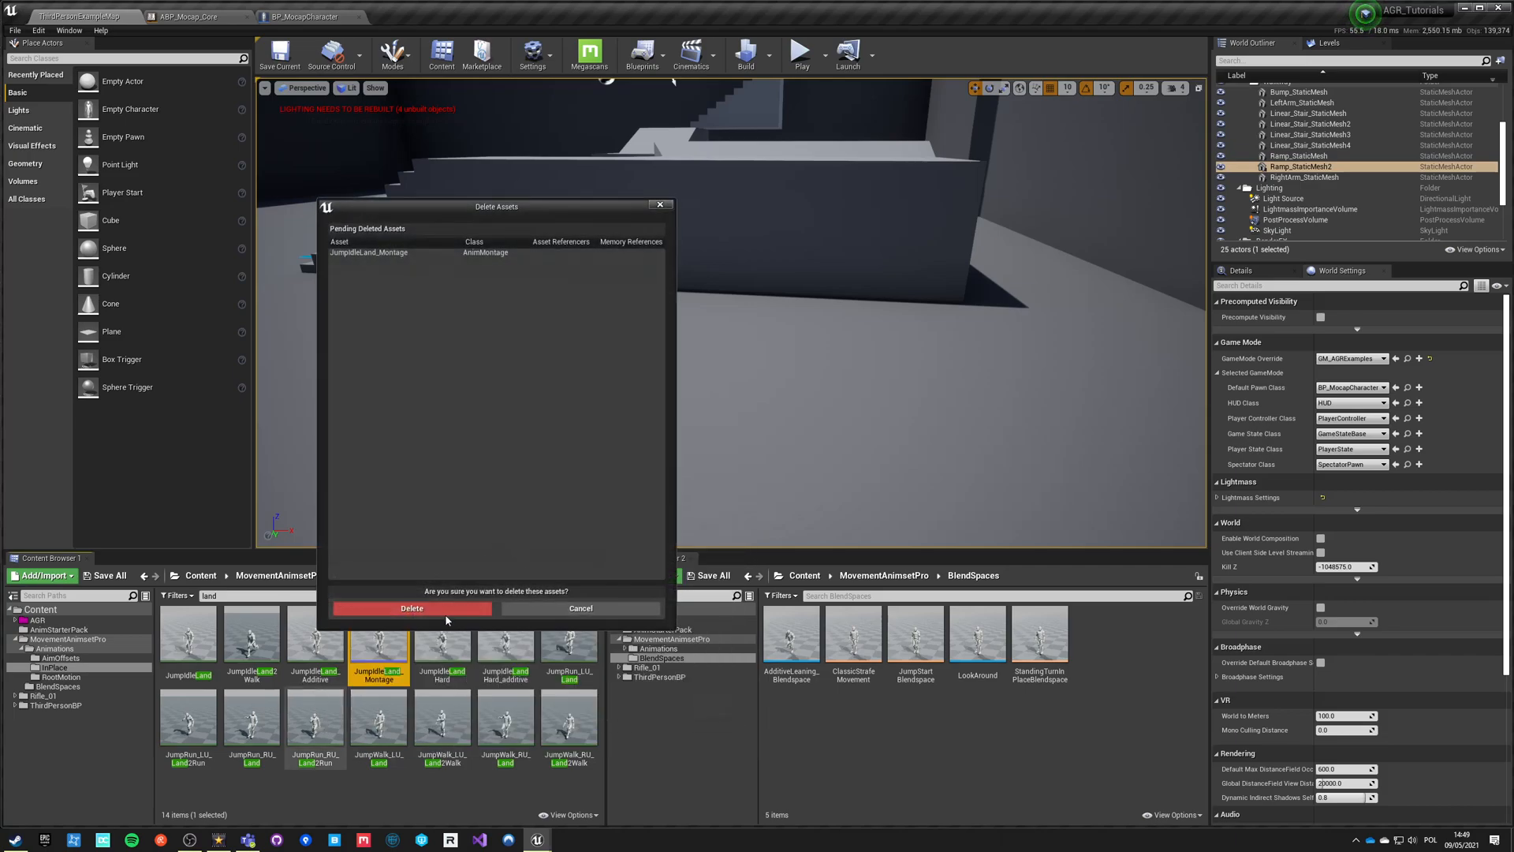
left_click(411, 607)
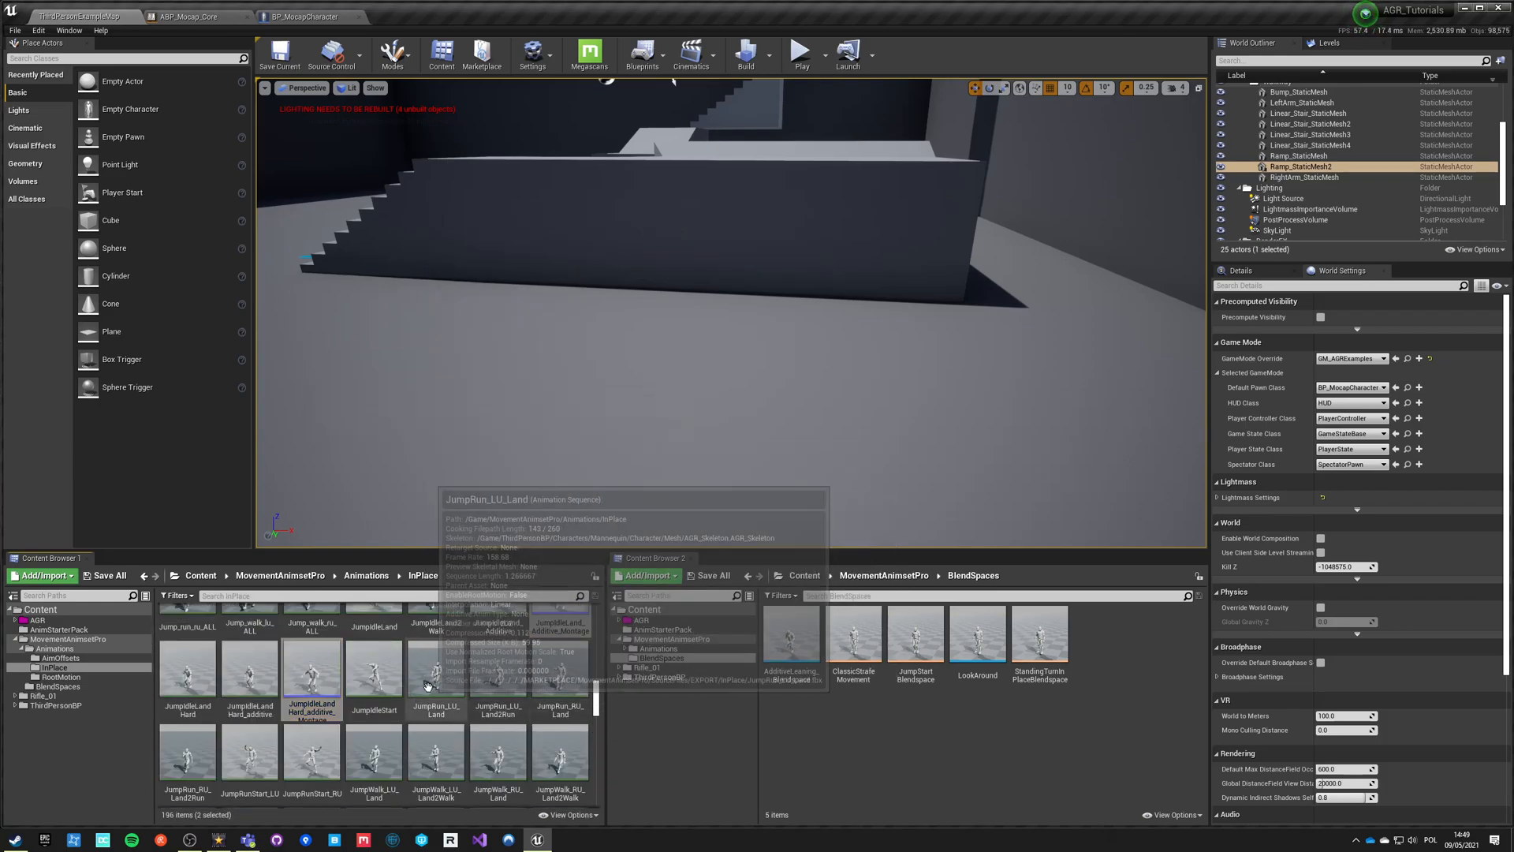
left_click(312, 675)
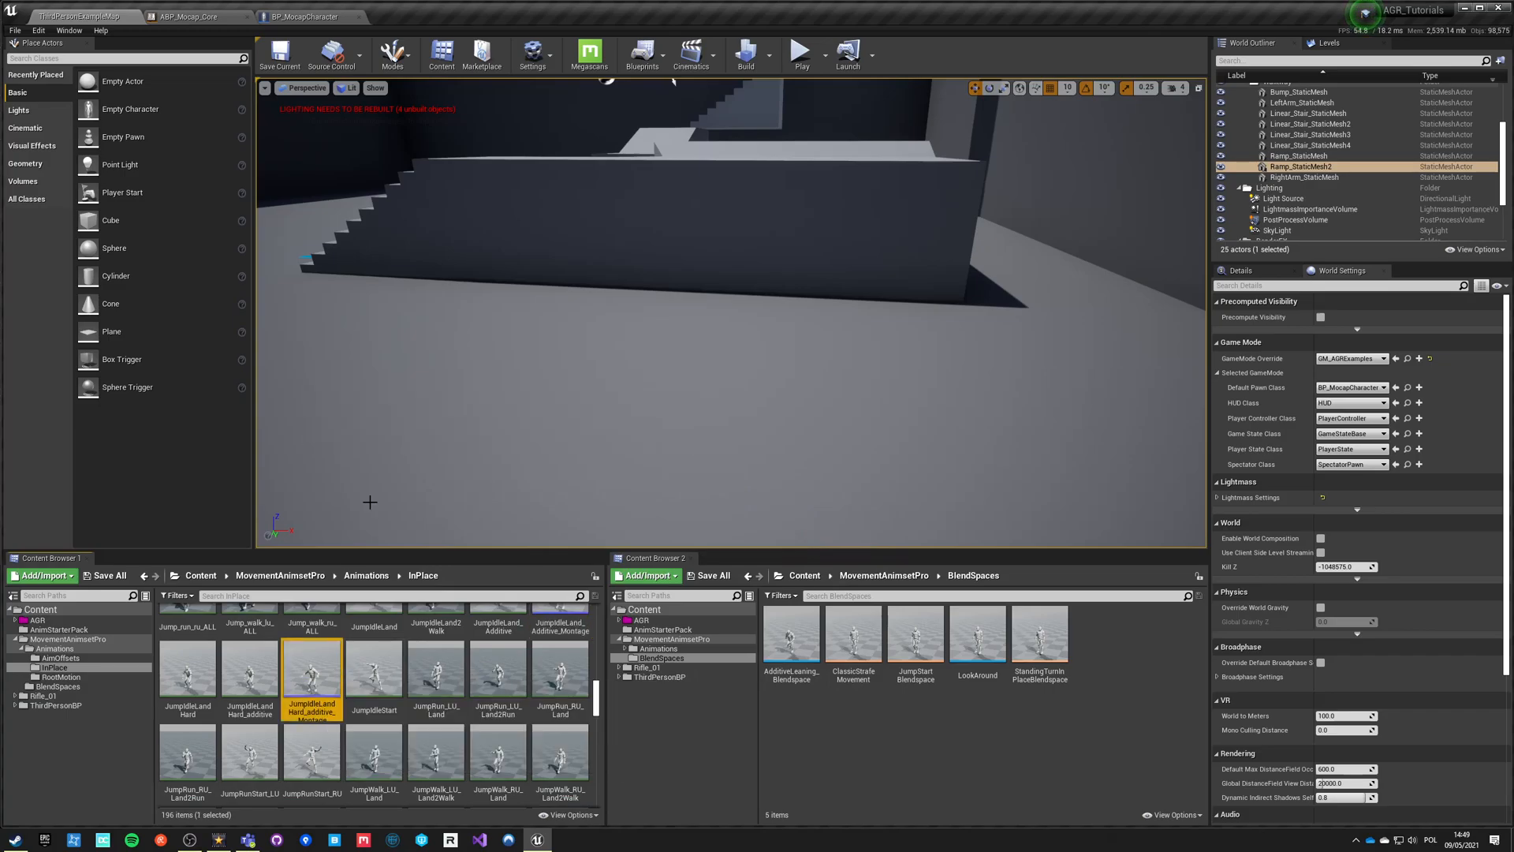
double_click(312, 675)
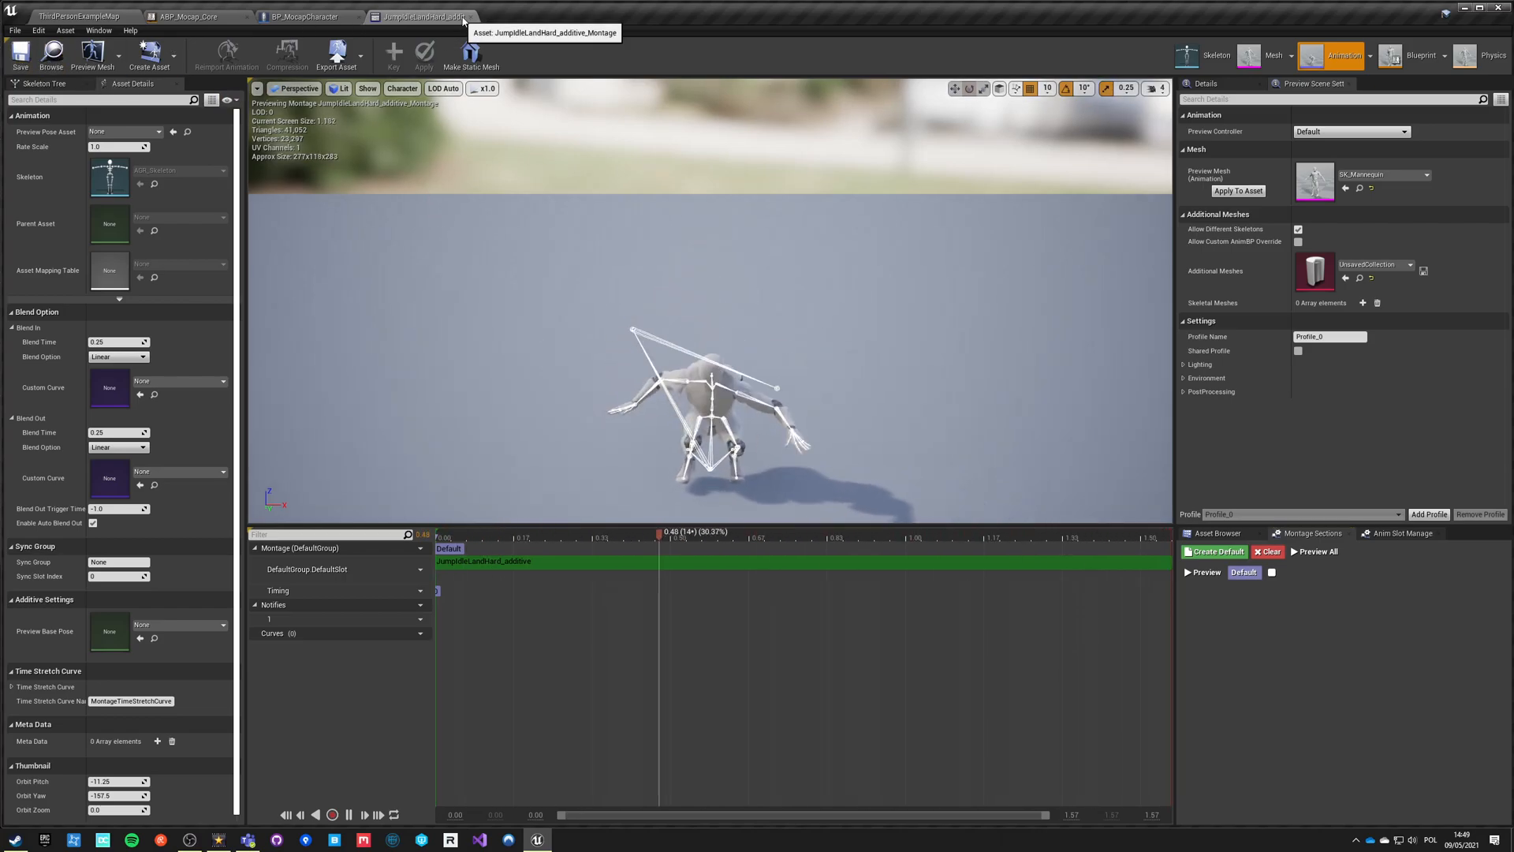
- After checking ABP_Mocap_Core's AnimGraph, set Play Montage to JumpIdleLand_Additive_Montage
left_click(306, 17)
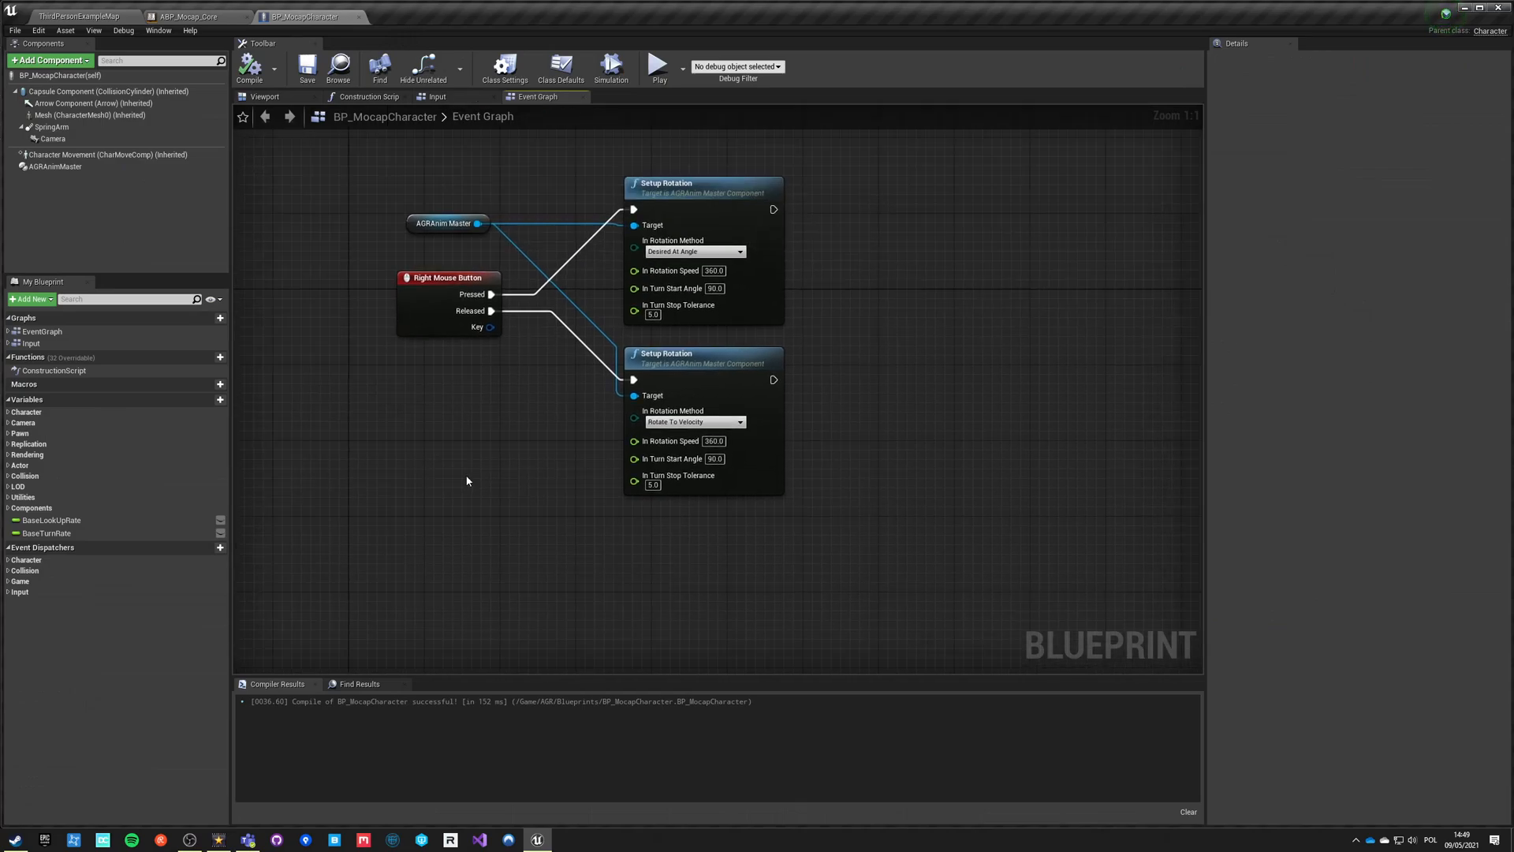
scroll("down", 3)
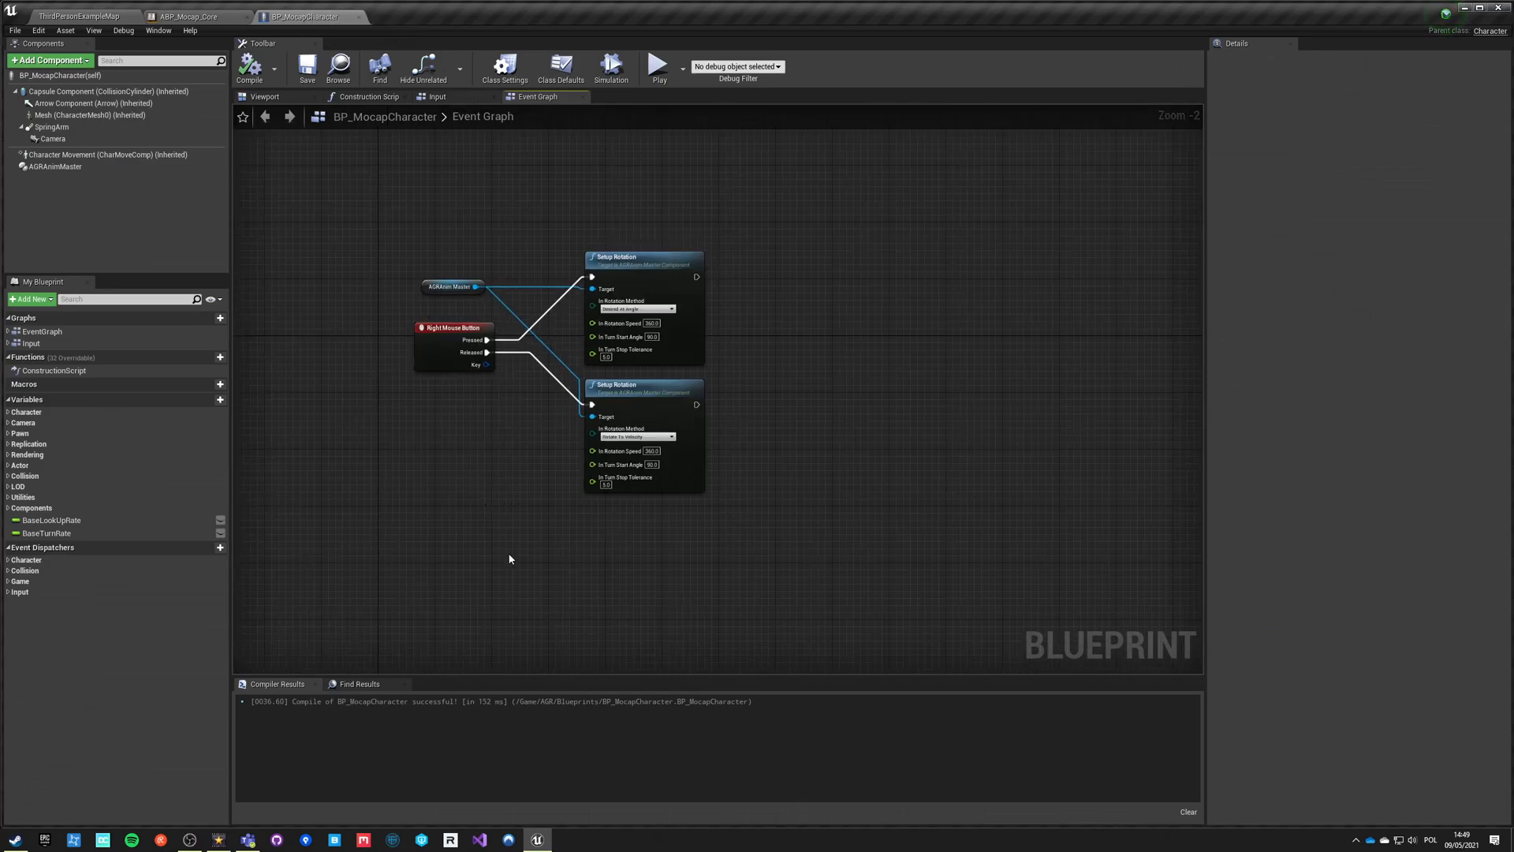
left_click(154, 17)
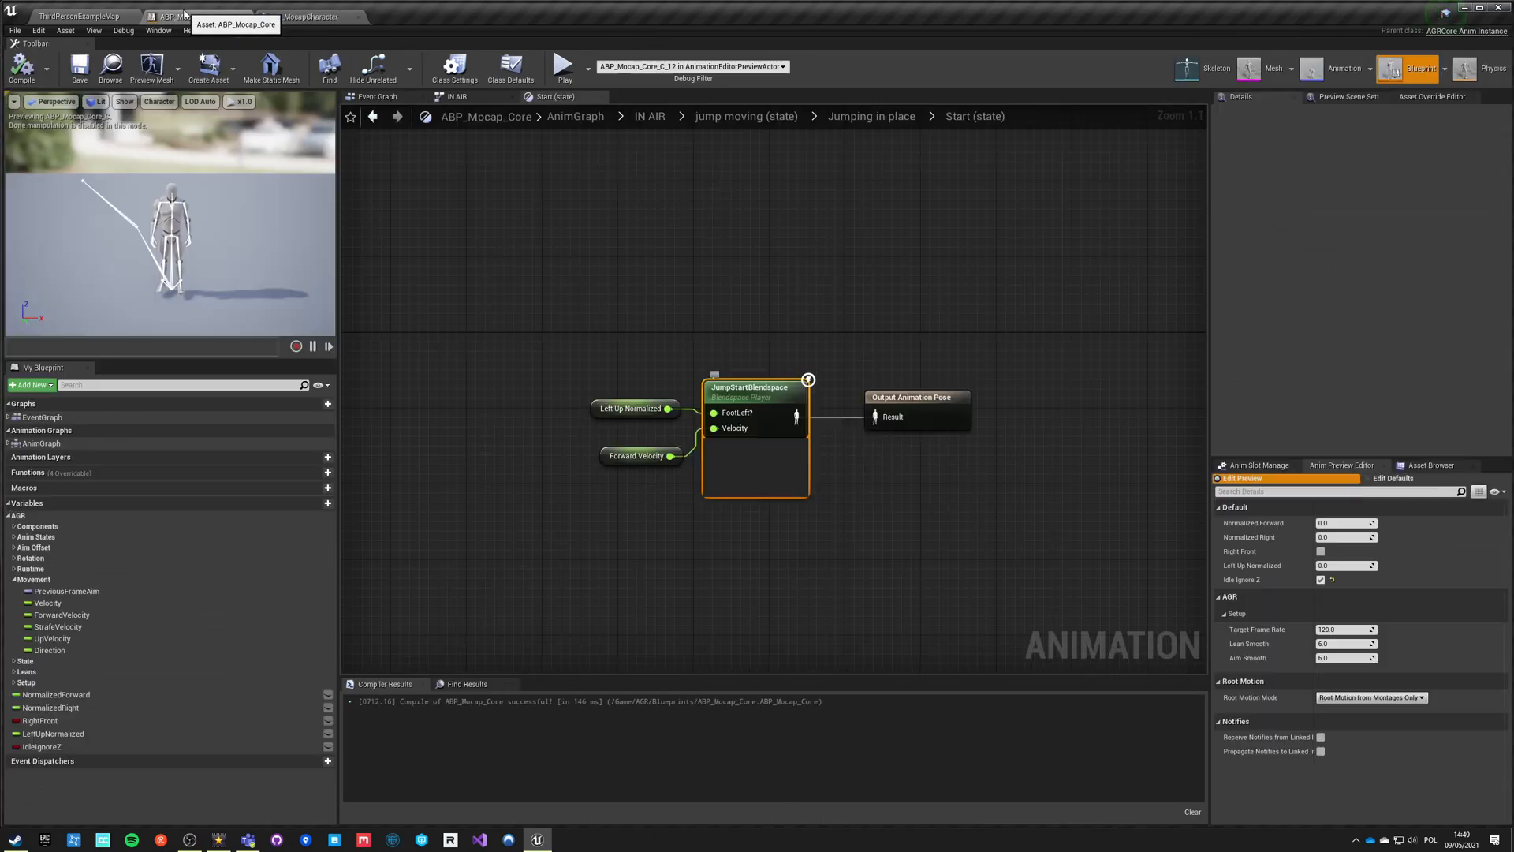
left_click(576, 115)
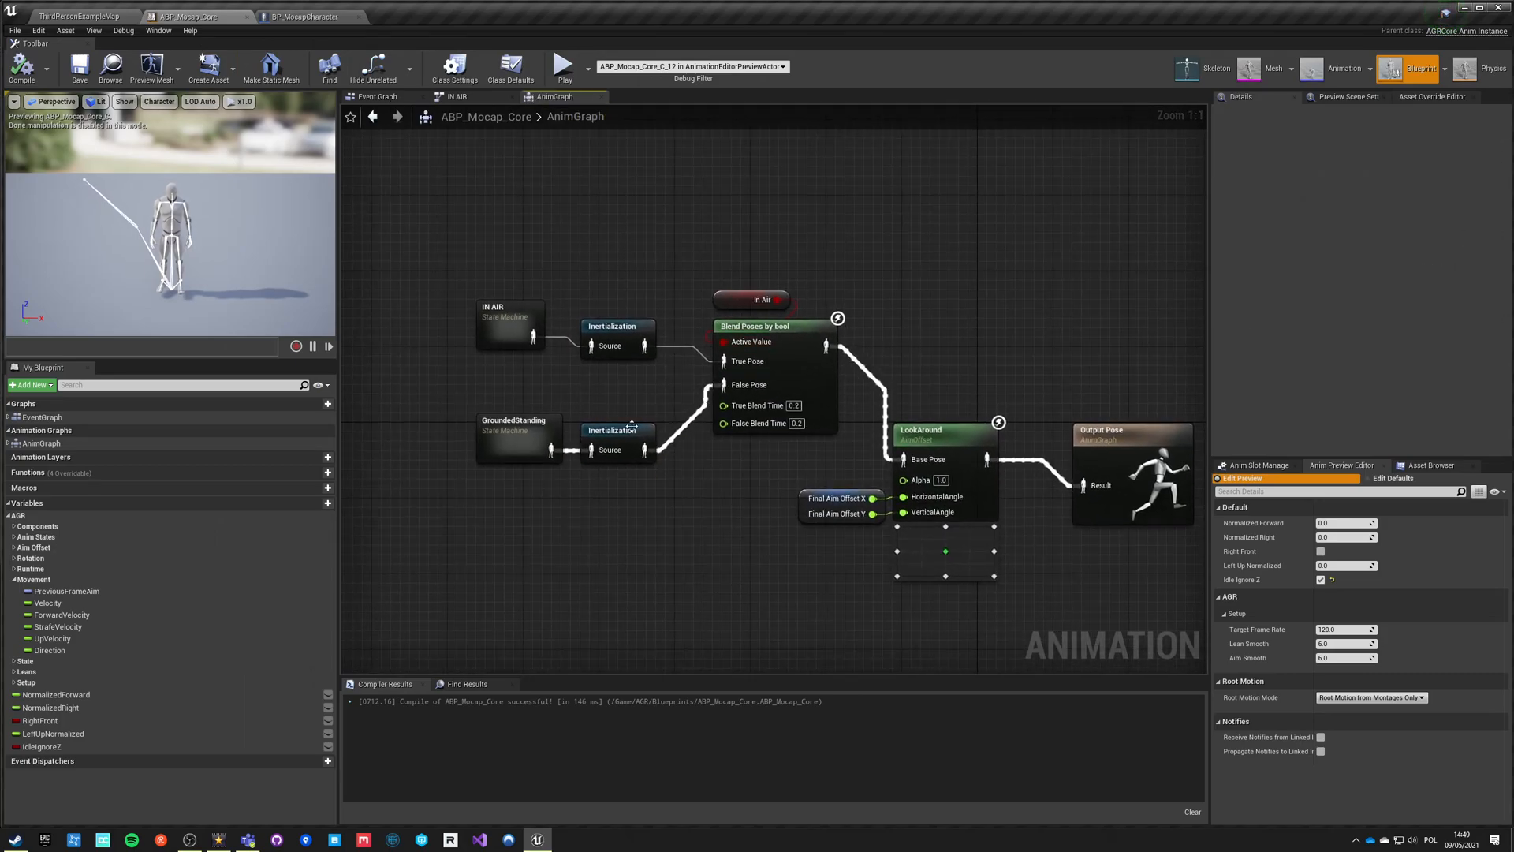
left_click(304, 17)
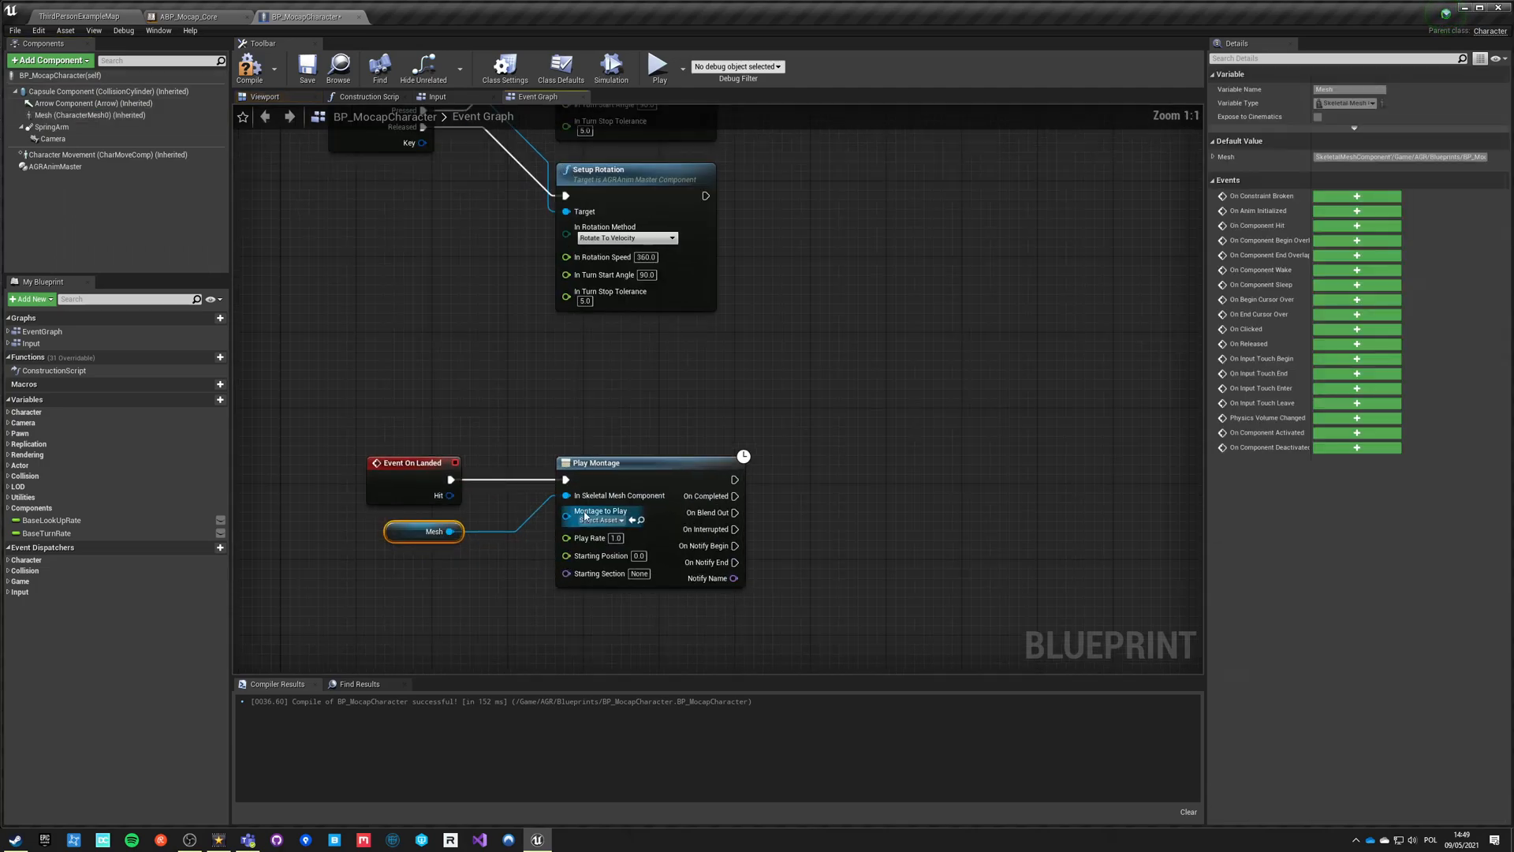
left_click(603, 521)
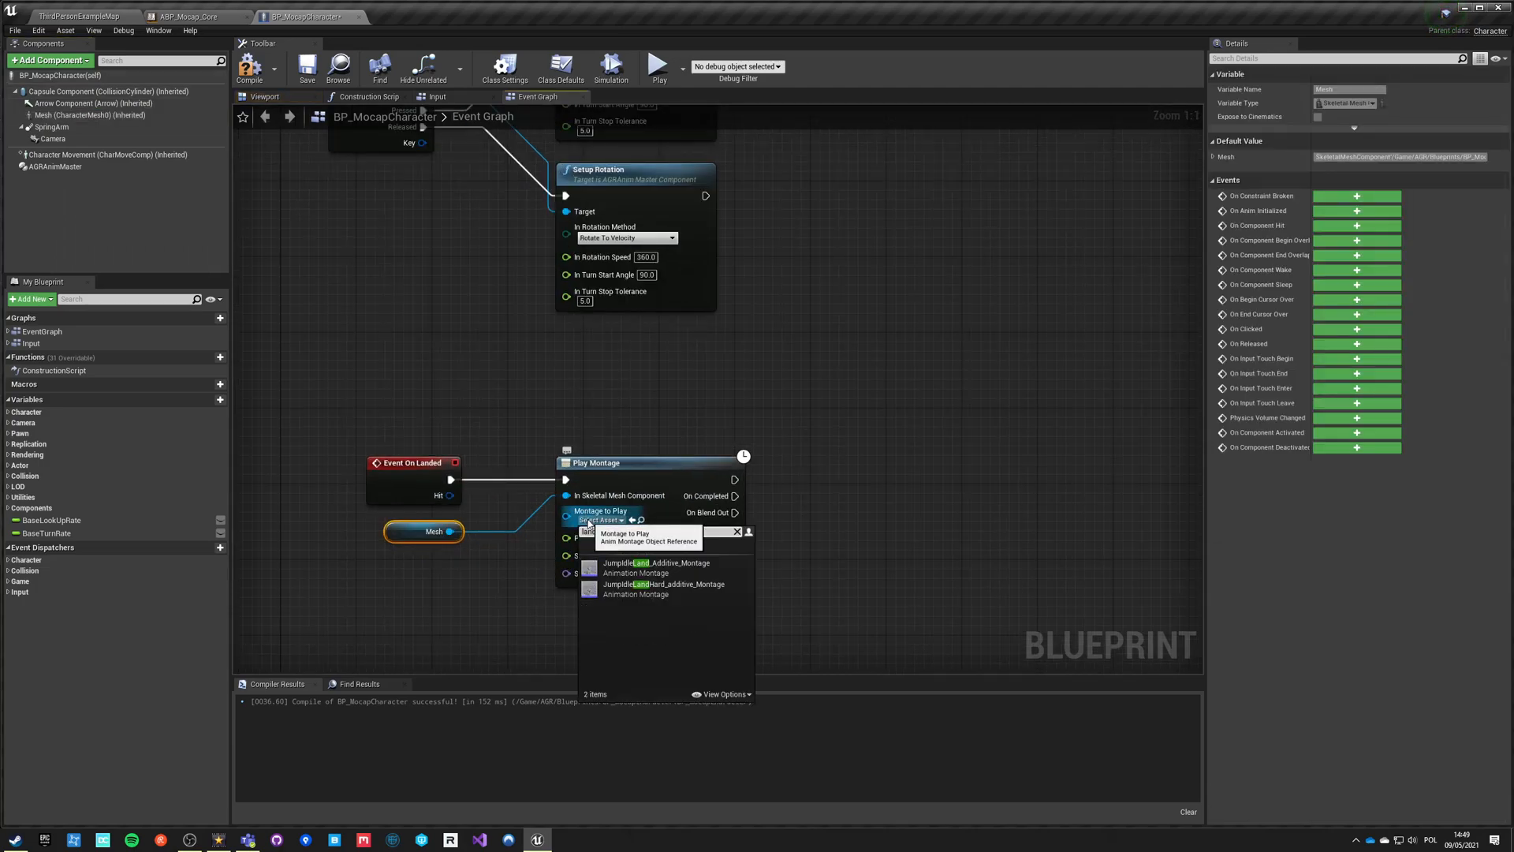
left_click(657, 567)
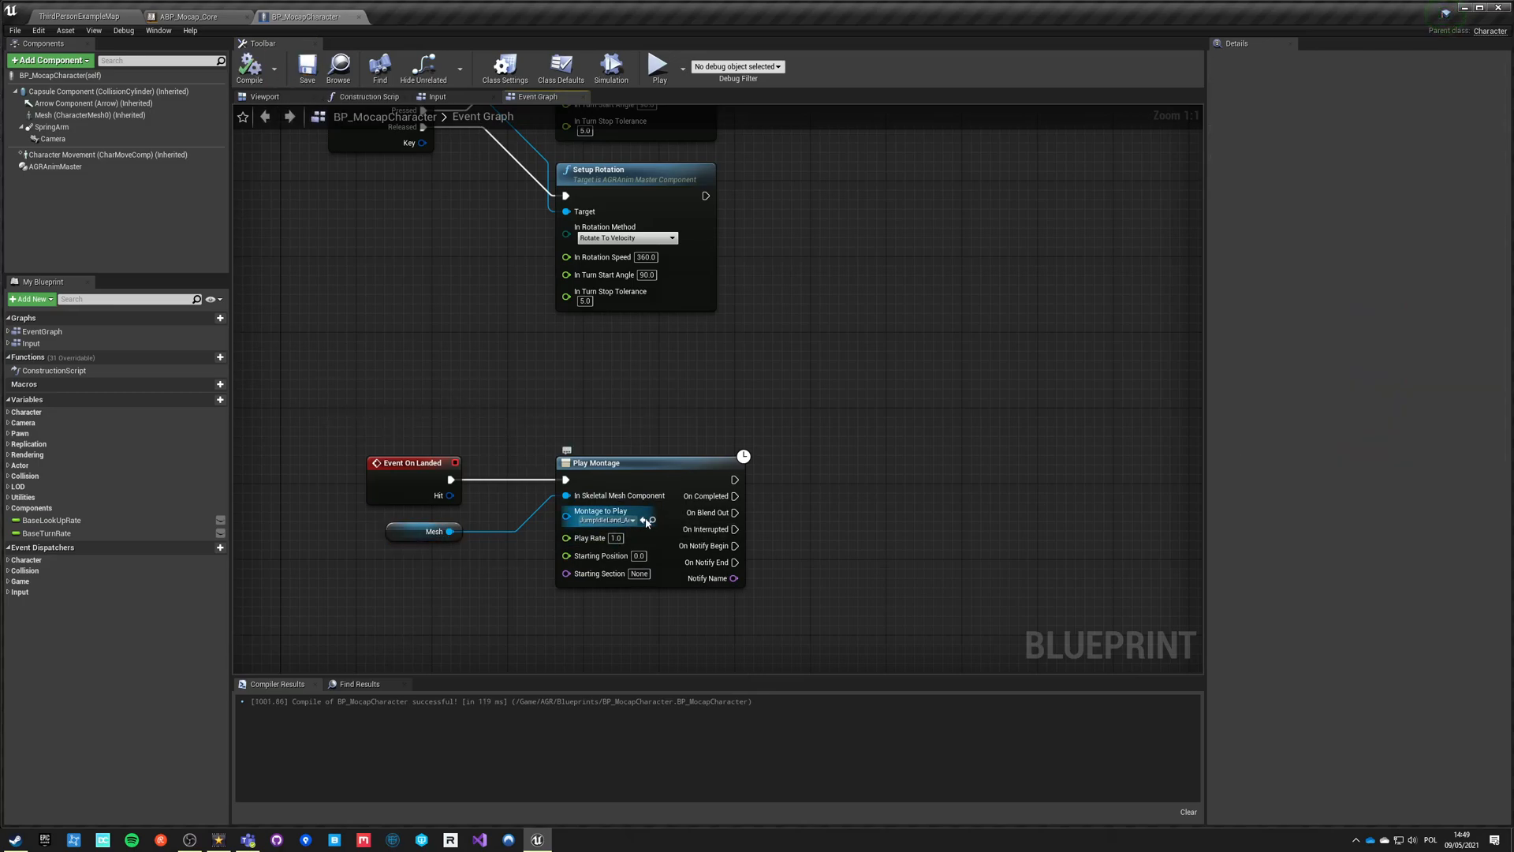
- Preview JumpIdleLand_Additive_Montage, then play-test the level
left_click(79, 17)
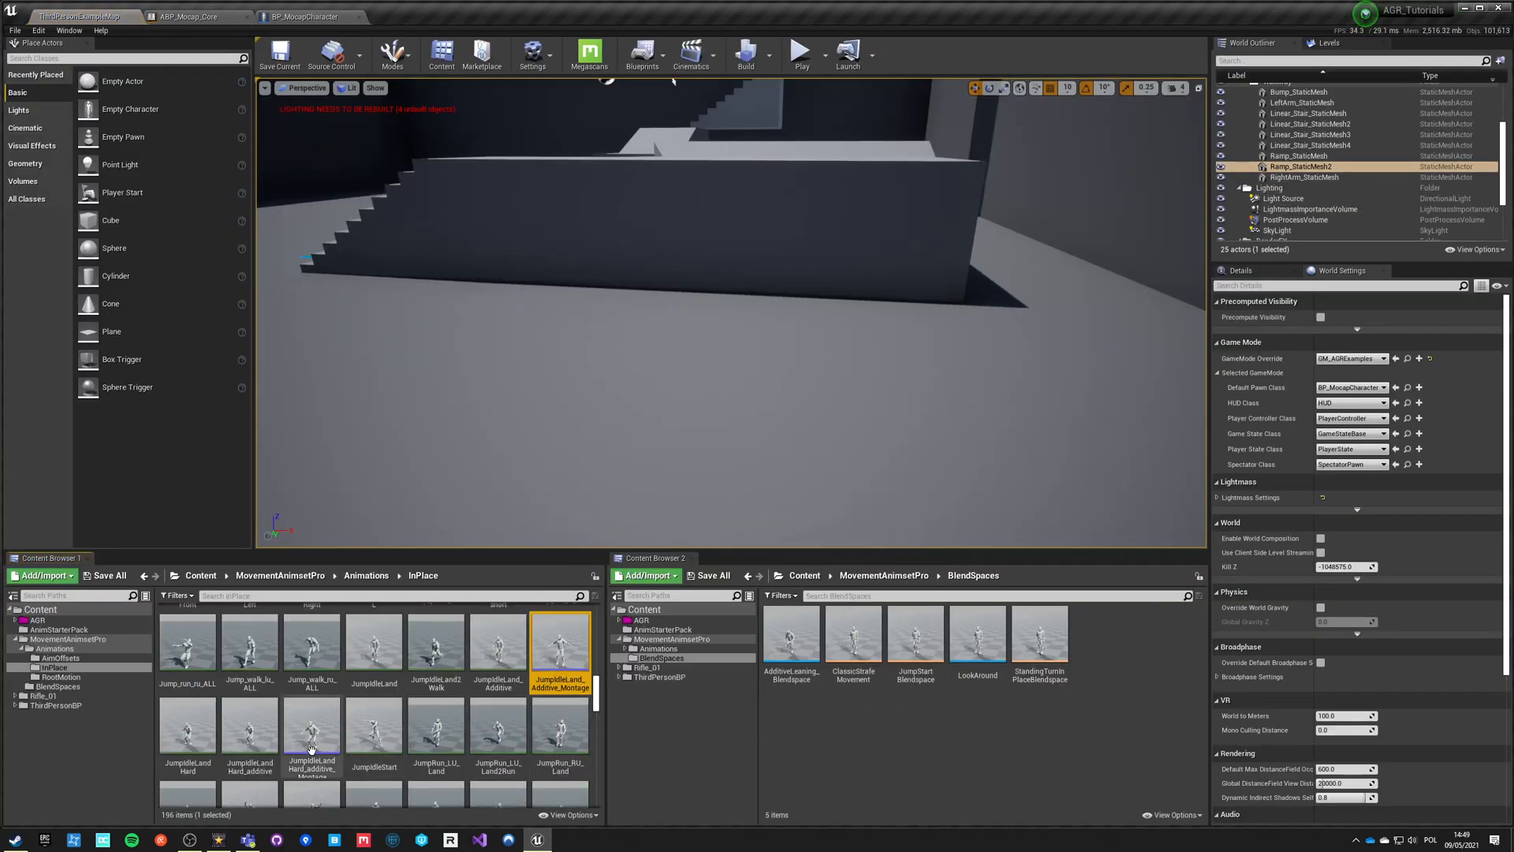
double_click(313, 726)
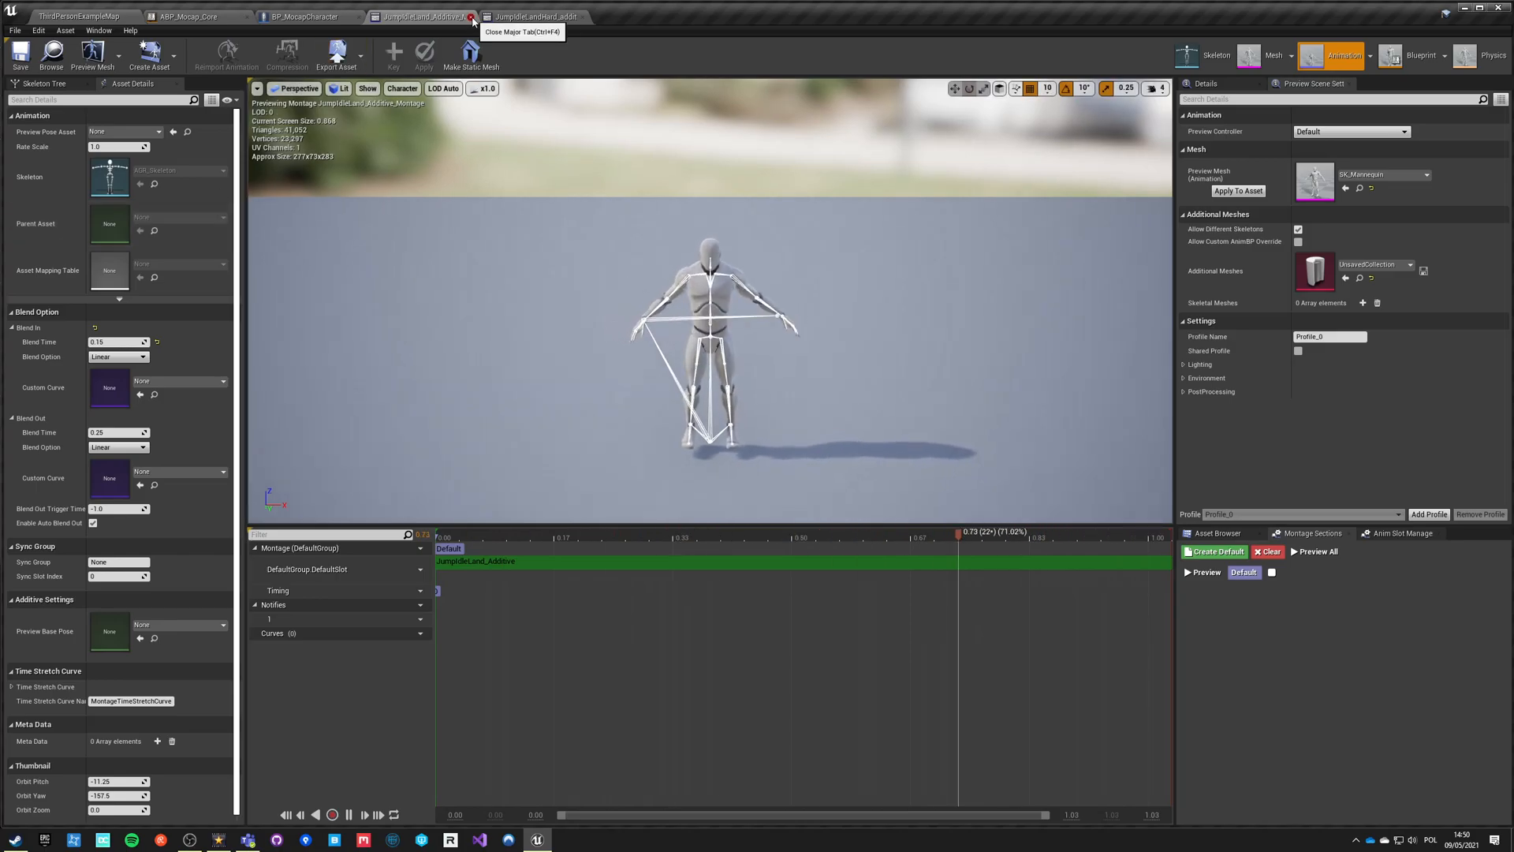
left_click(473, 17)
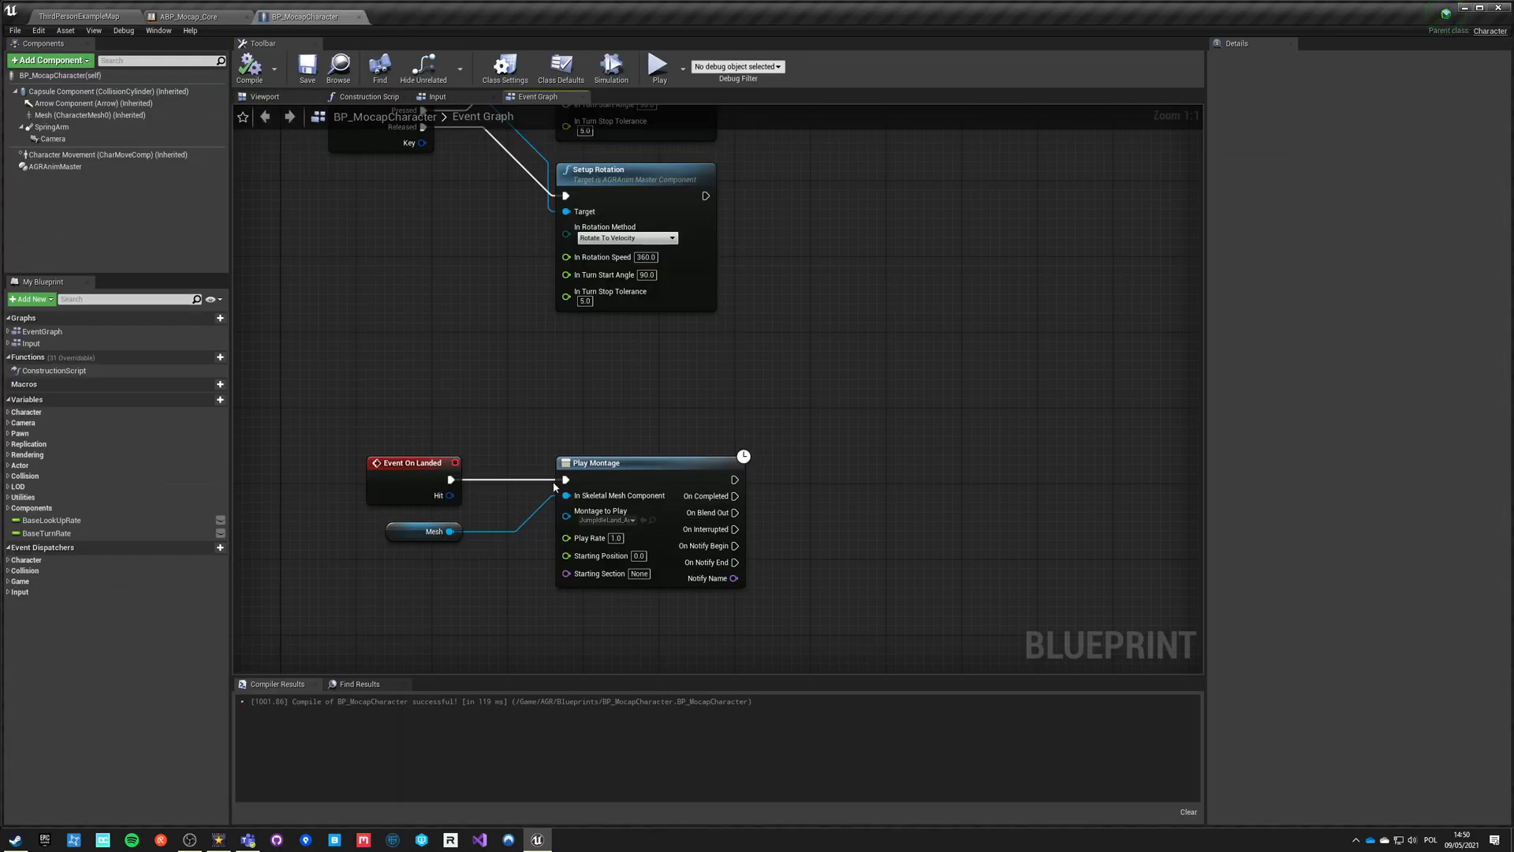
left_click(79, 17)
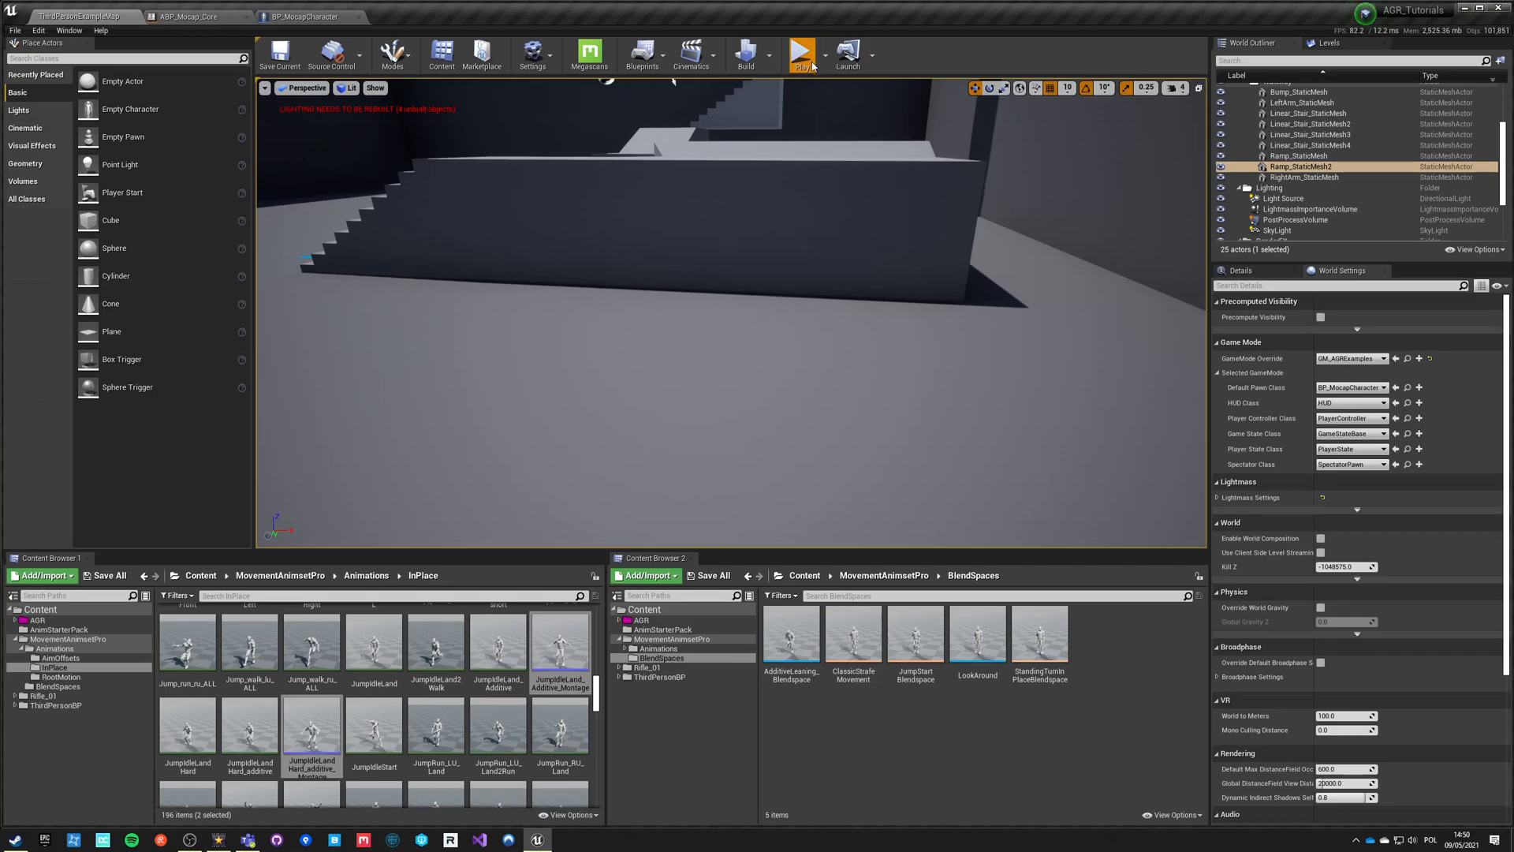
left_click(804, 54)
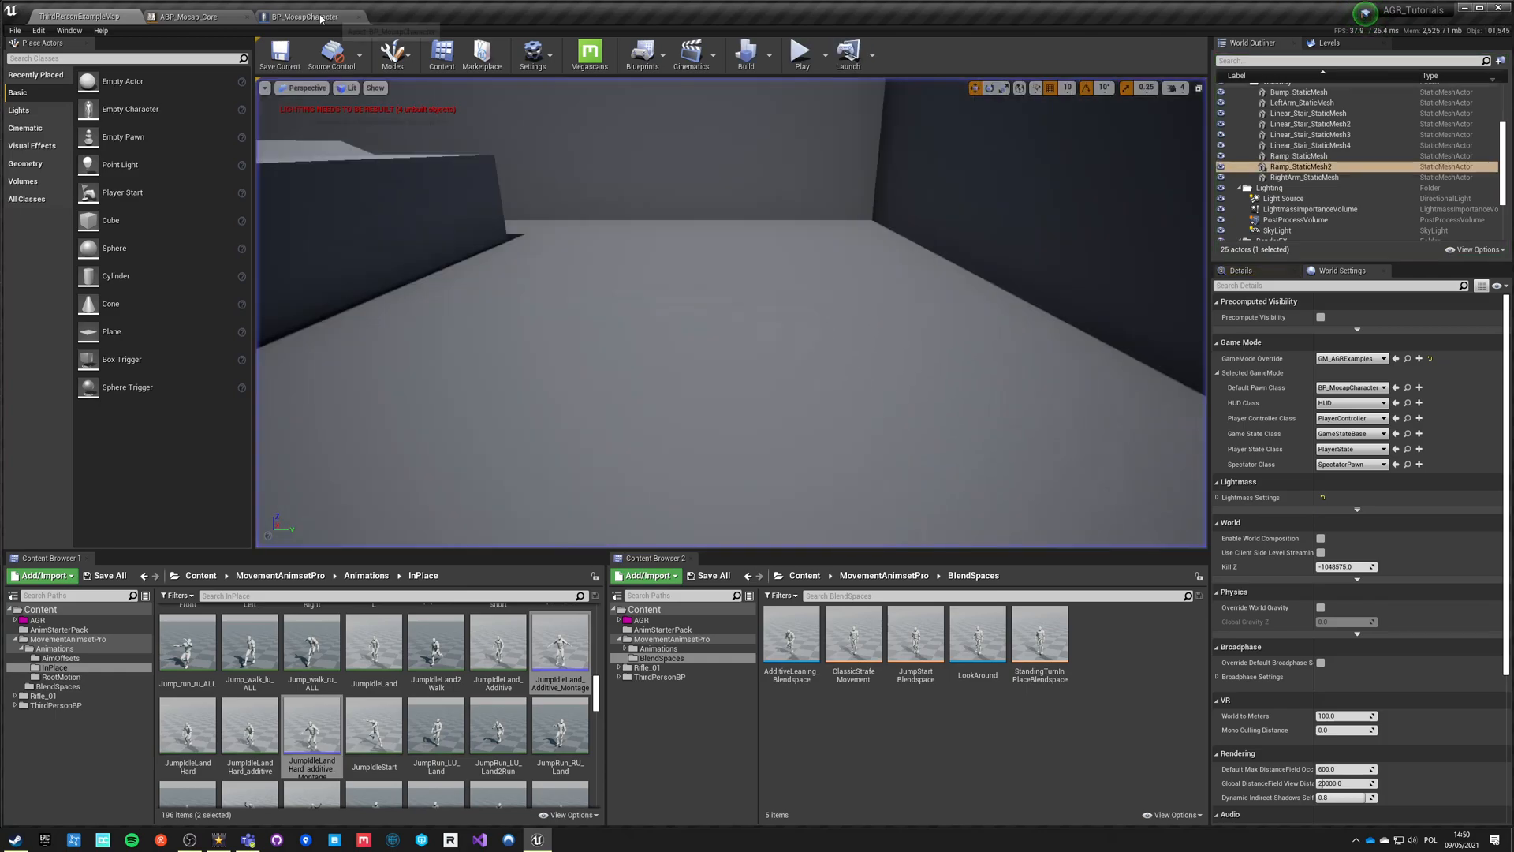
- Insert a DefaultSlot slot node before LookAround, then compile and save ABP_Mocap_Core
left_click(190, 16)
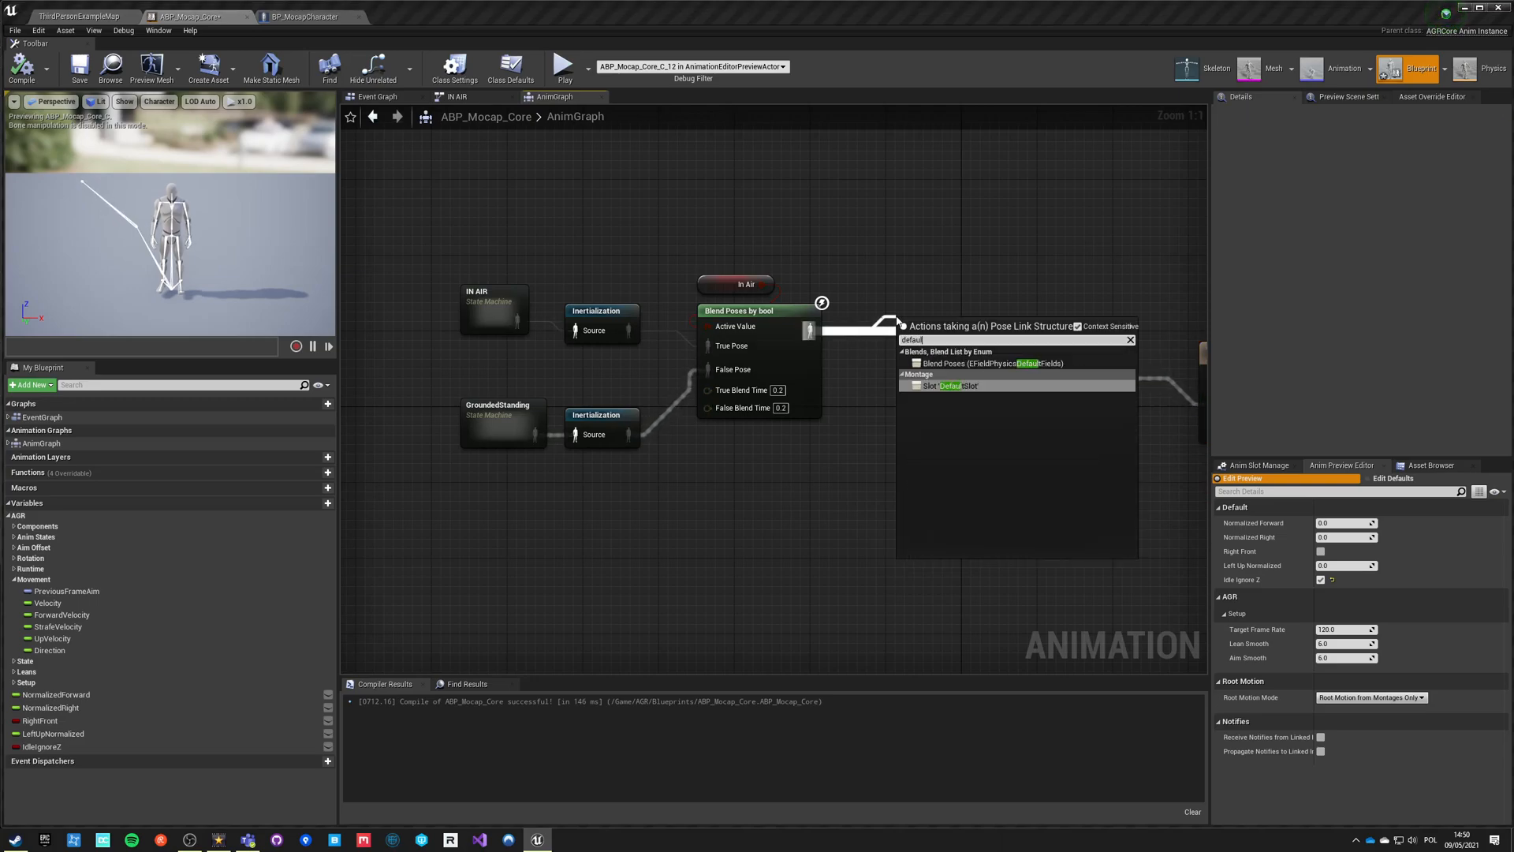
left_click(931, 385)
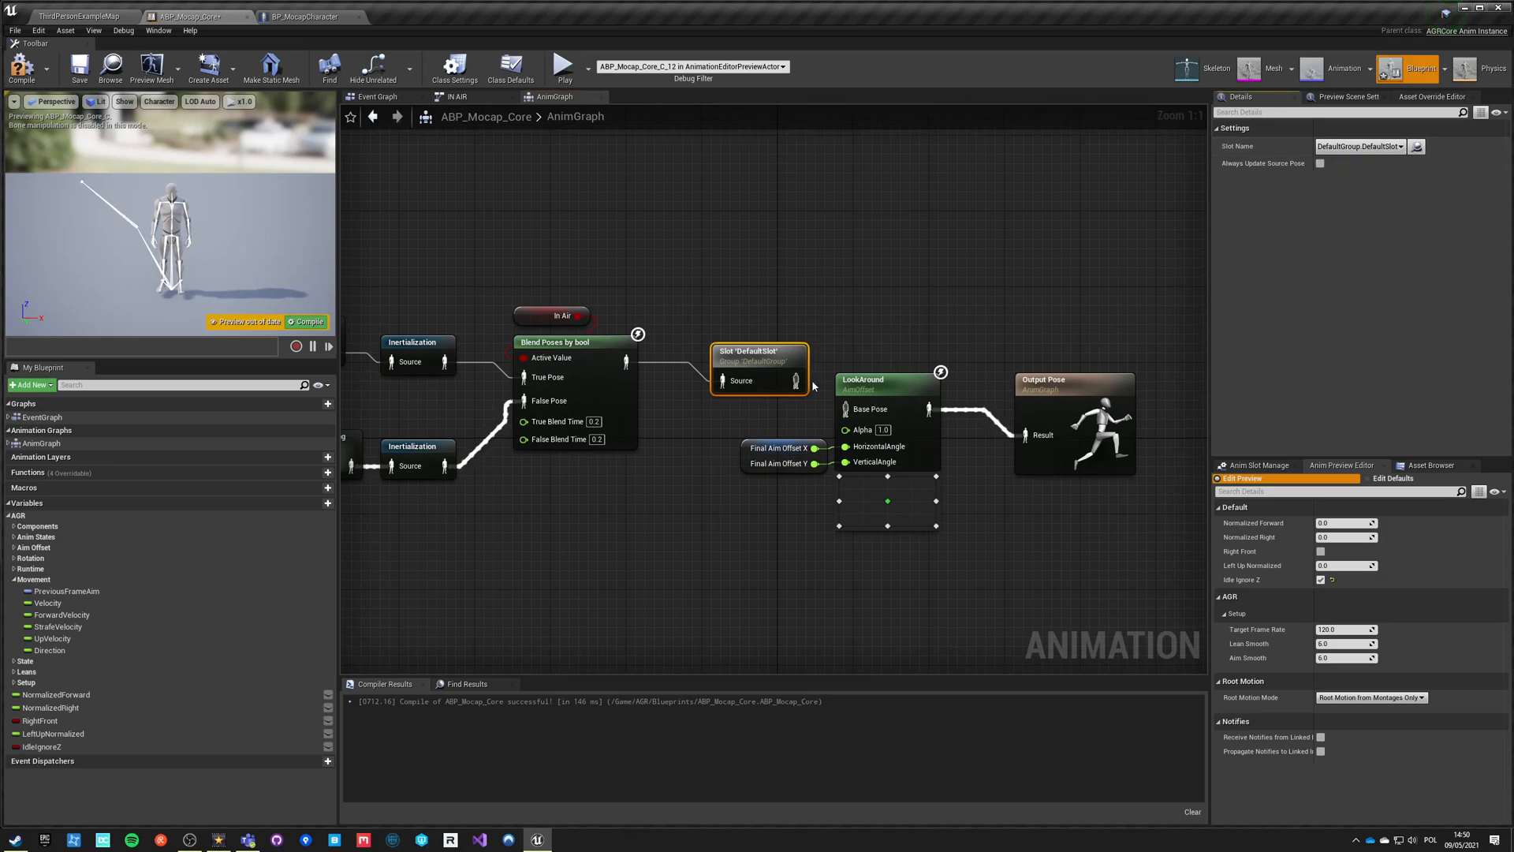
left_click(78, 65)
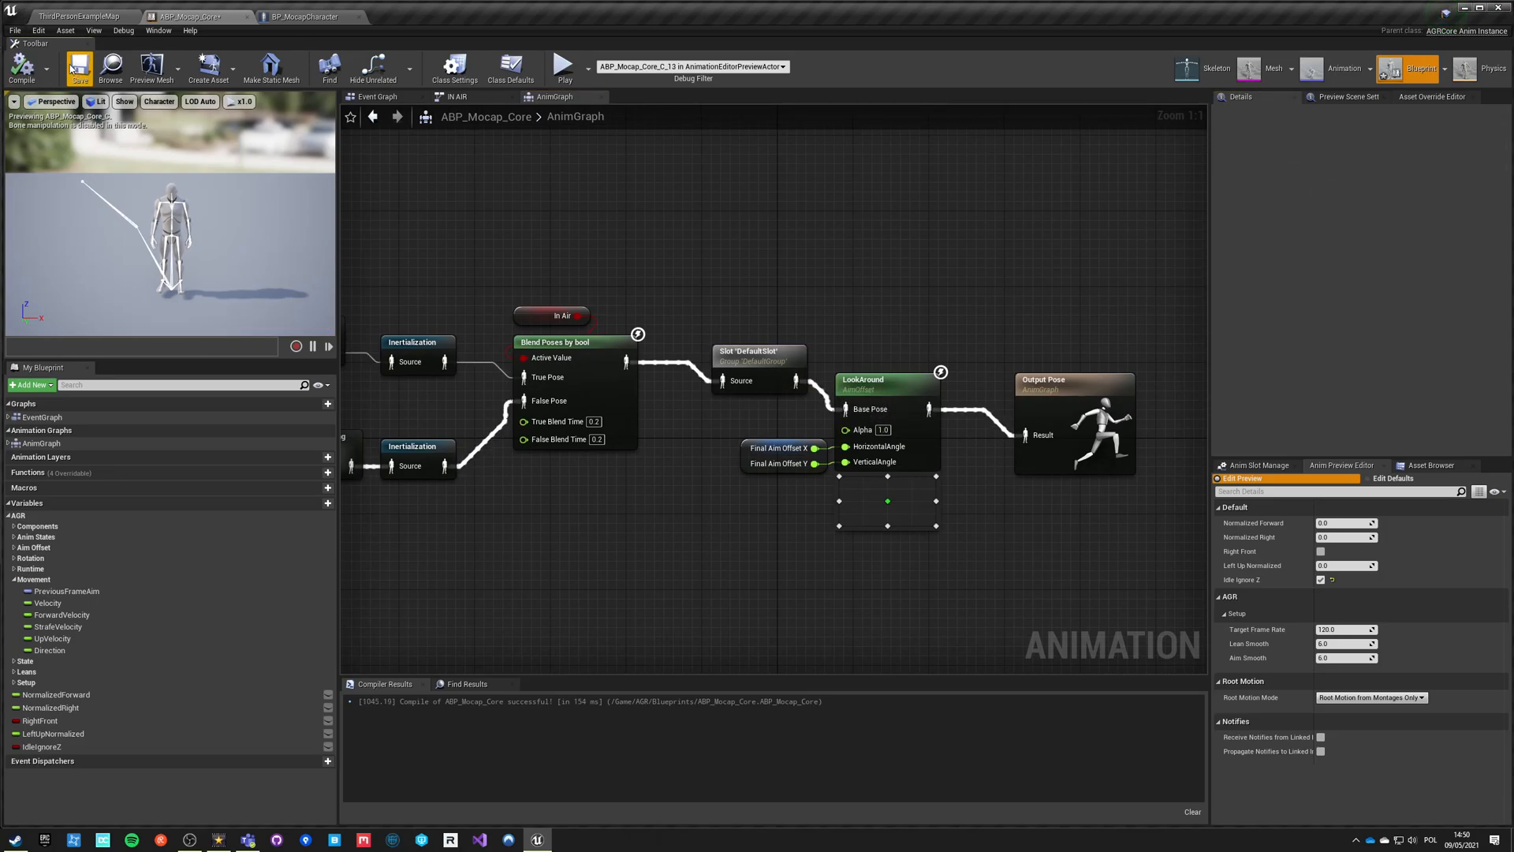
left_click(565, 69)
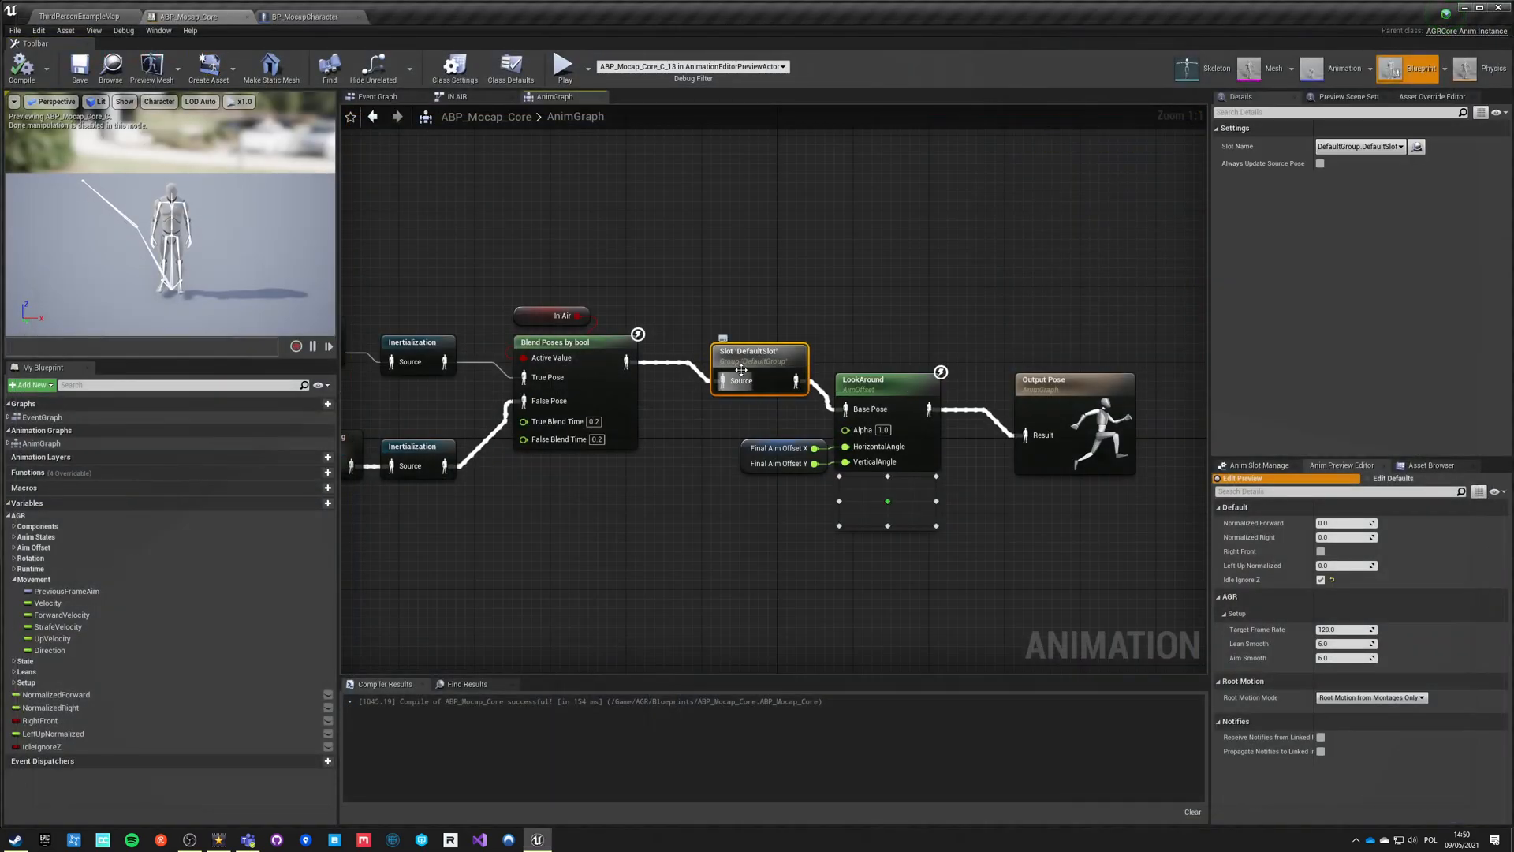
mouse_move(734, 380)
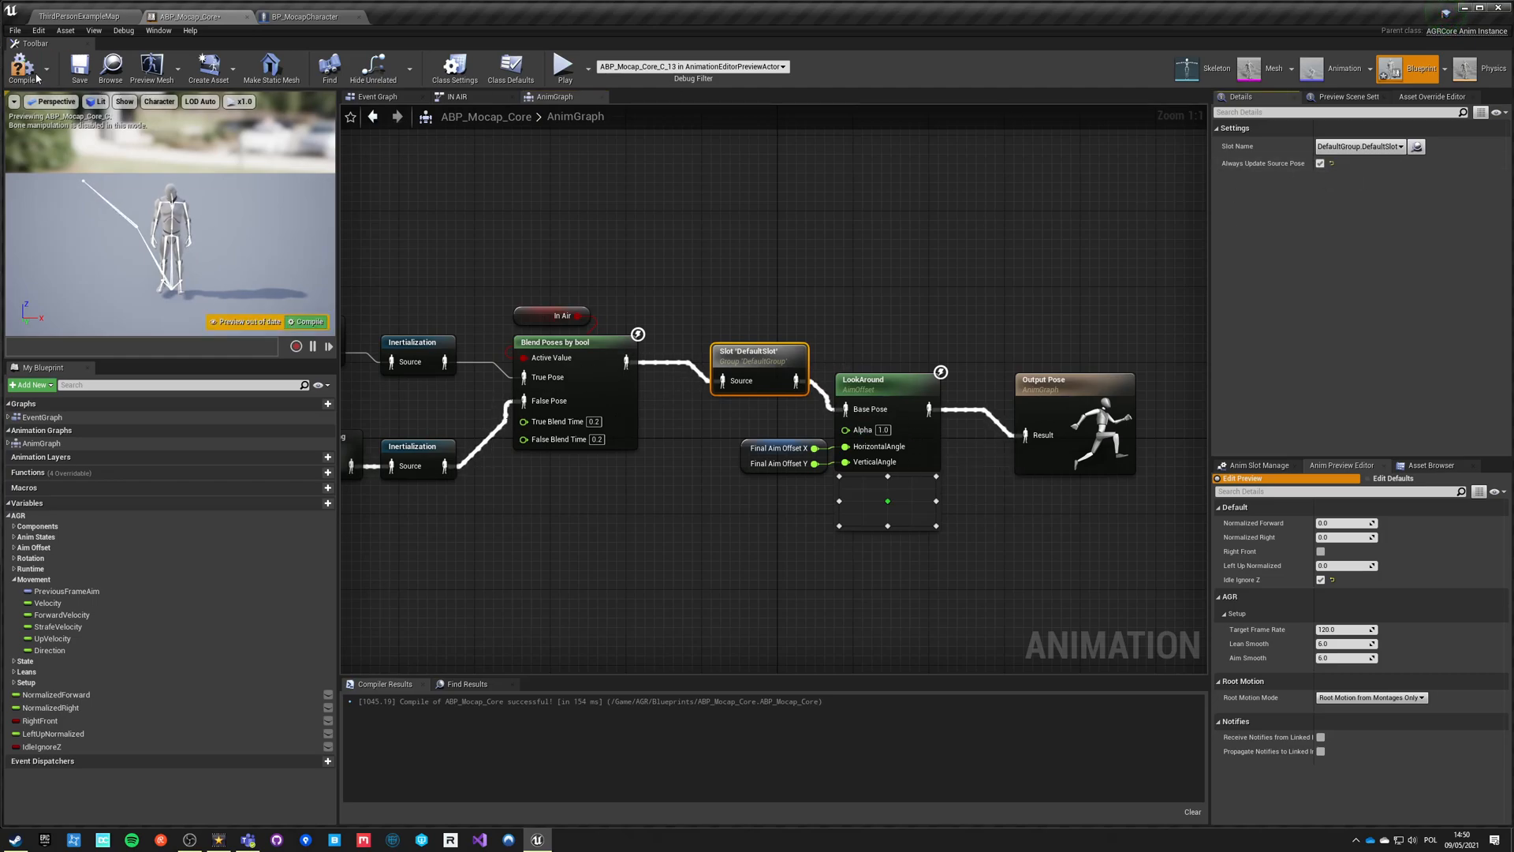
left_click(21, 66)
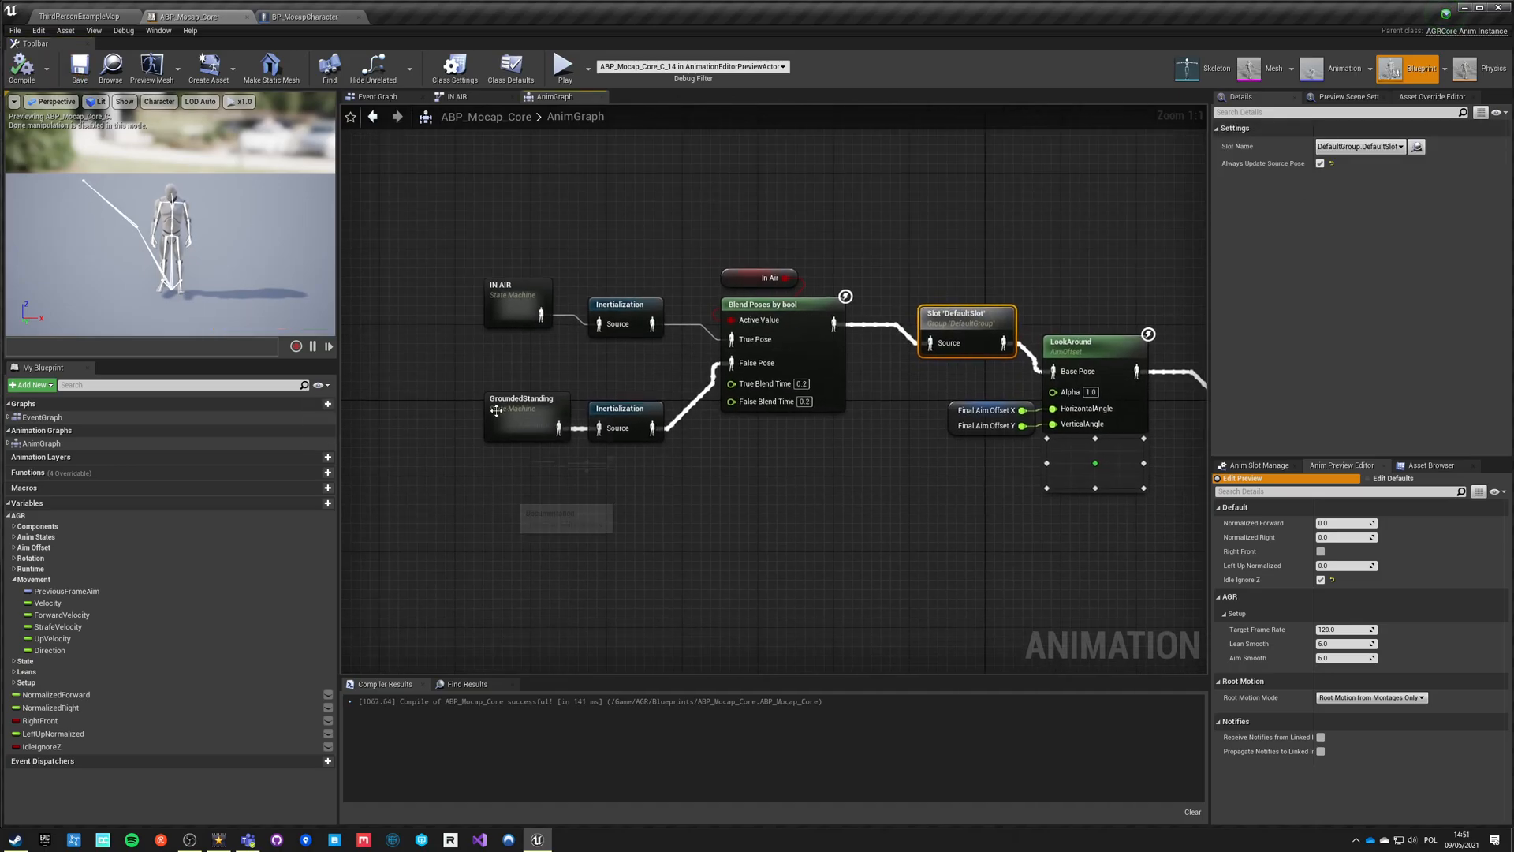
left_click(564, 66)
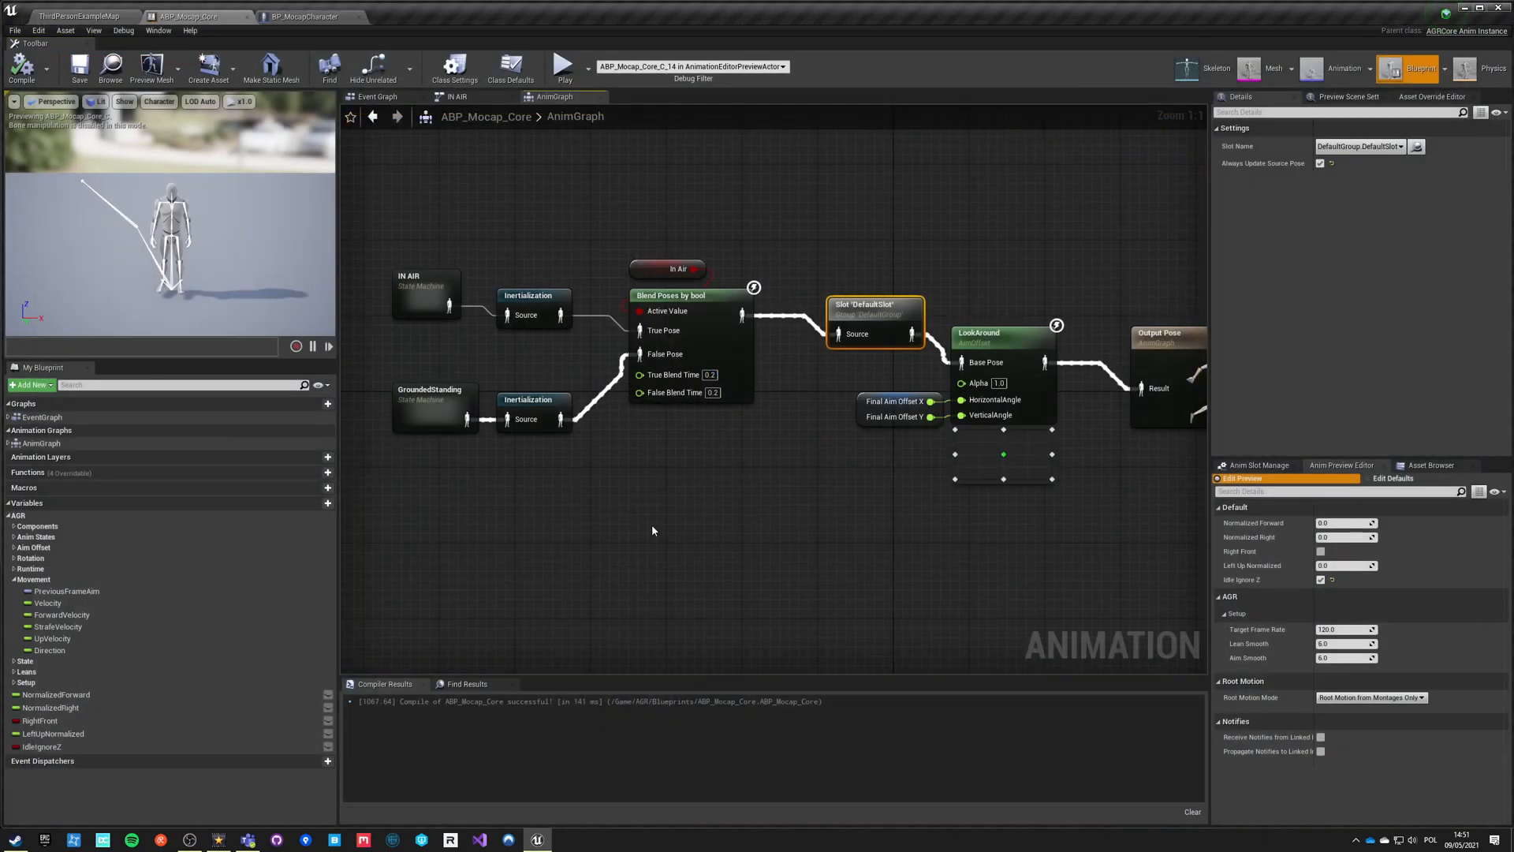
left_click(305, 17)
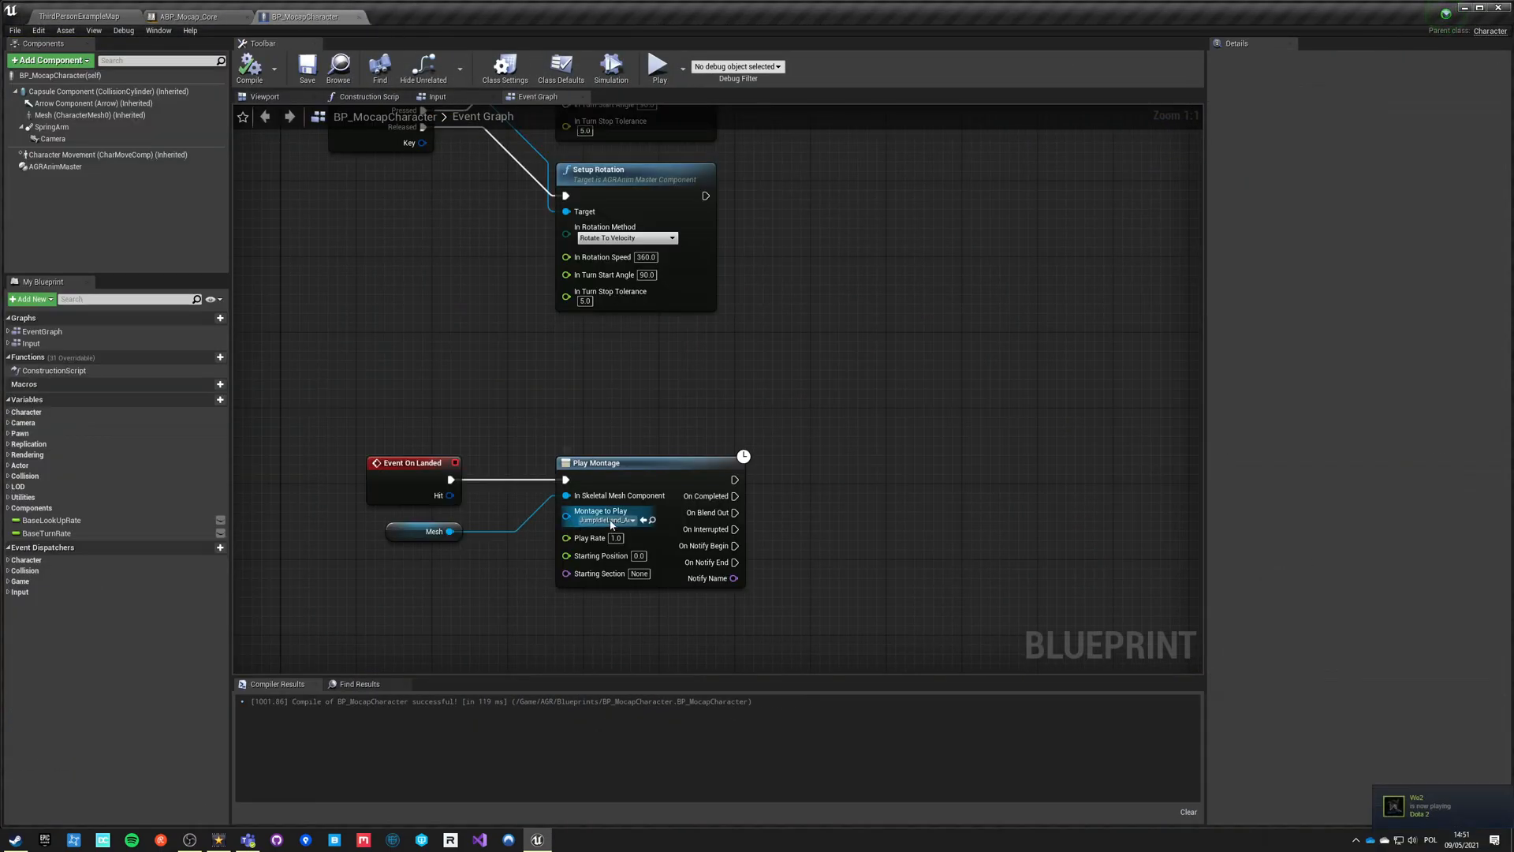
- Compile and save BP_MocapCharacter
left_click(603, 520)
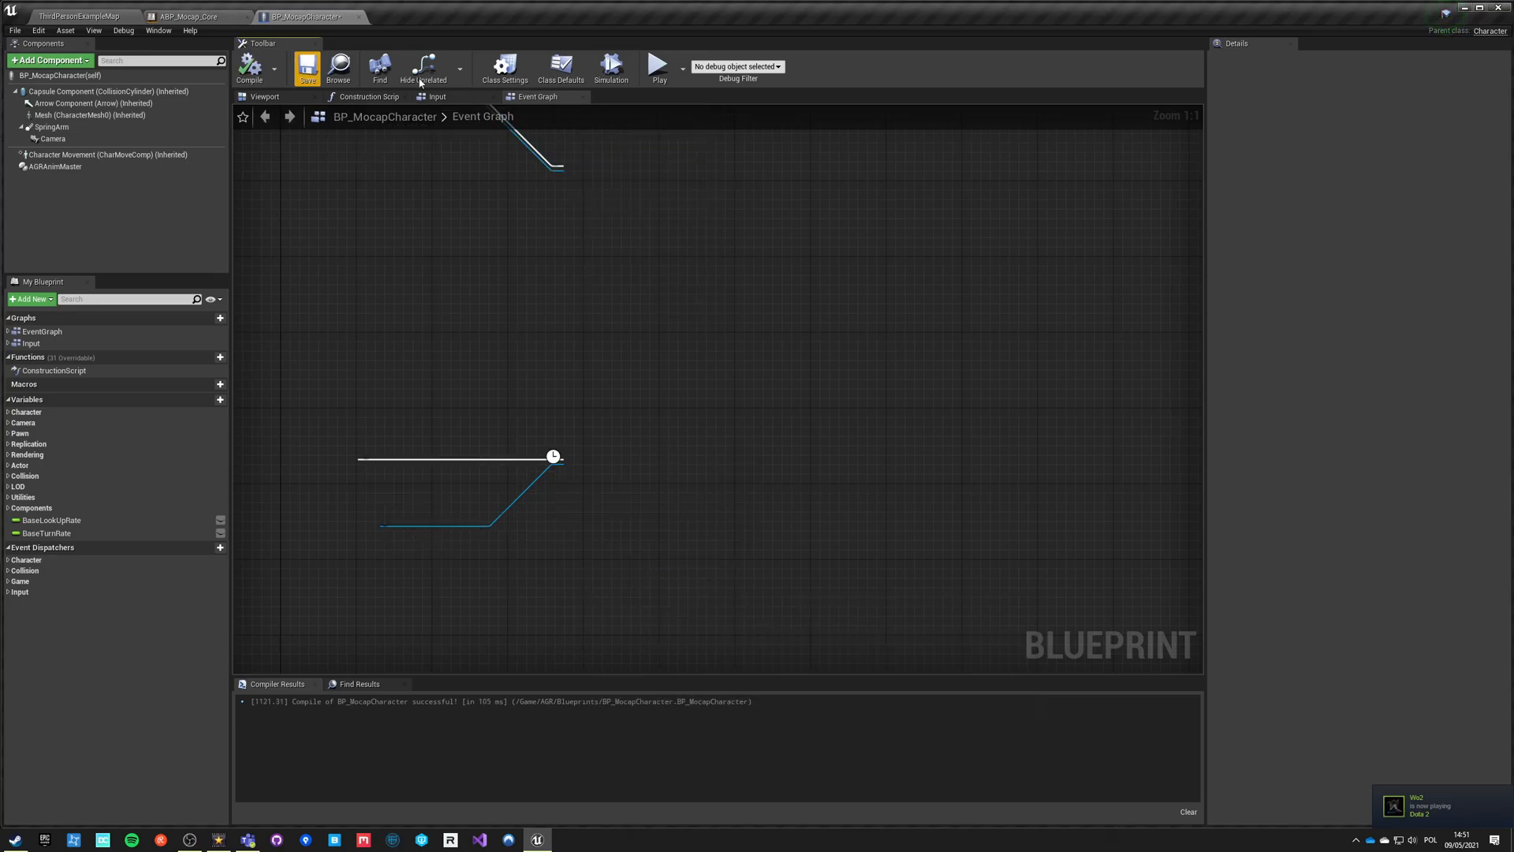
left_click(659, 66)
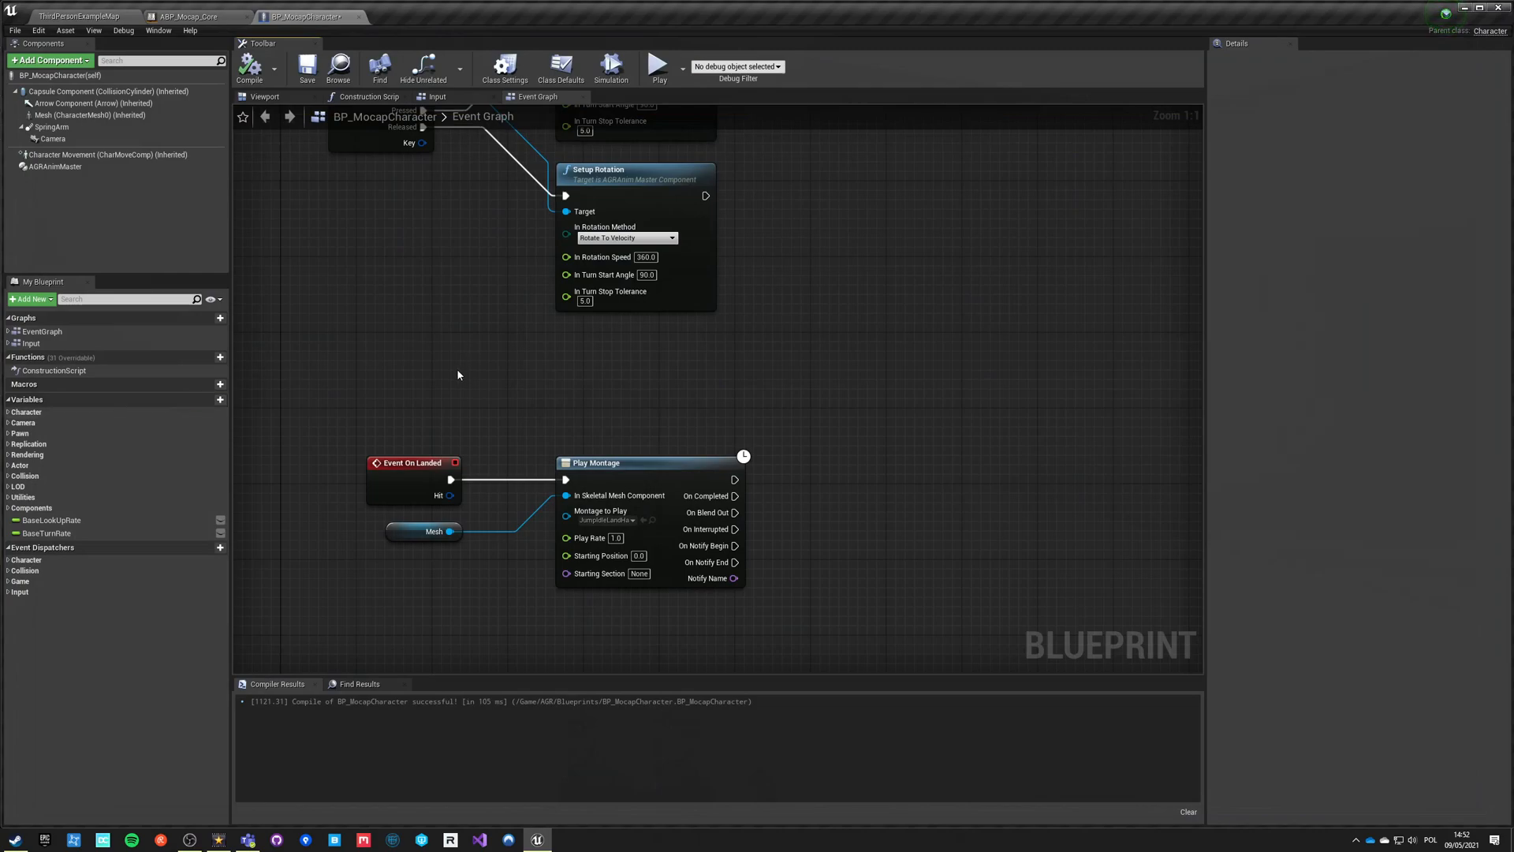
mouse_move(432, 399)
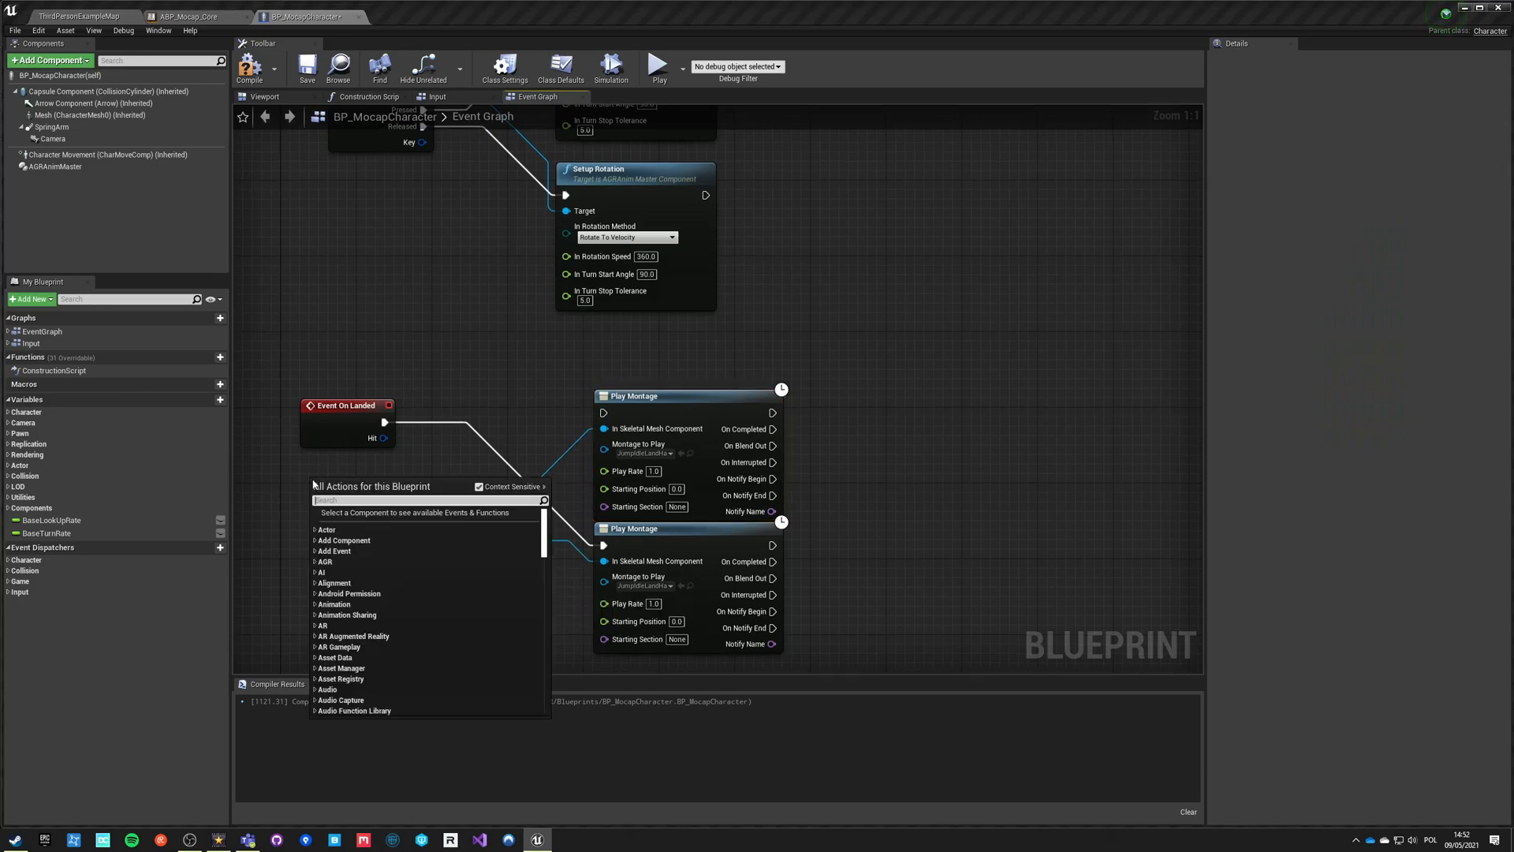
- Split Get Velocity and feed absolute Z into the >= 100 Branch driving both montages
type("get velocit")
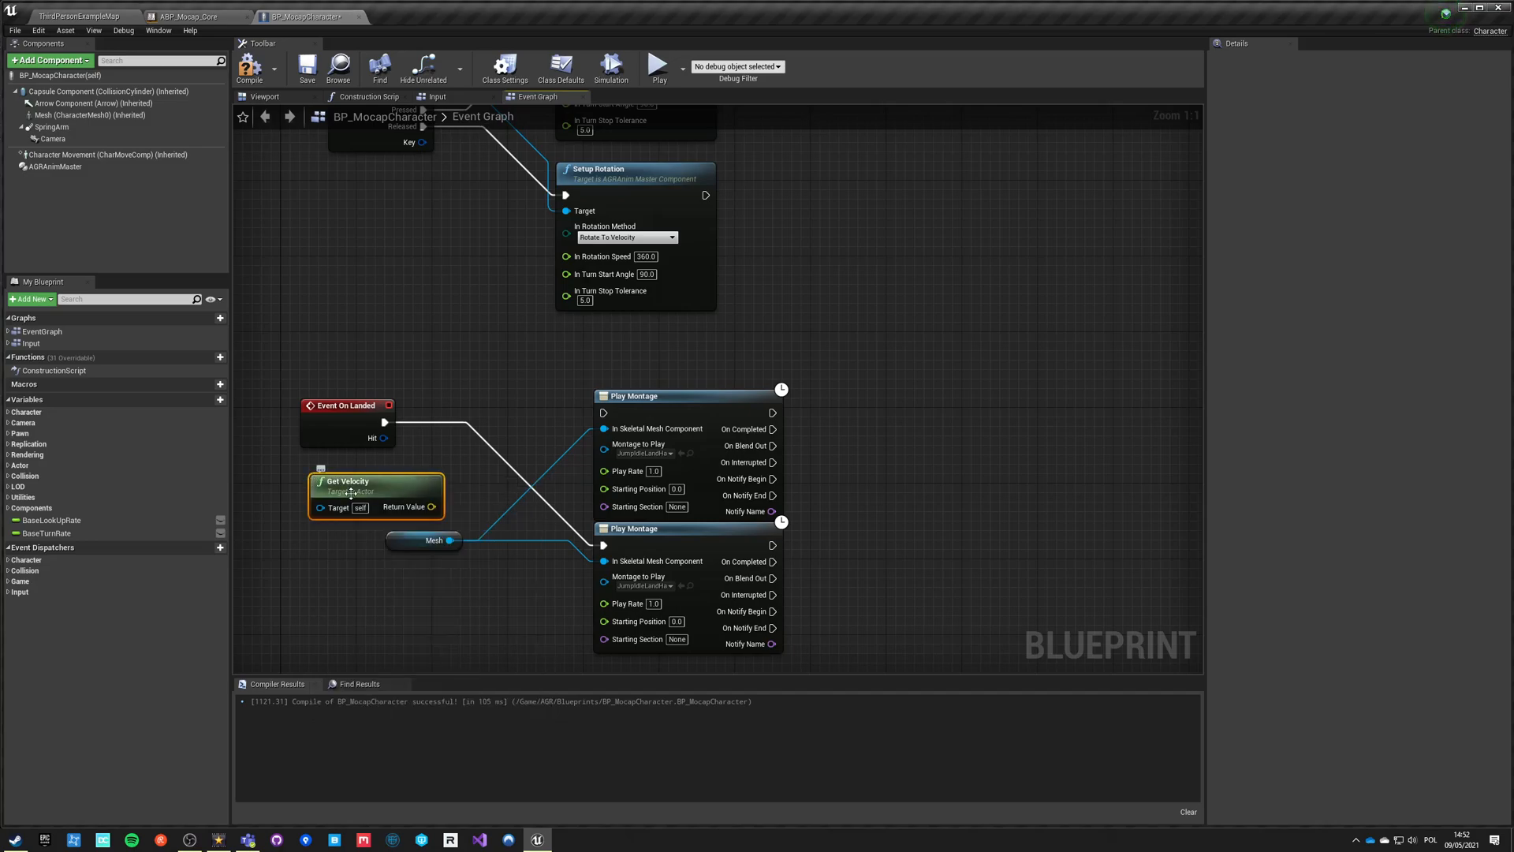
right_click(431, 497)
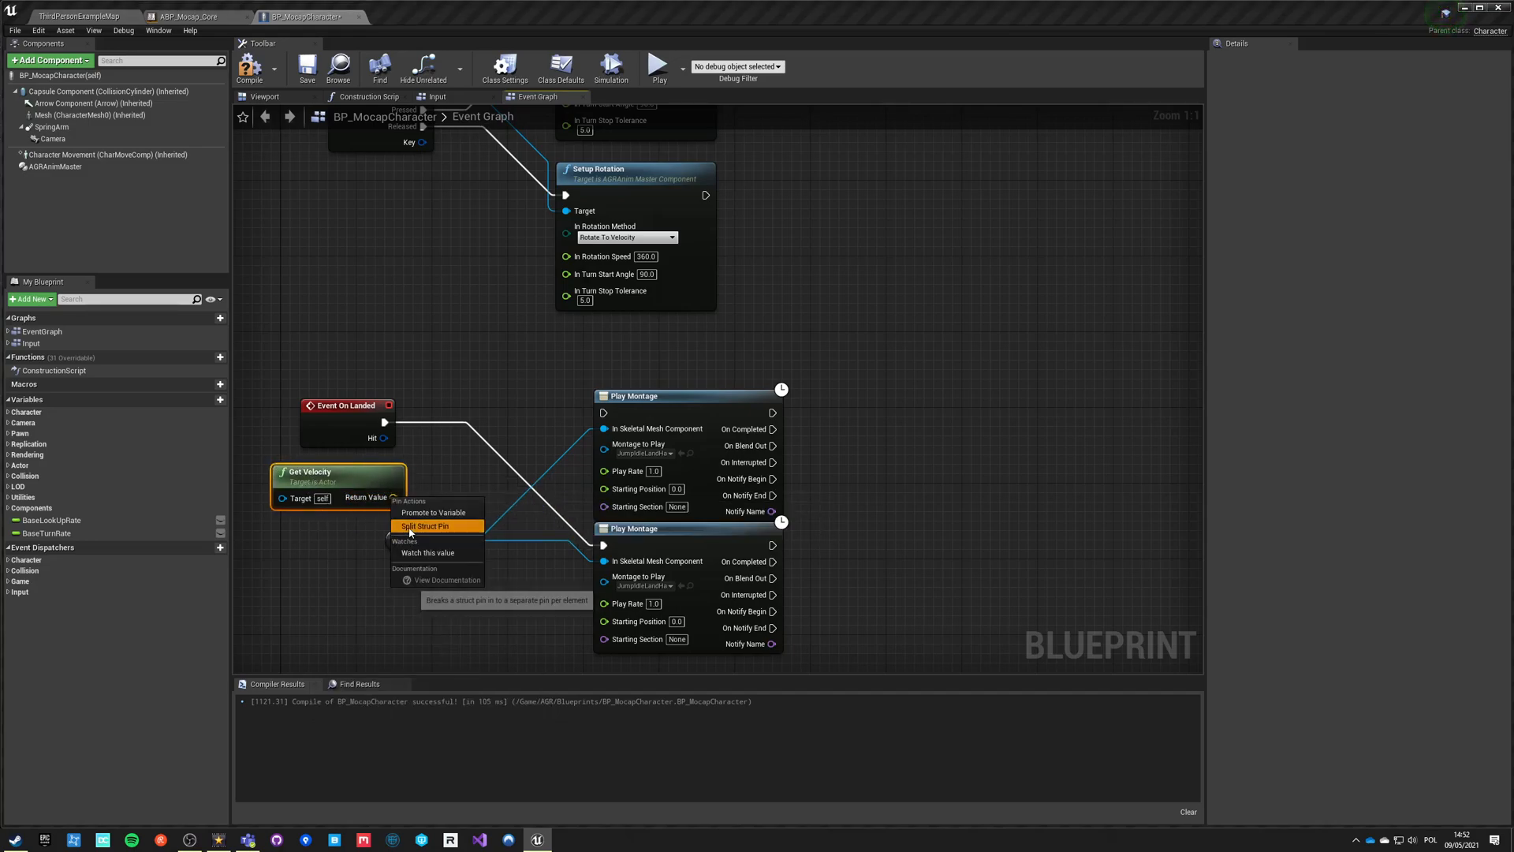
left_click(426, 525)
type("abs")
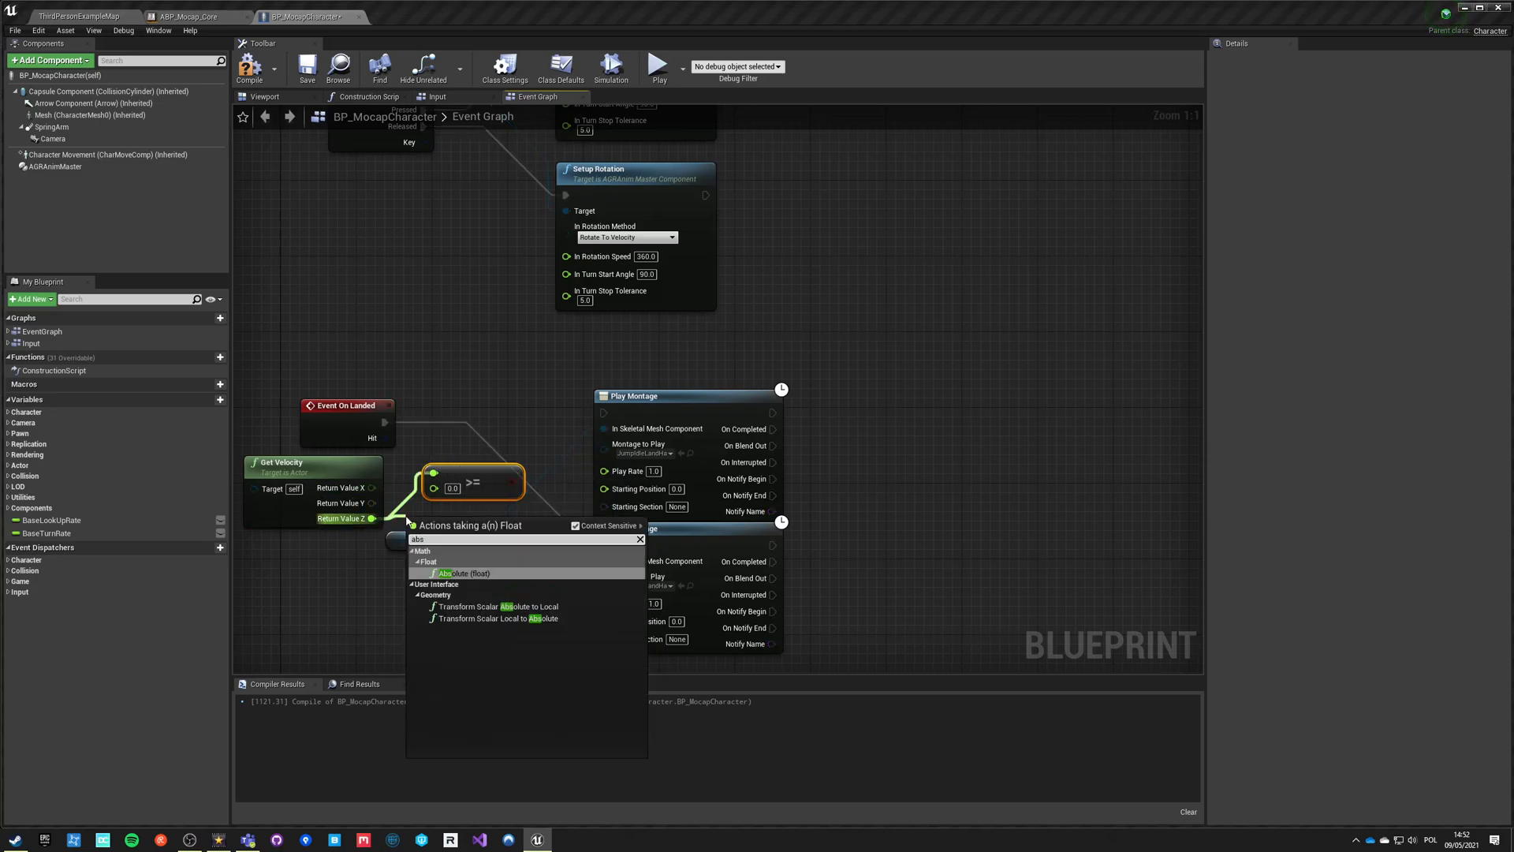
left_click(460, 572)
type("100")
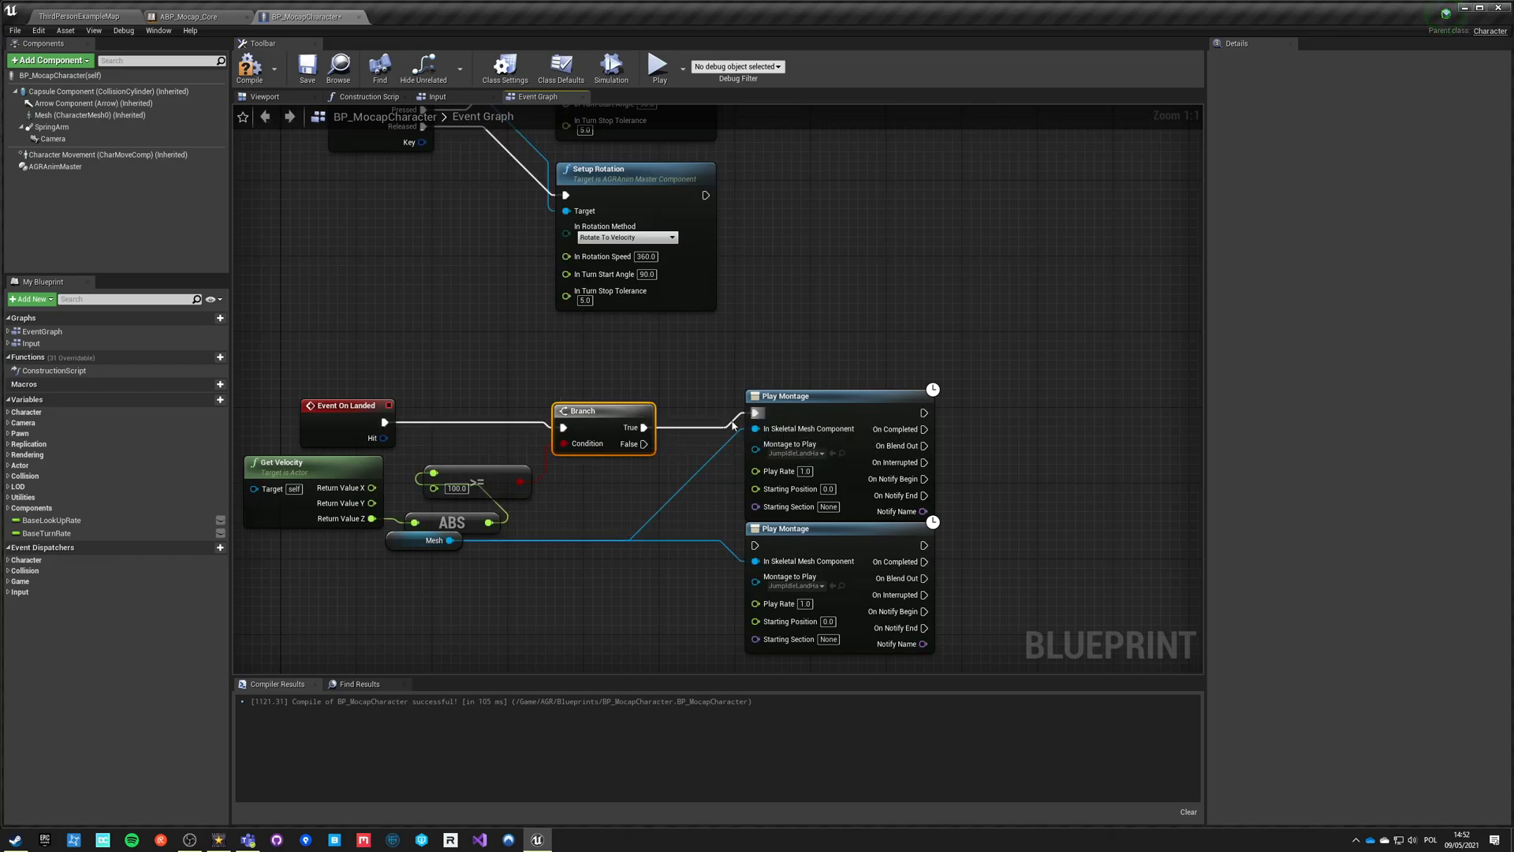
left_click(792, 582)
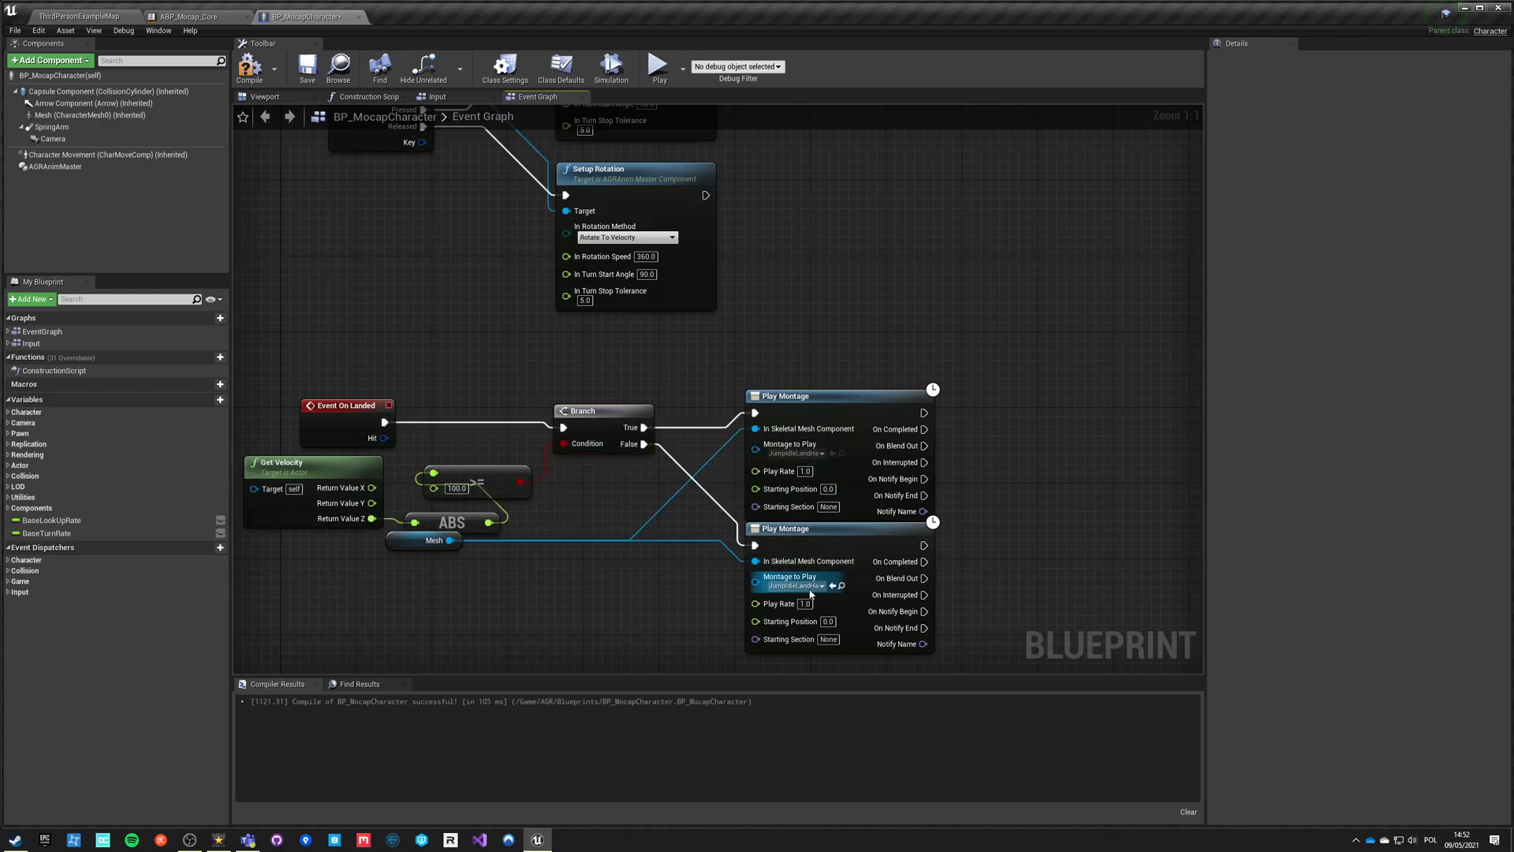
- Check the soft landing node's montage list, then search 'land' in InPlace and RootMotion
left_click(791, 585)
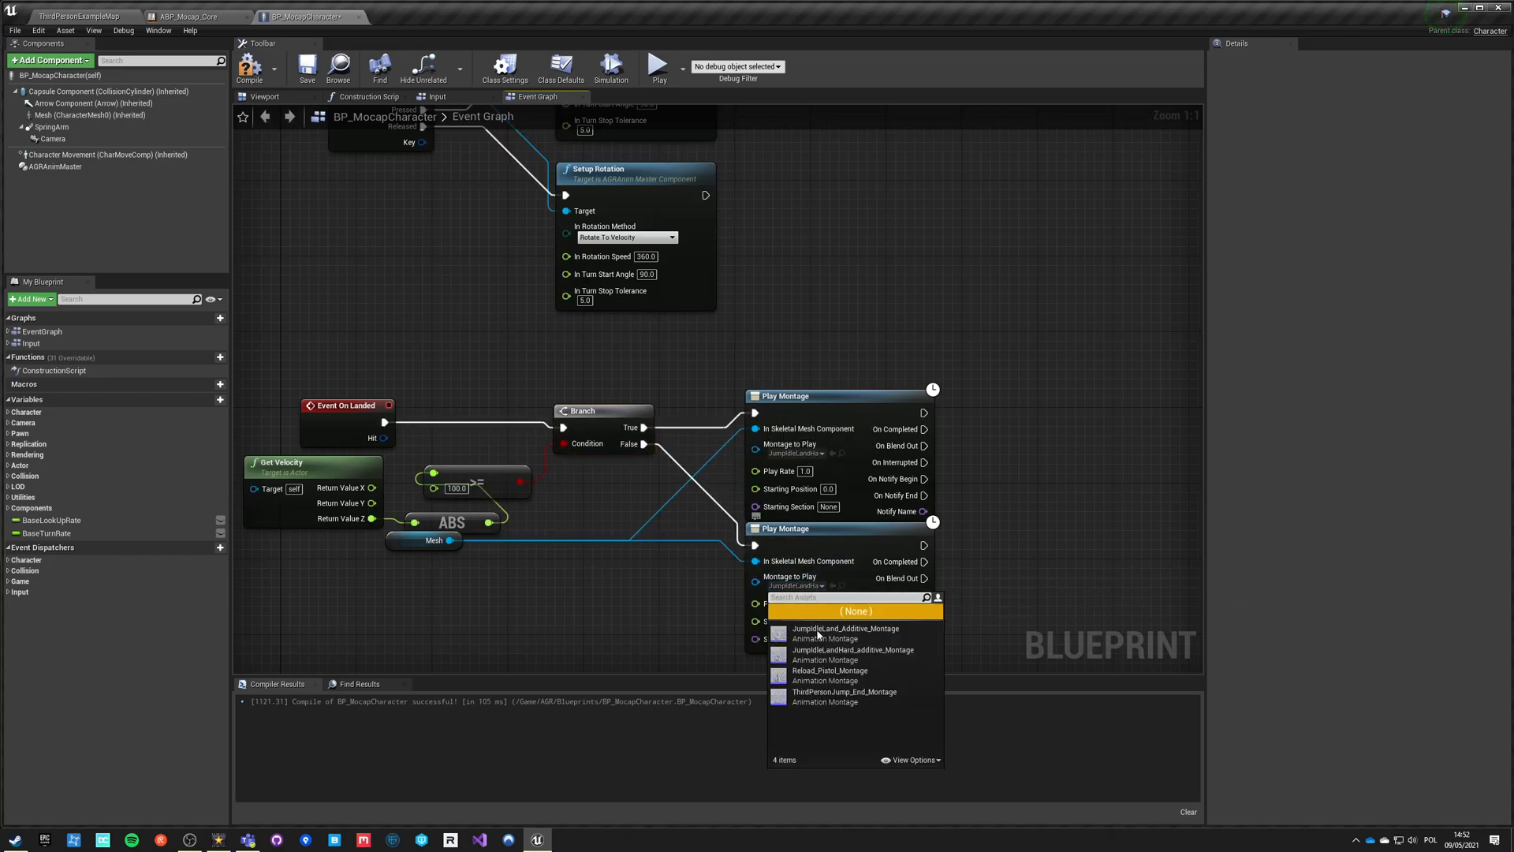
left_click(844, 633)
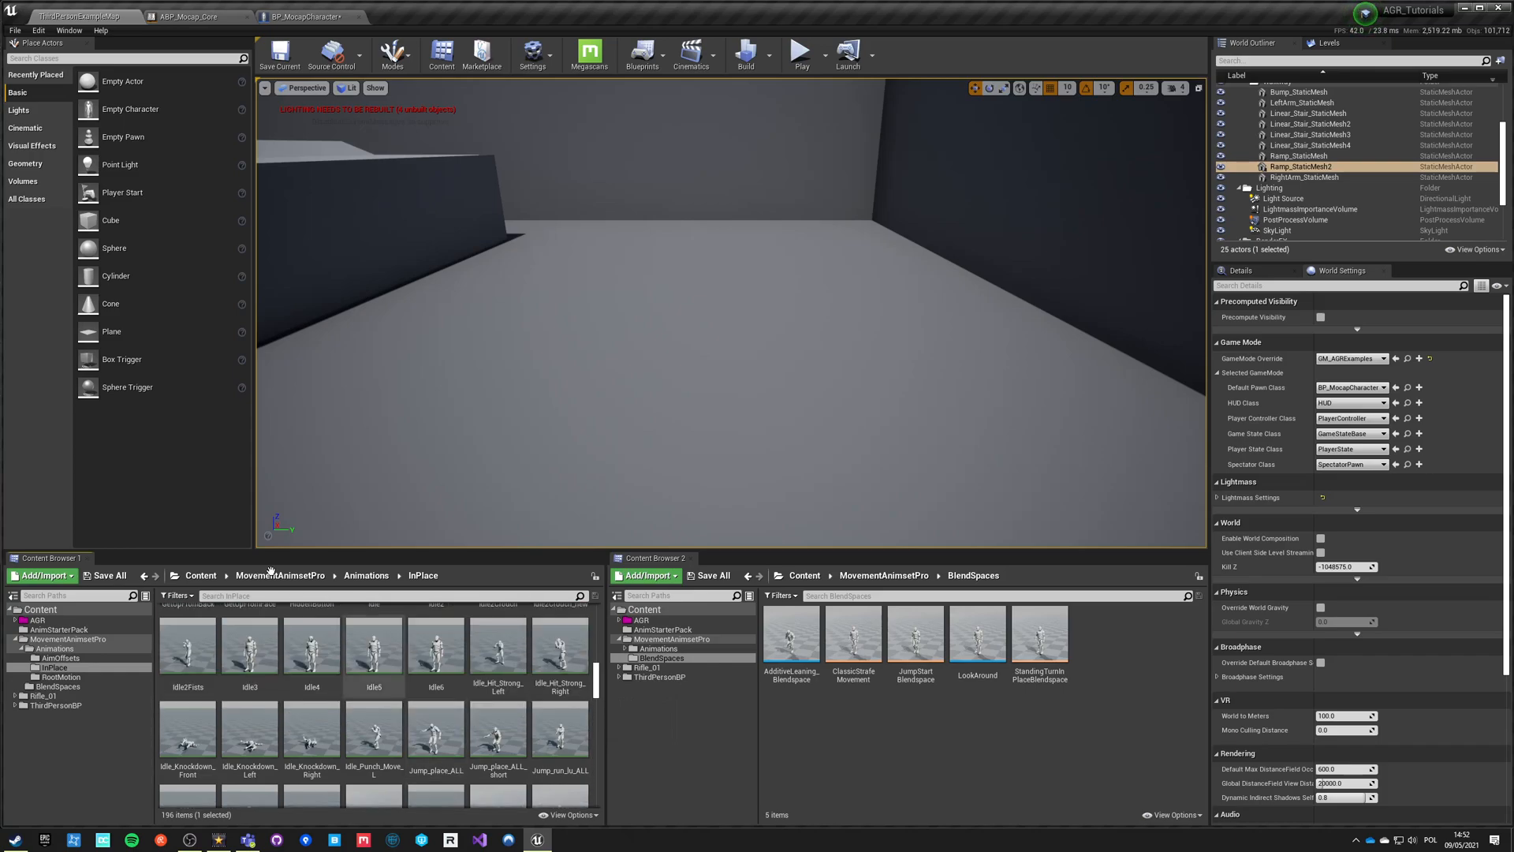
type("land")
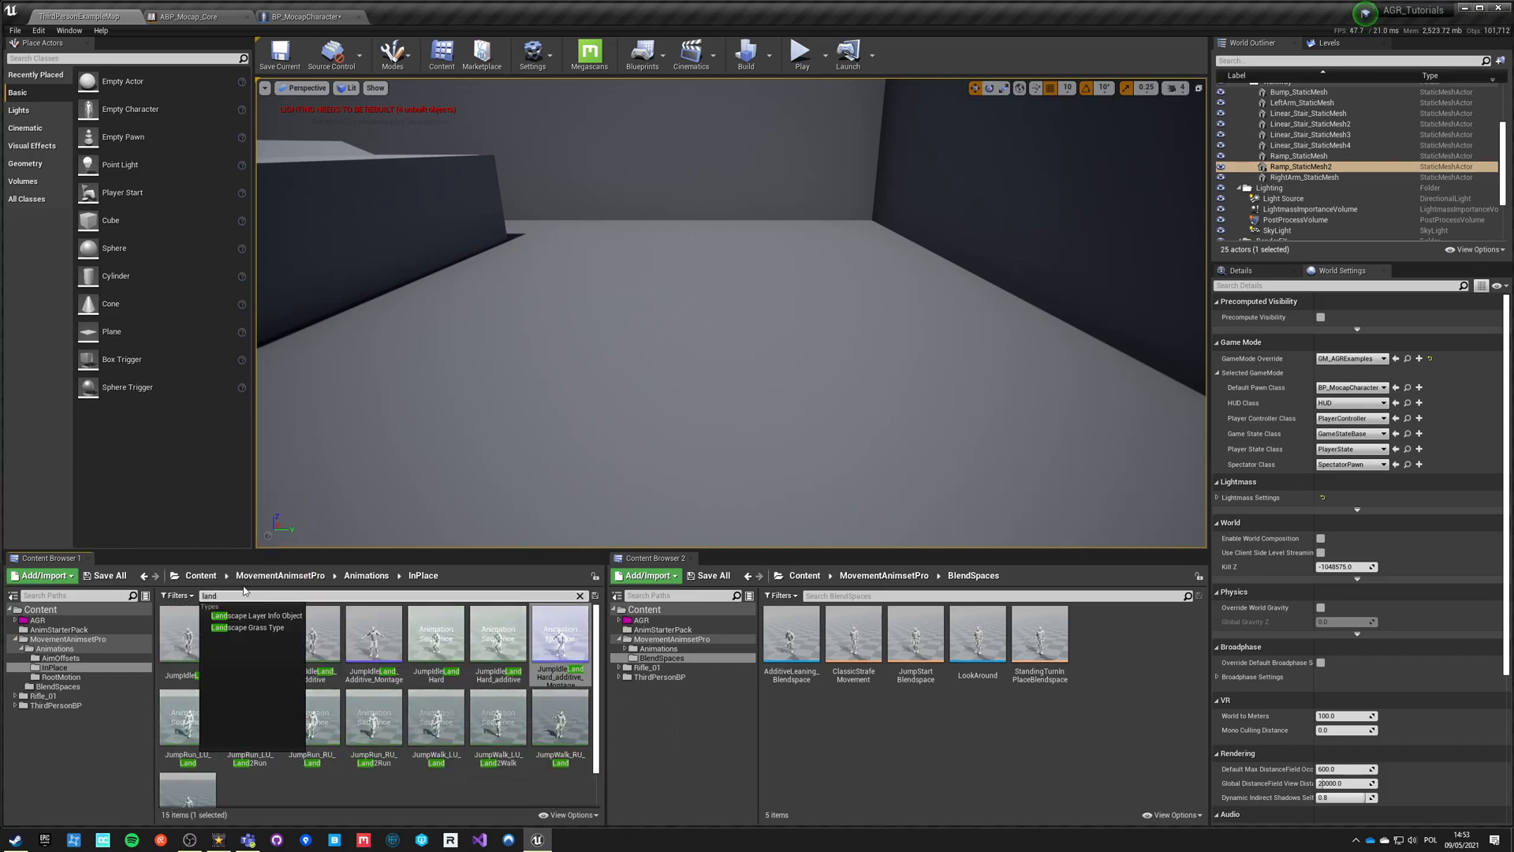
right_click(559, 642)
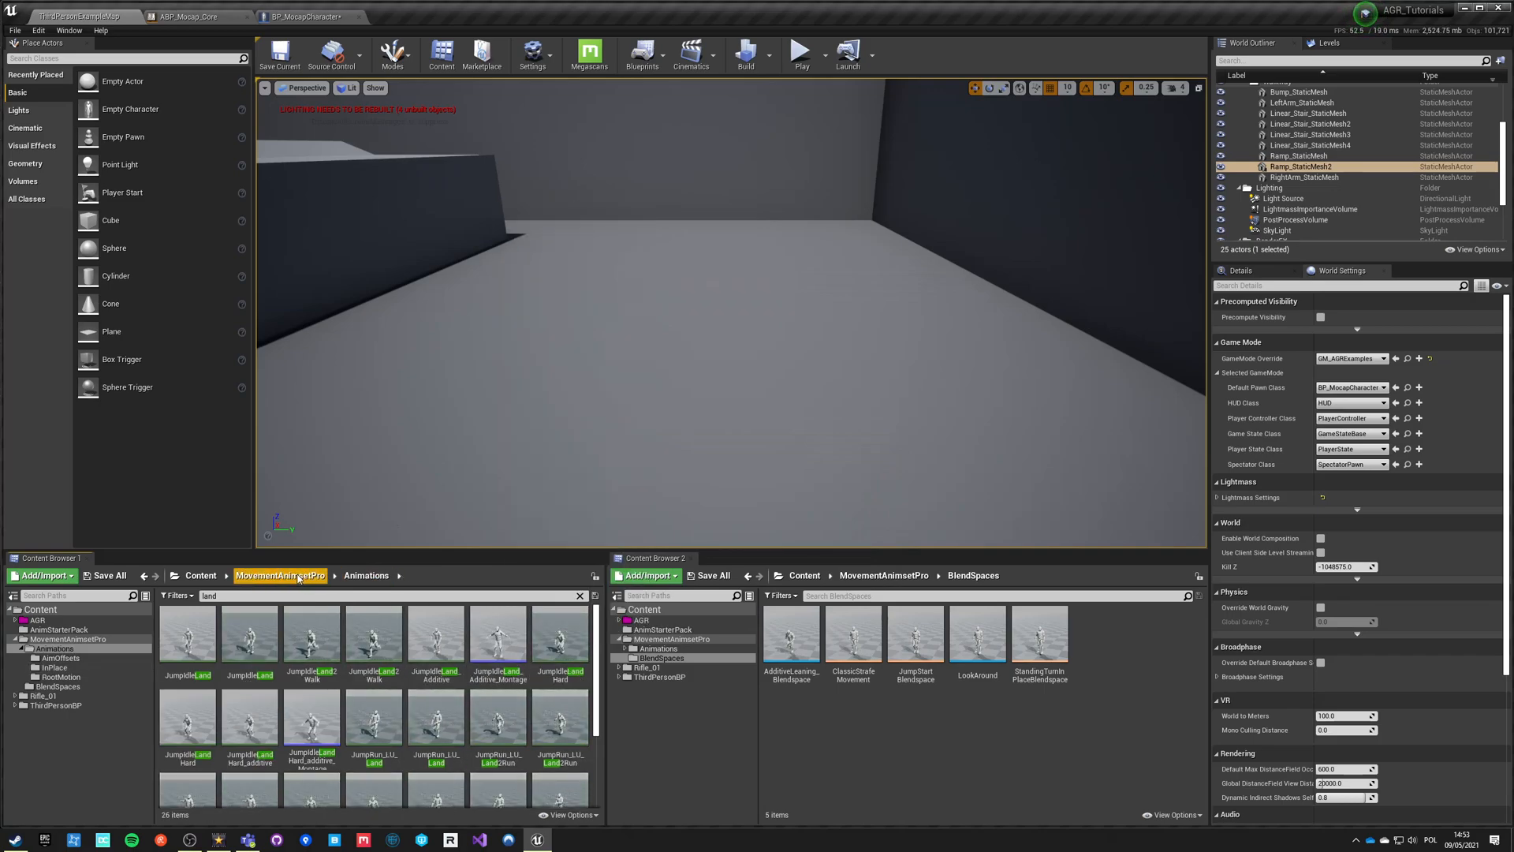
left_click(579, 595)
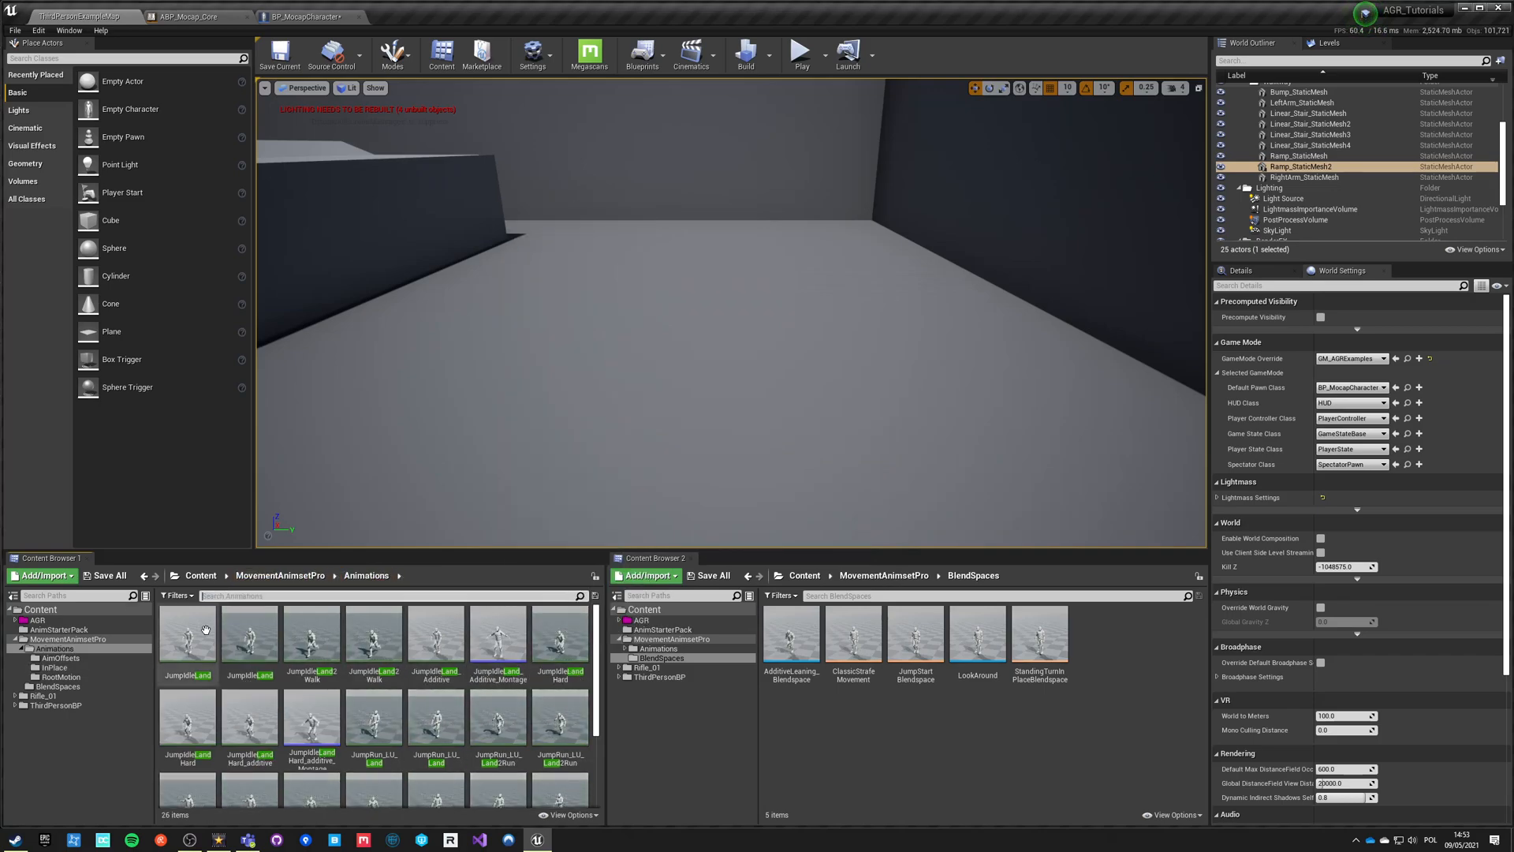
left_click(58, 677)
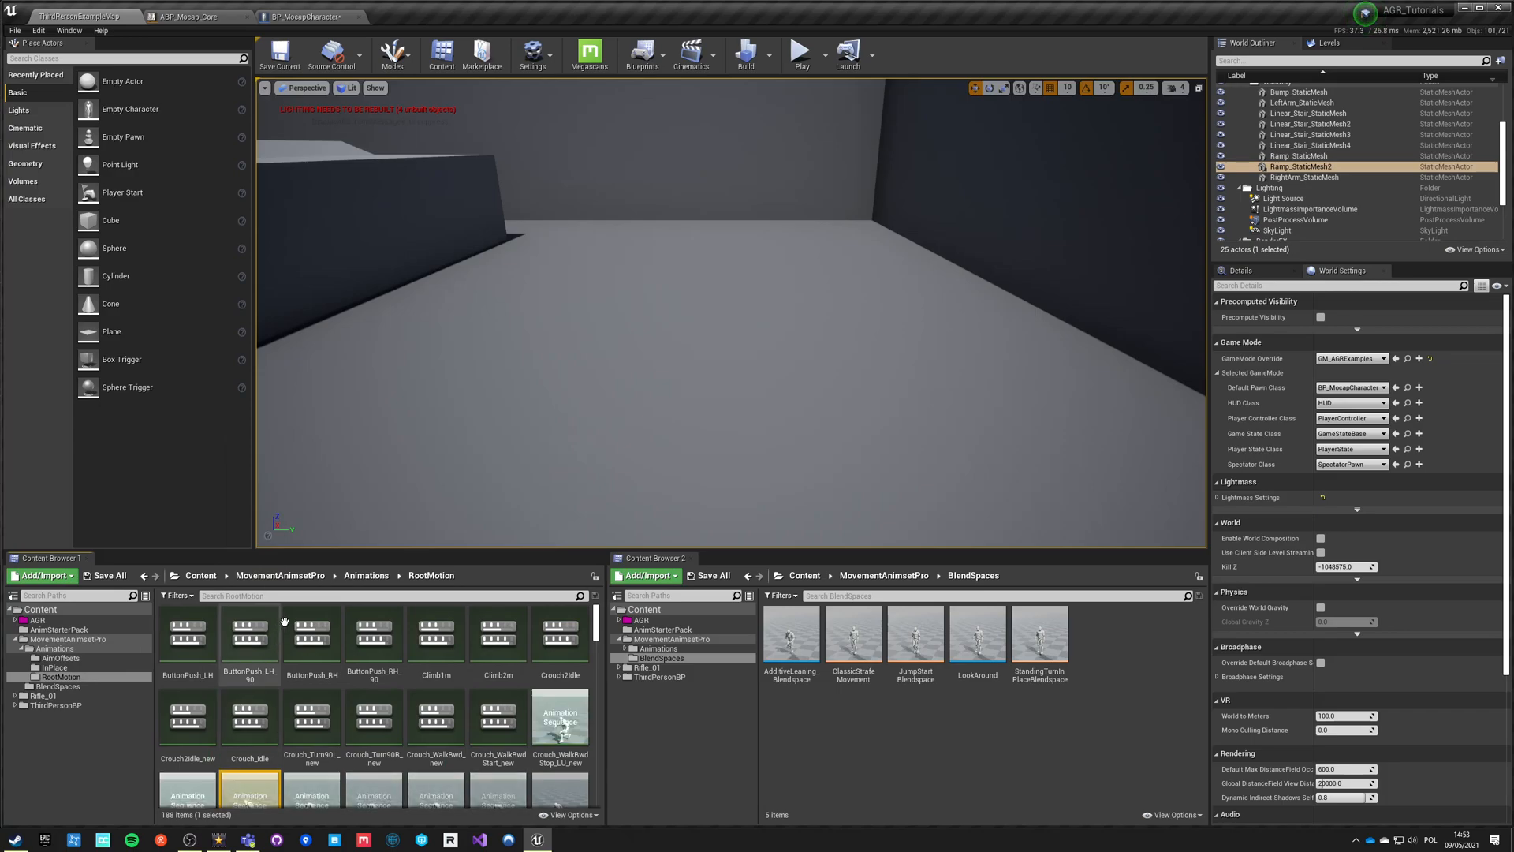
type("land")
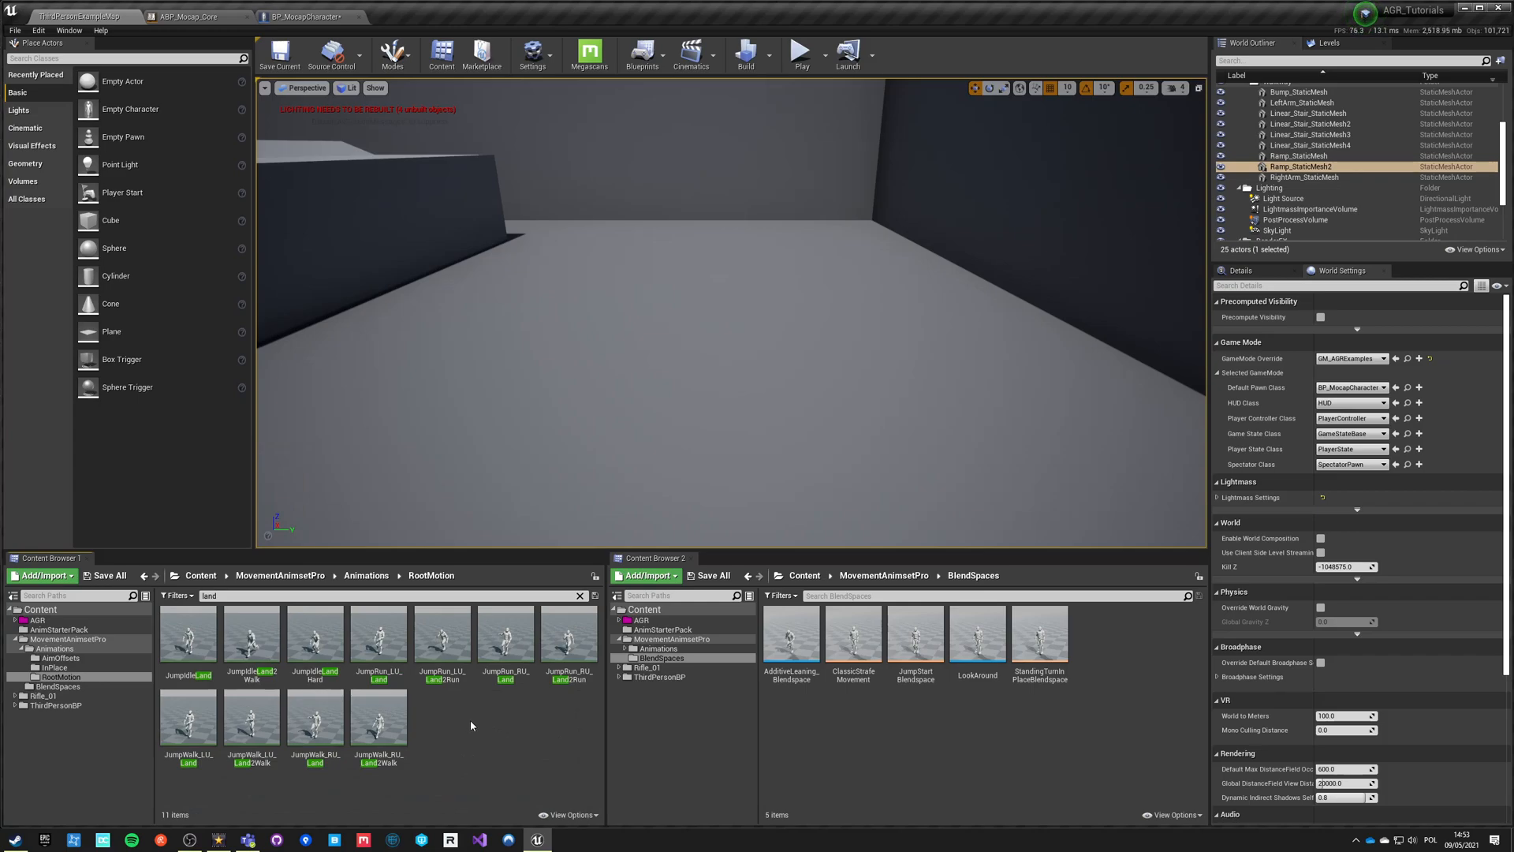
mouse_move(145, 596)
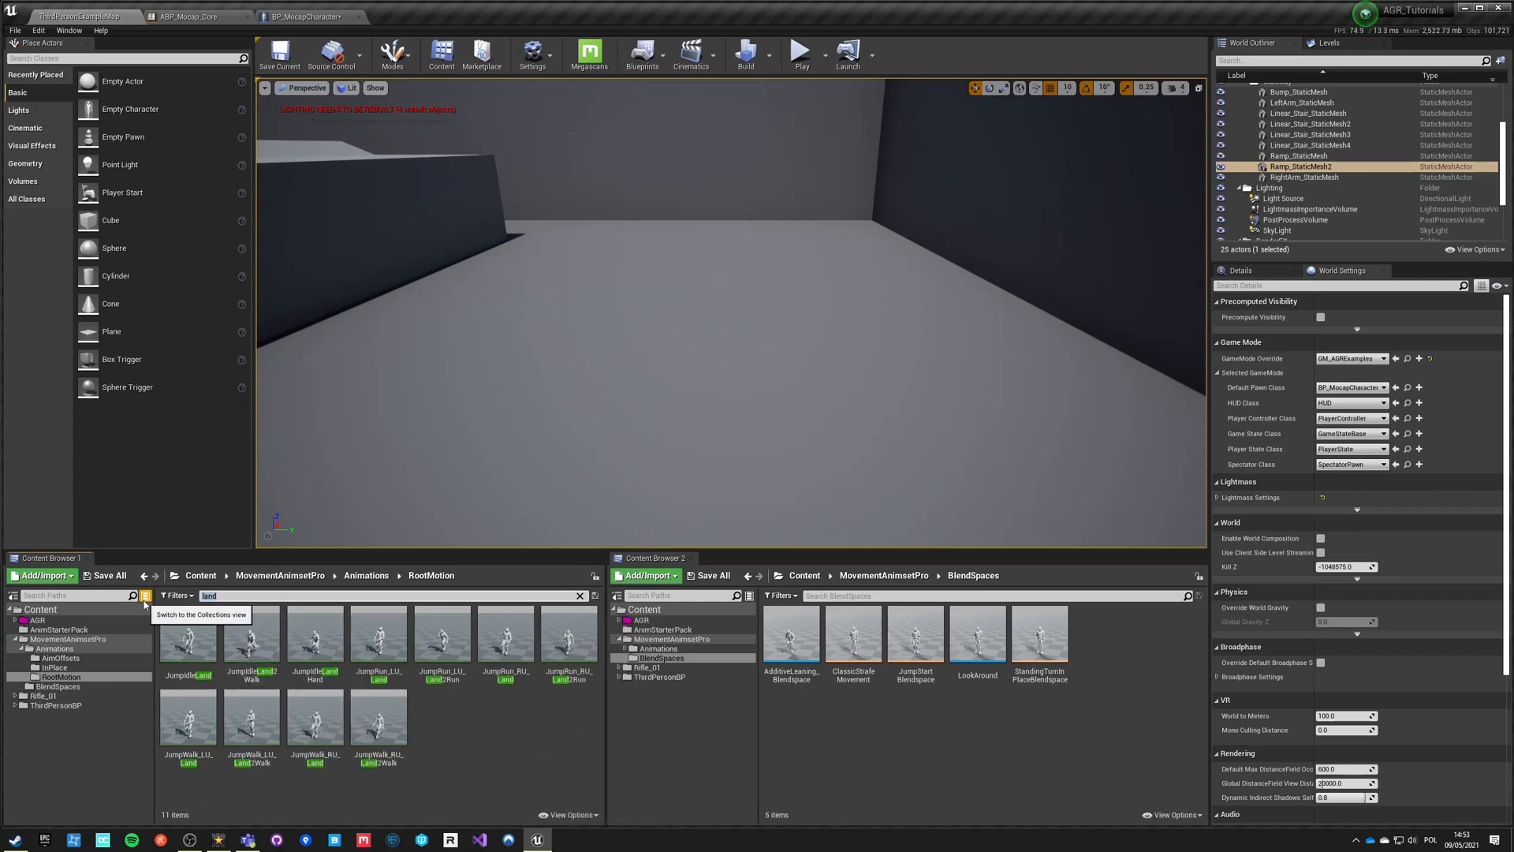
mouse_move(315, 637)
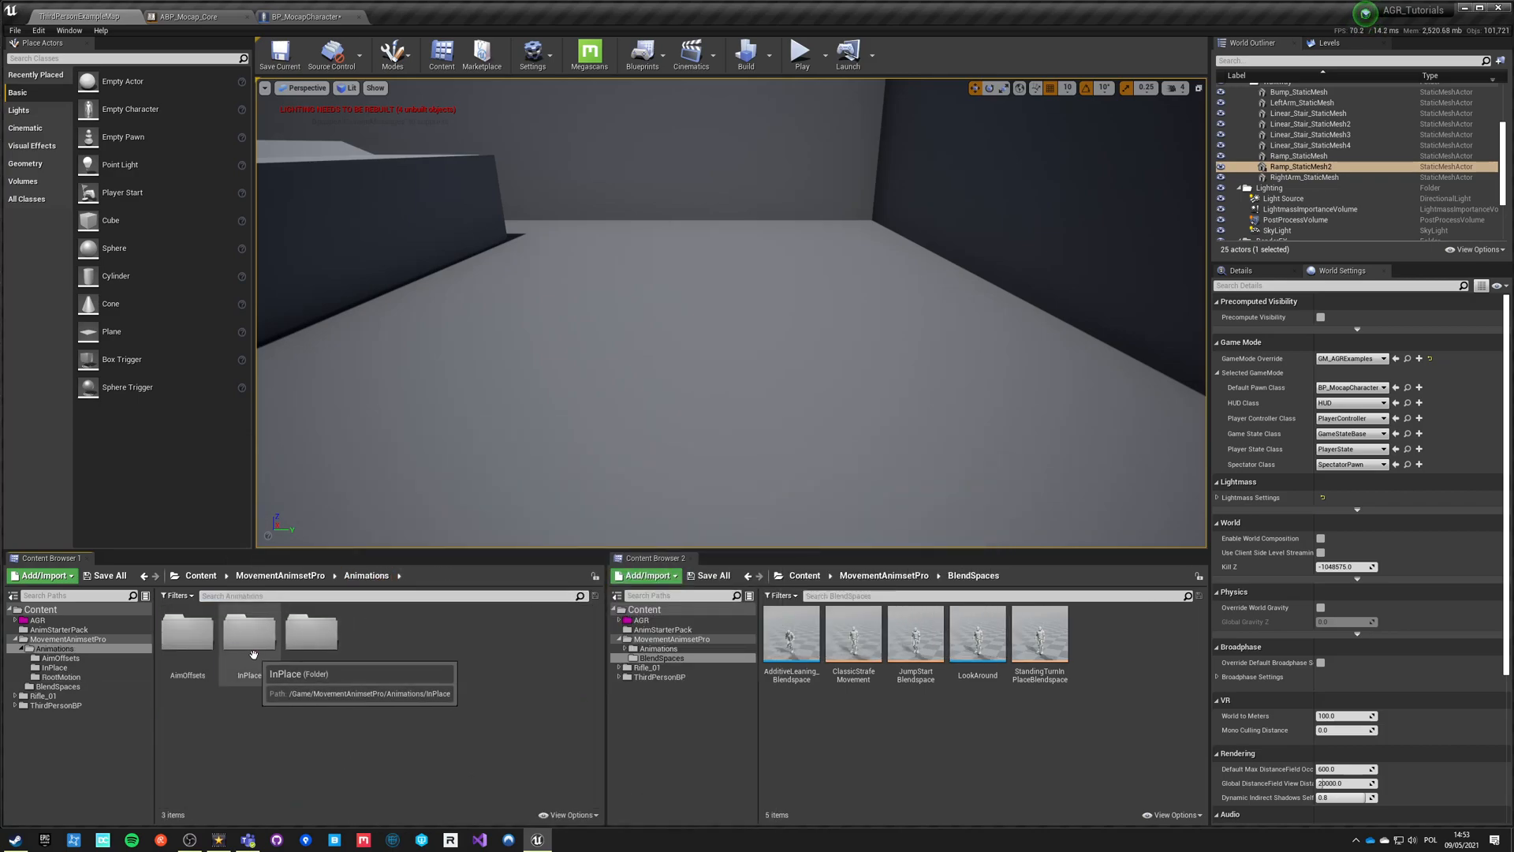
- Create JumpIdleLandHard_Montage from the hard landing animation in the InPlace folder
double_click(248, 632)
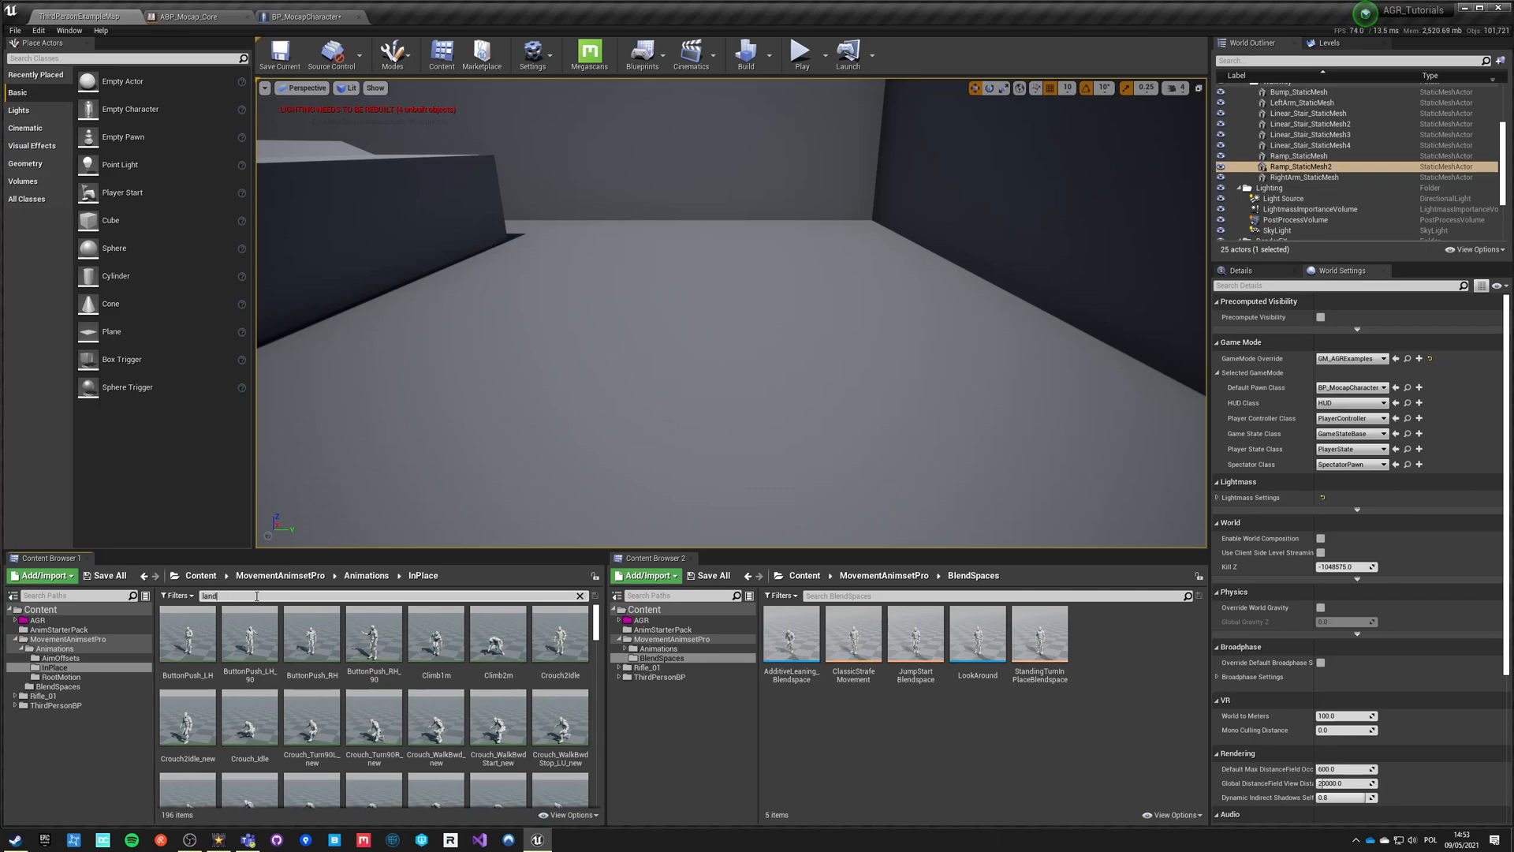
left_click(499, 636)
type(" hard")
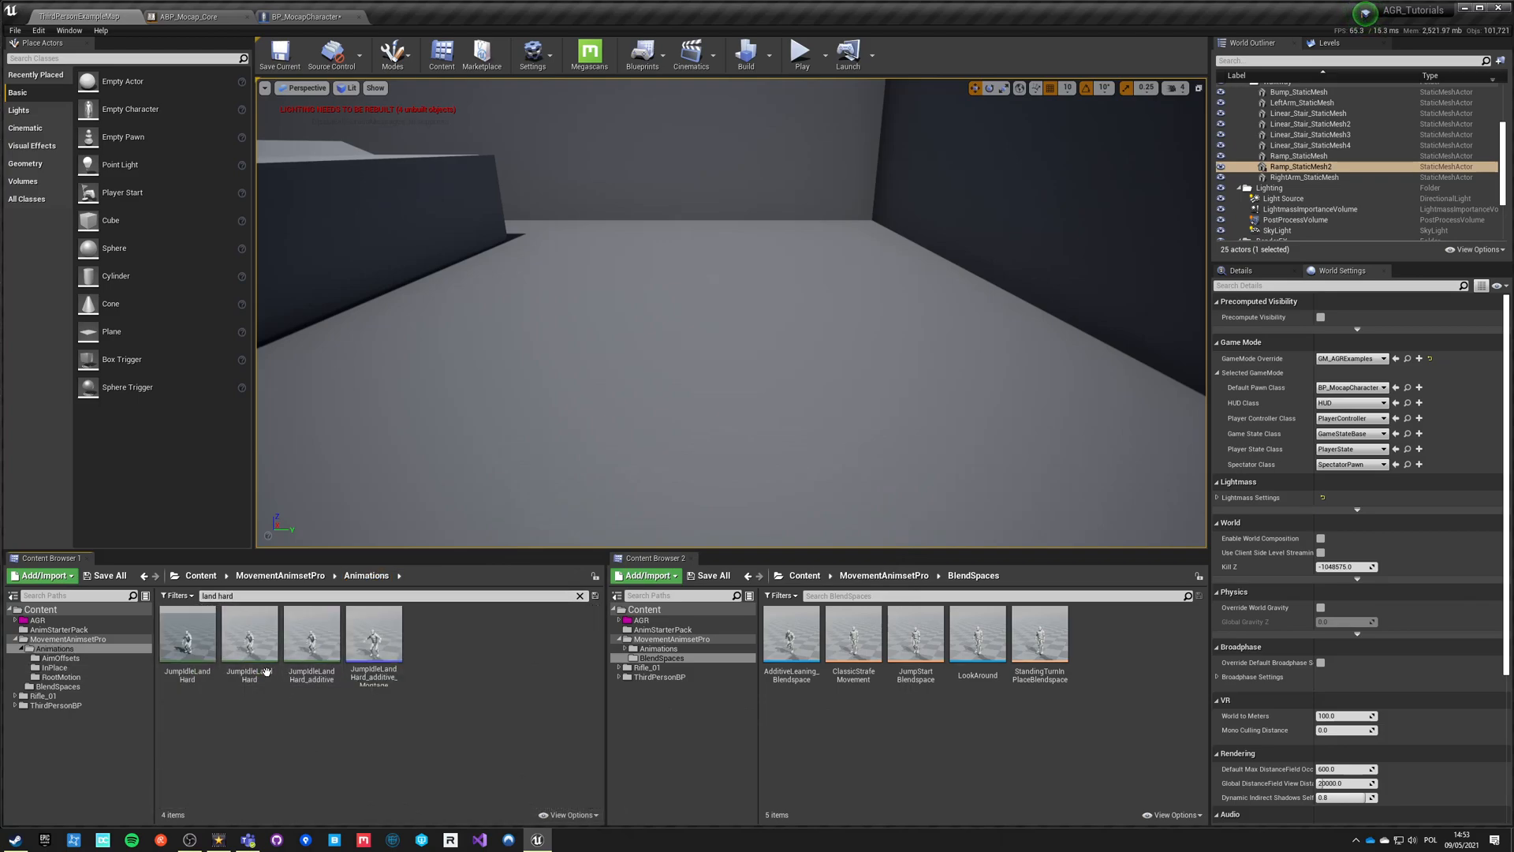
left_click(249, 640)
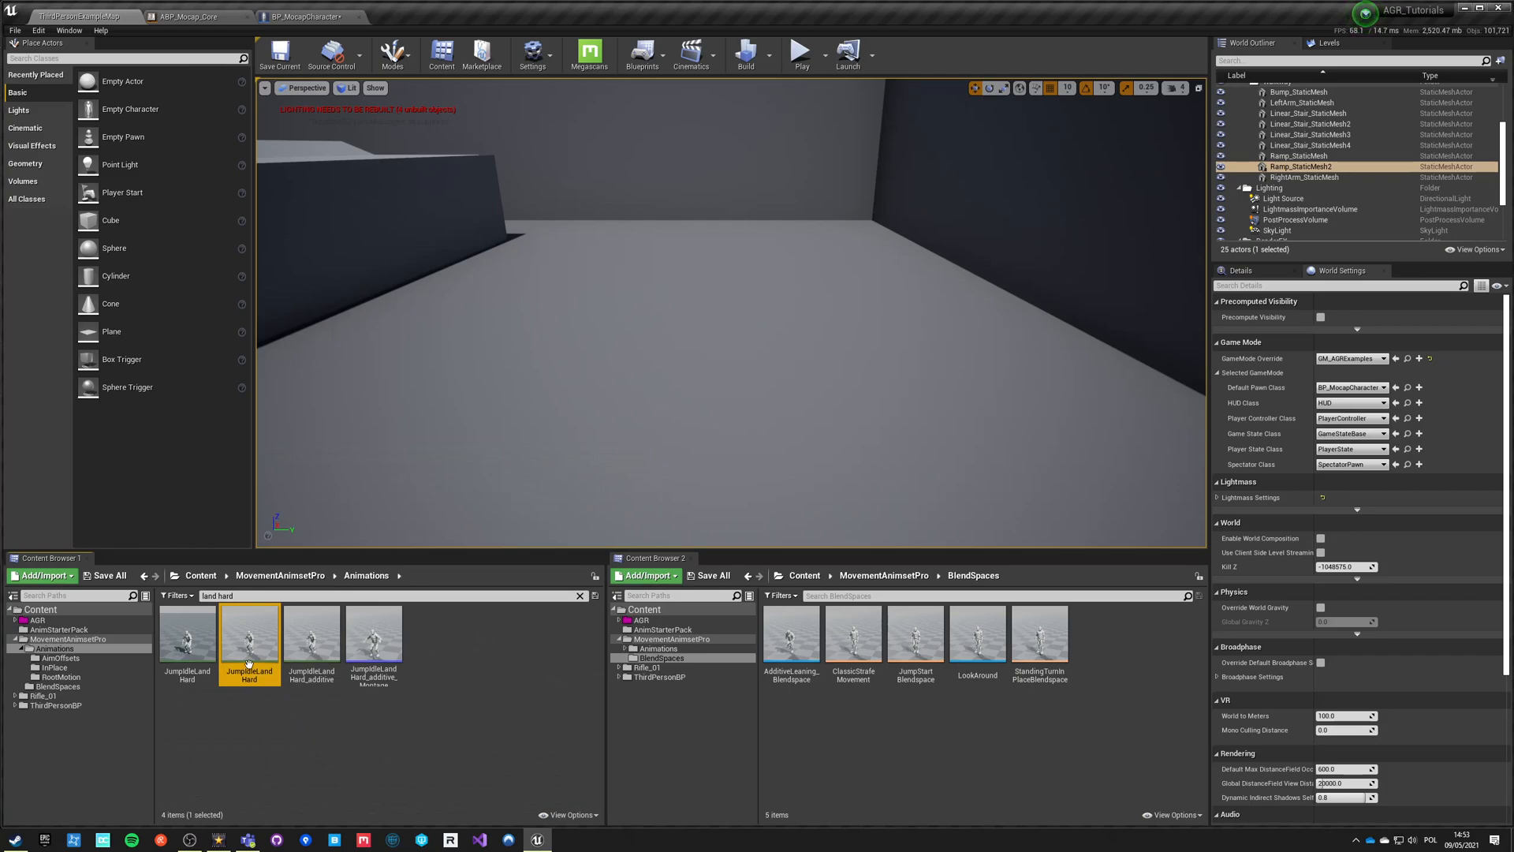
right_click(249, 642)
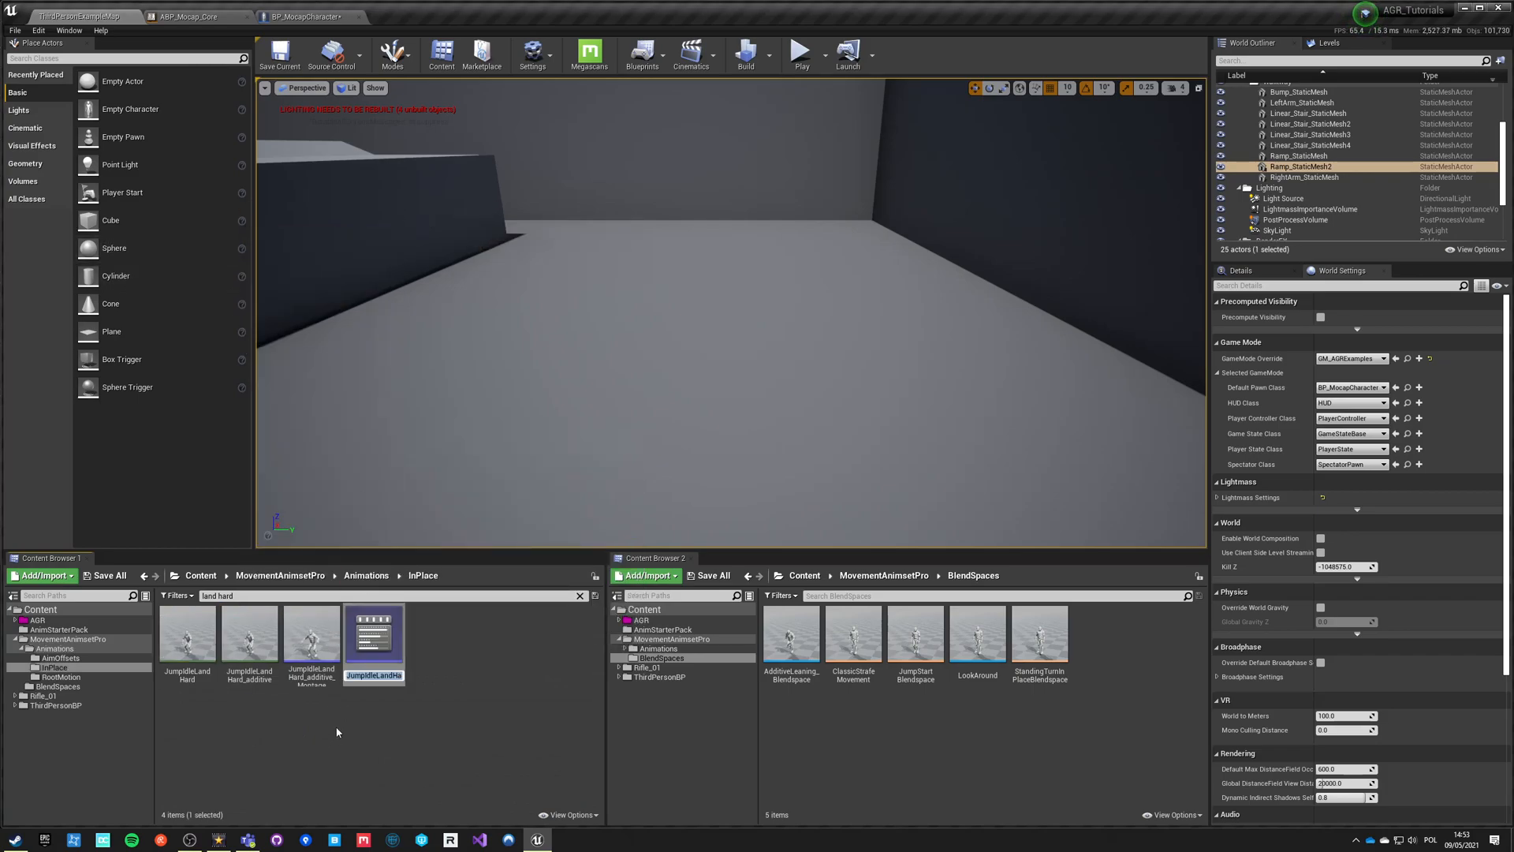
left_click(374, 637)
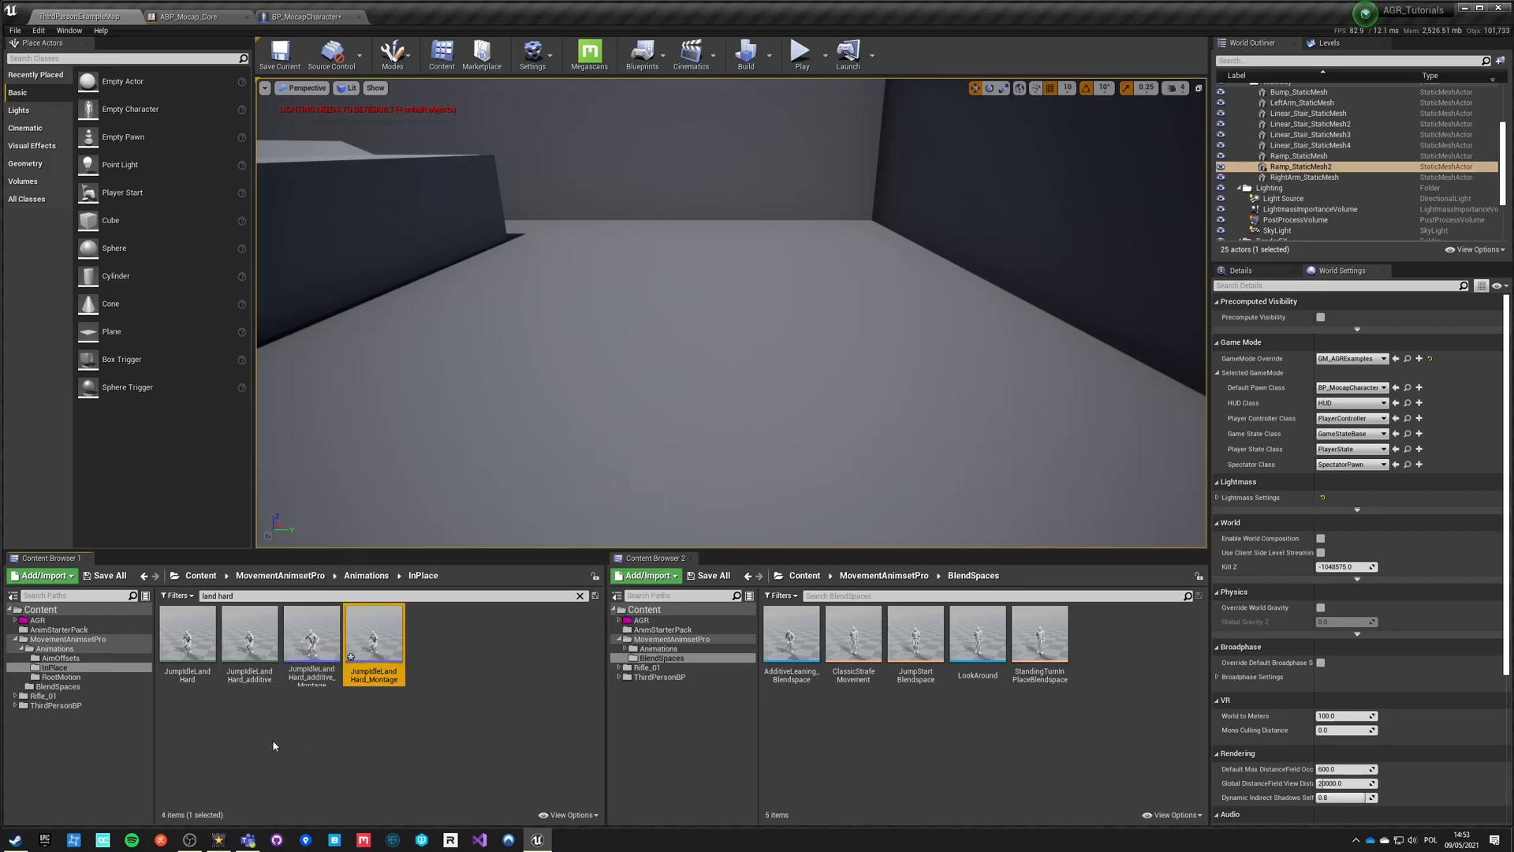
- Preview the hard landing animation and its new montage, then return to BP_MocapCharacter
double_click(186, 634)
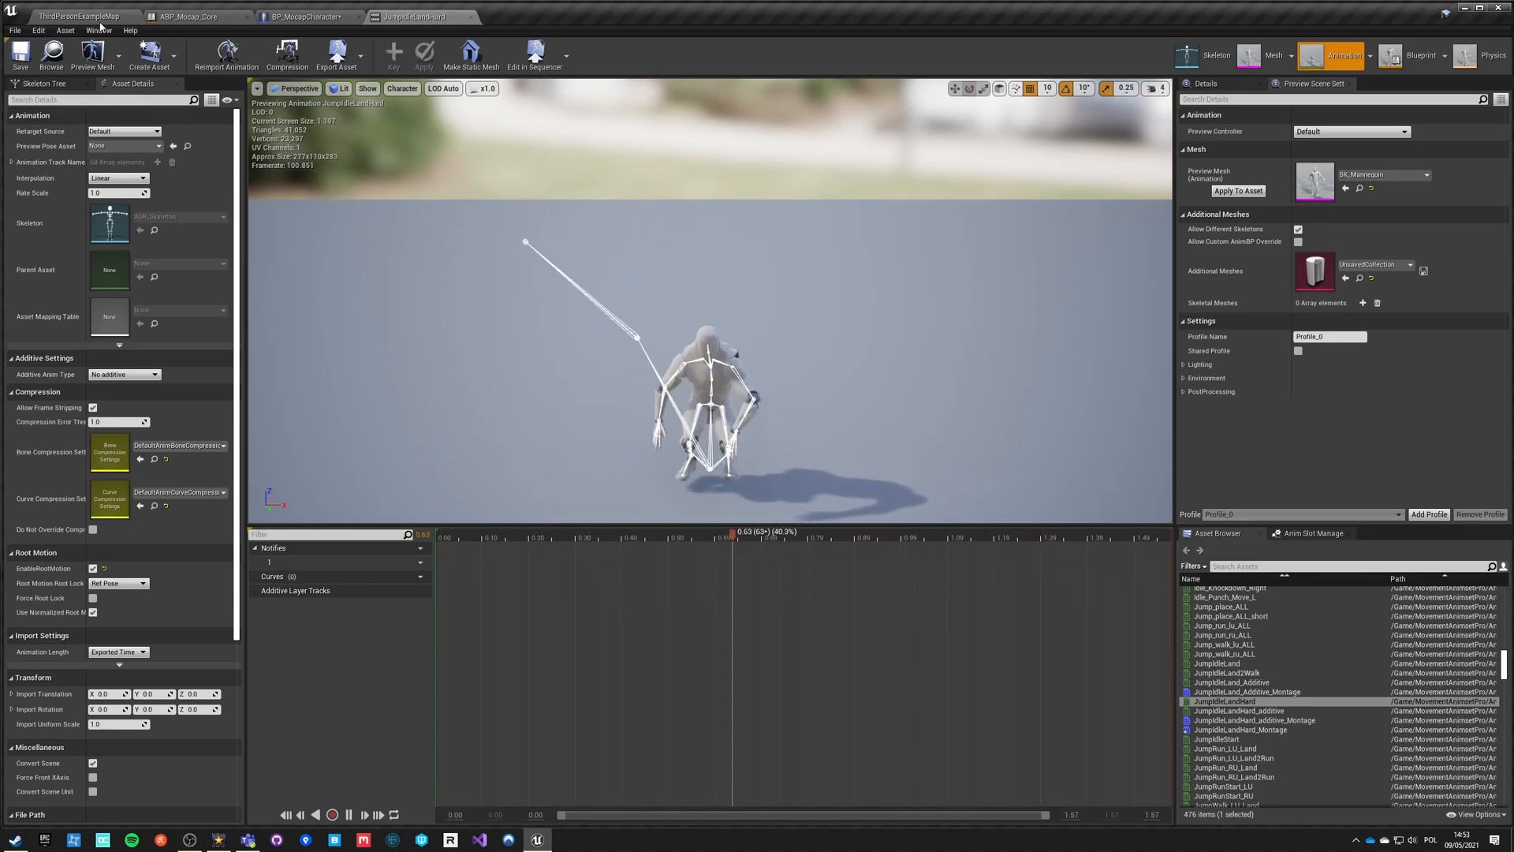
left_click(82, 17)
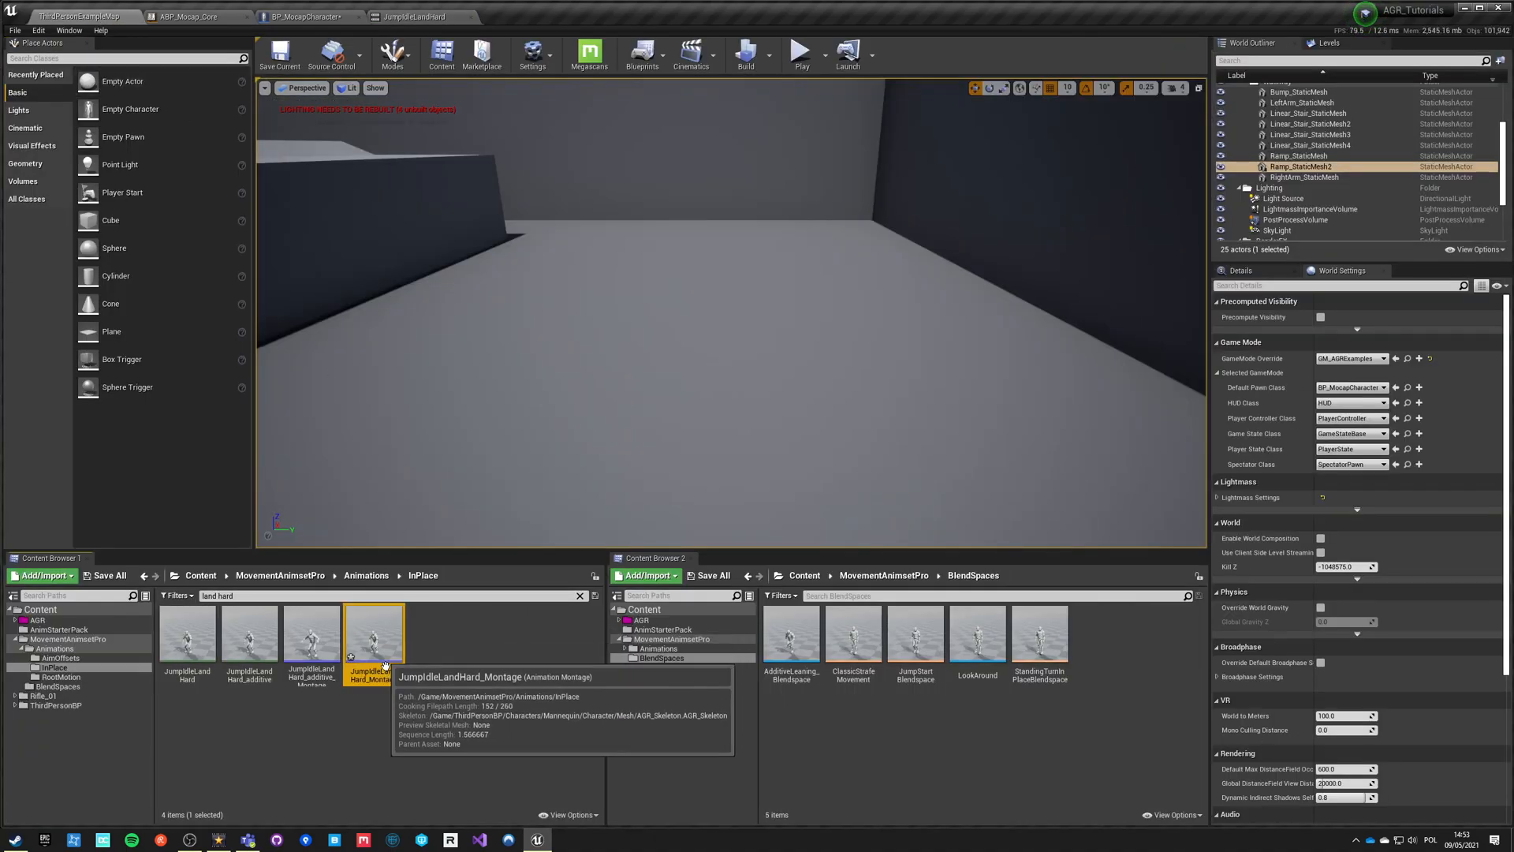
double_click(374, 635)
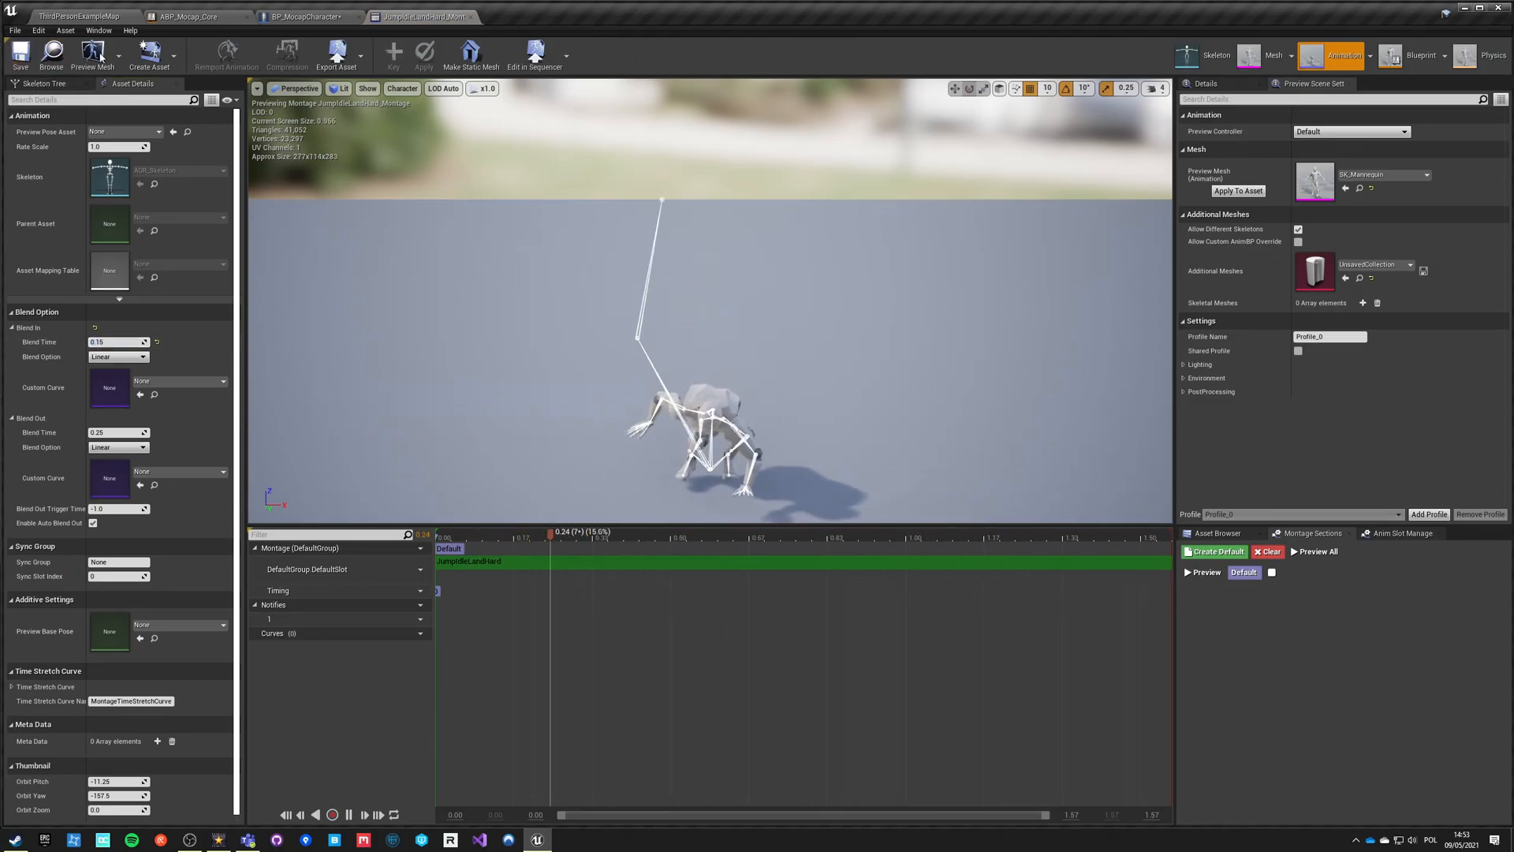
left_click(301, 16)
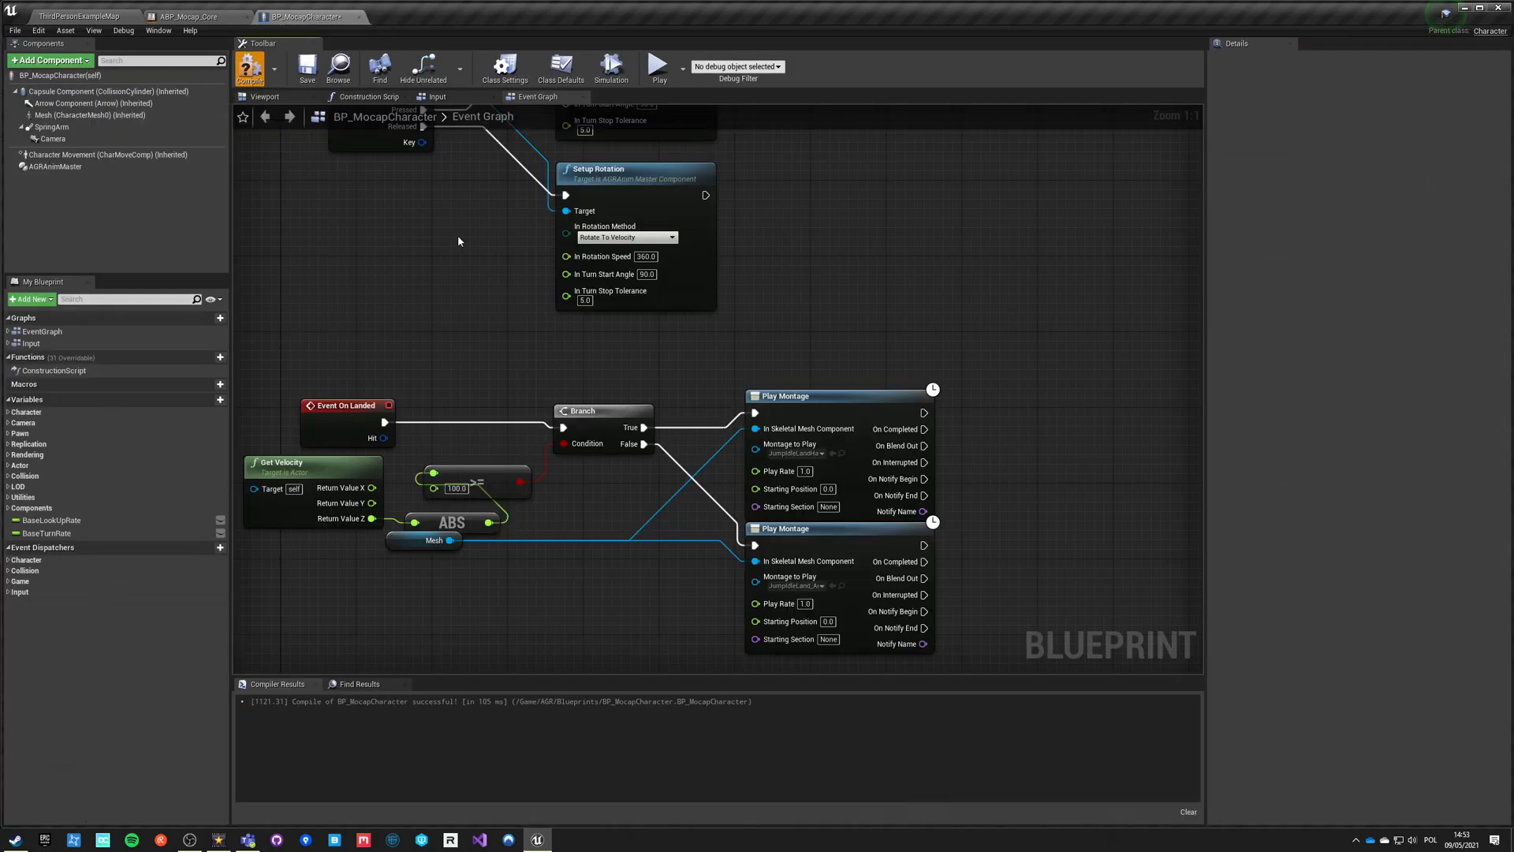
mouse_move(833, 454)
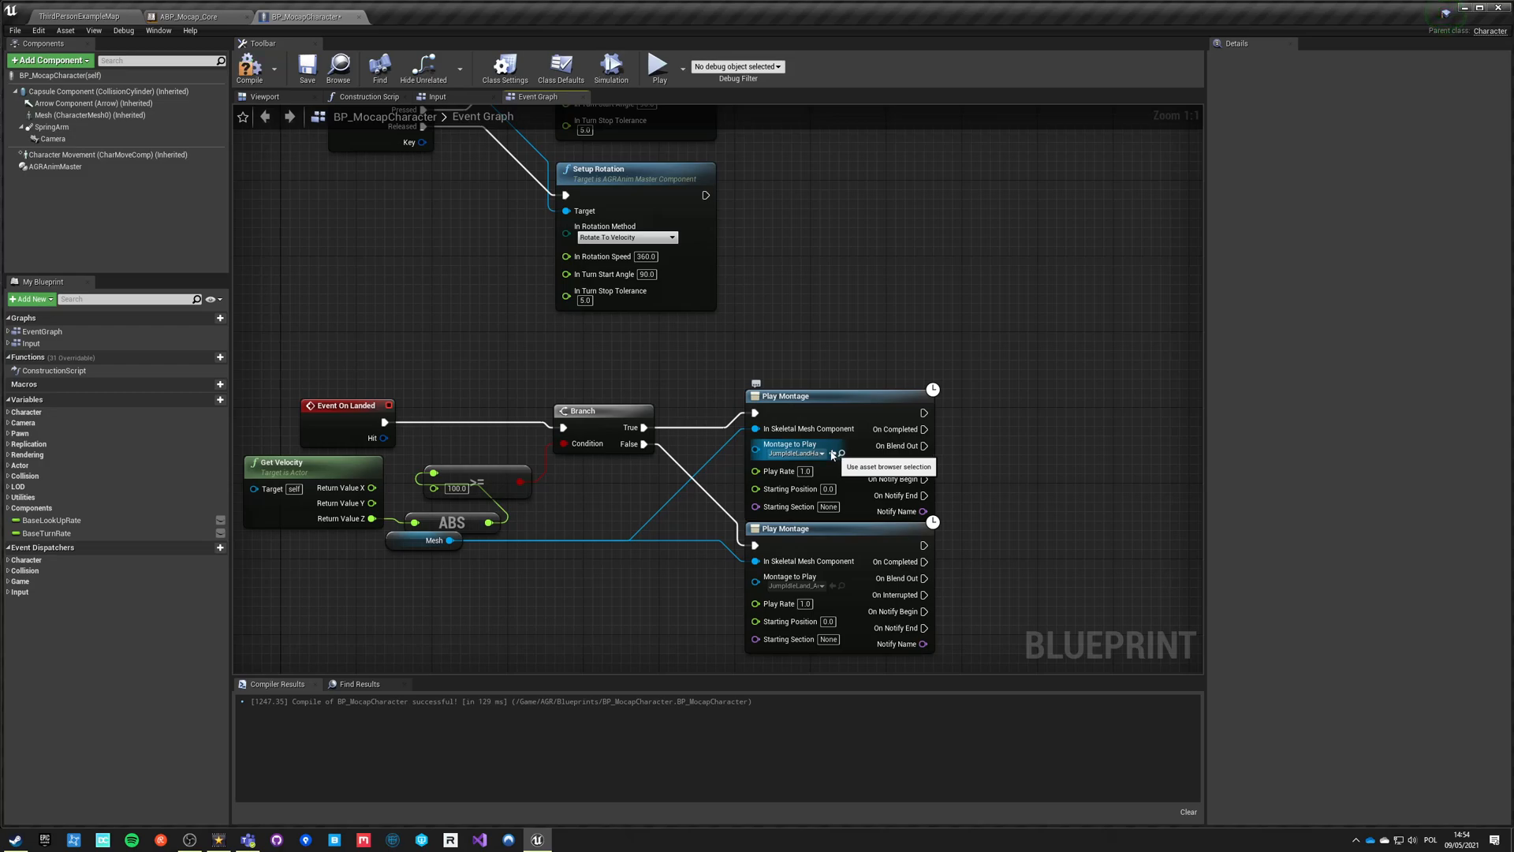
- Assign the hard landing montage to the upper Play Montage node and start a playtest
left_click(821, 453)
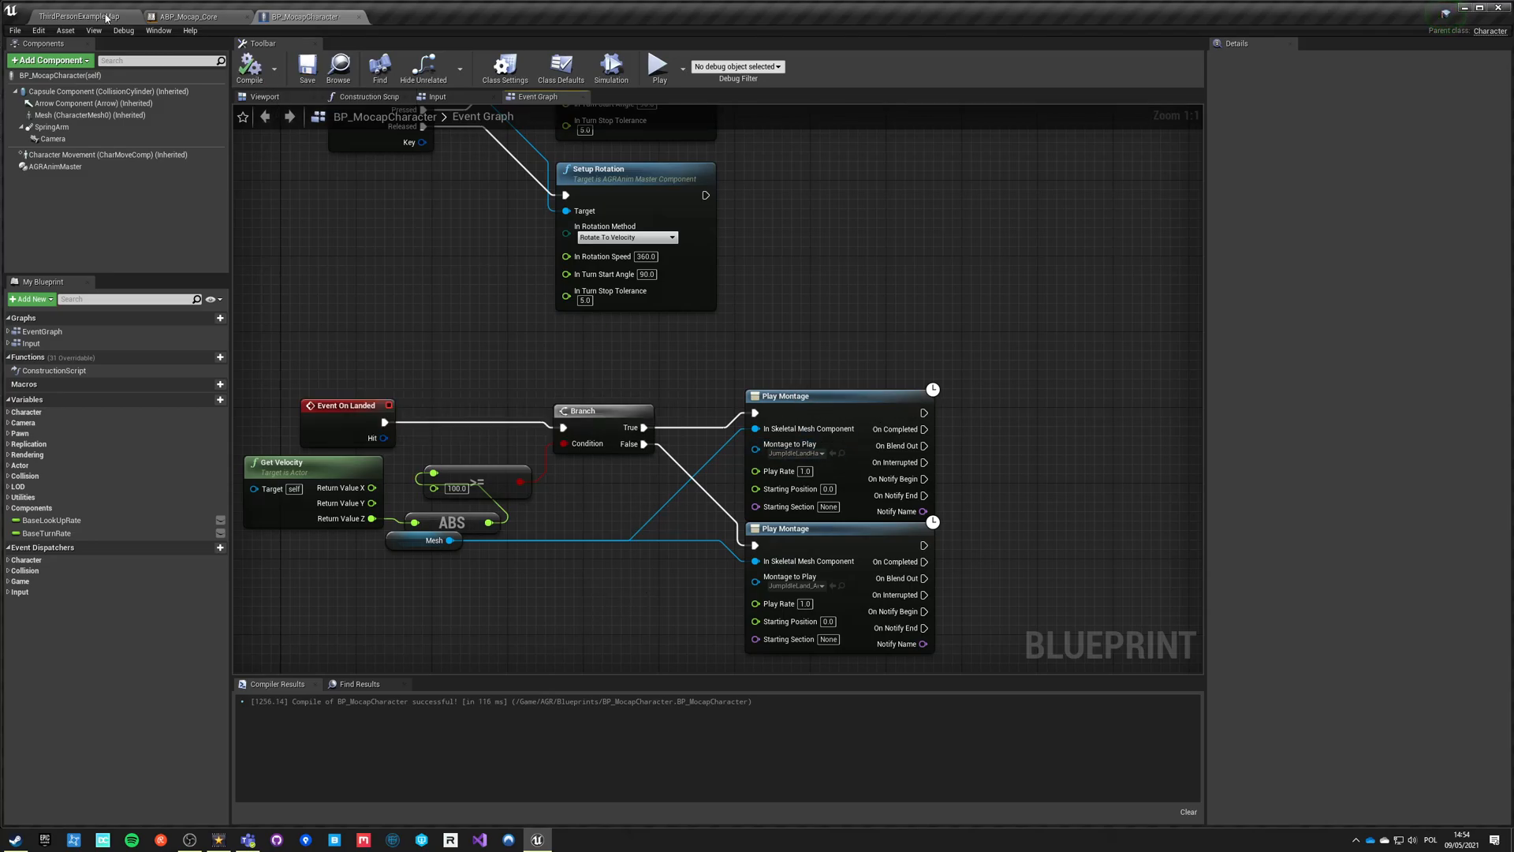
left_click(77, 17)
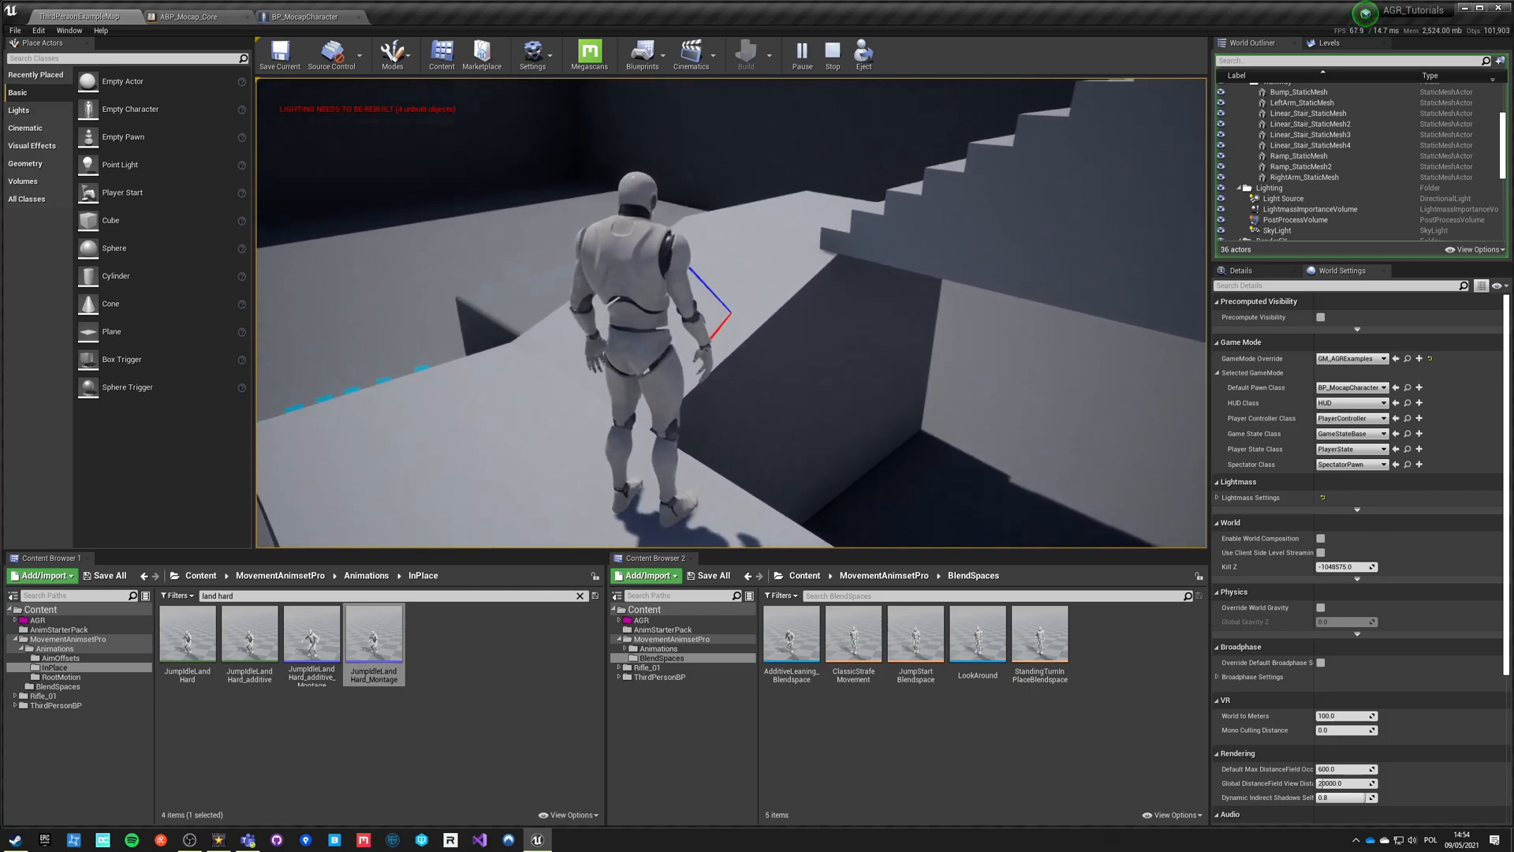
- Add a Print String node showing the absolute landing Z velocity after Event On Landed
left_click(305, 16)
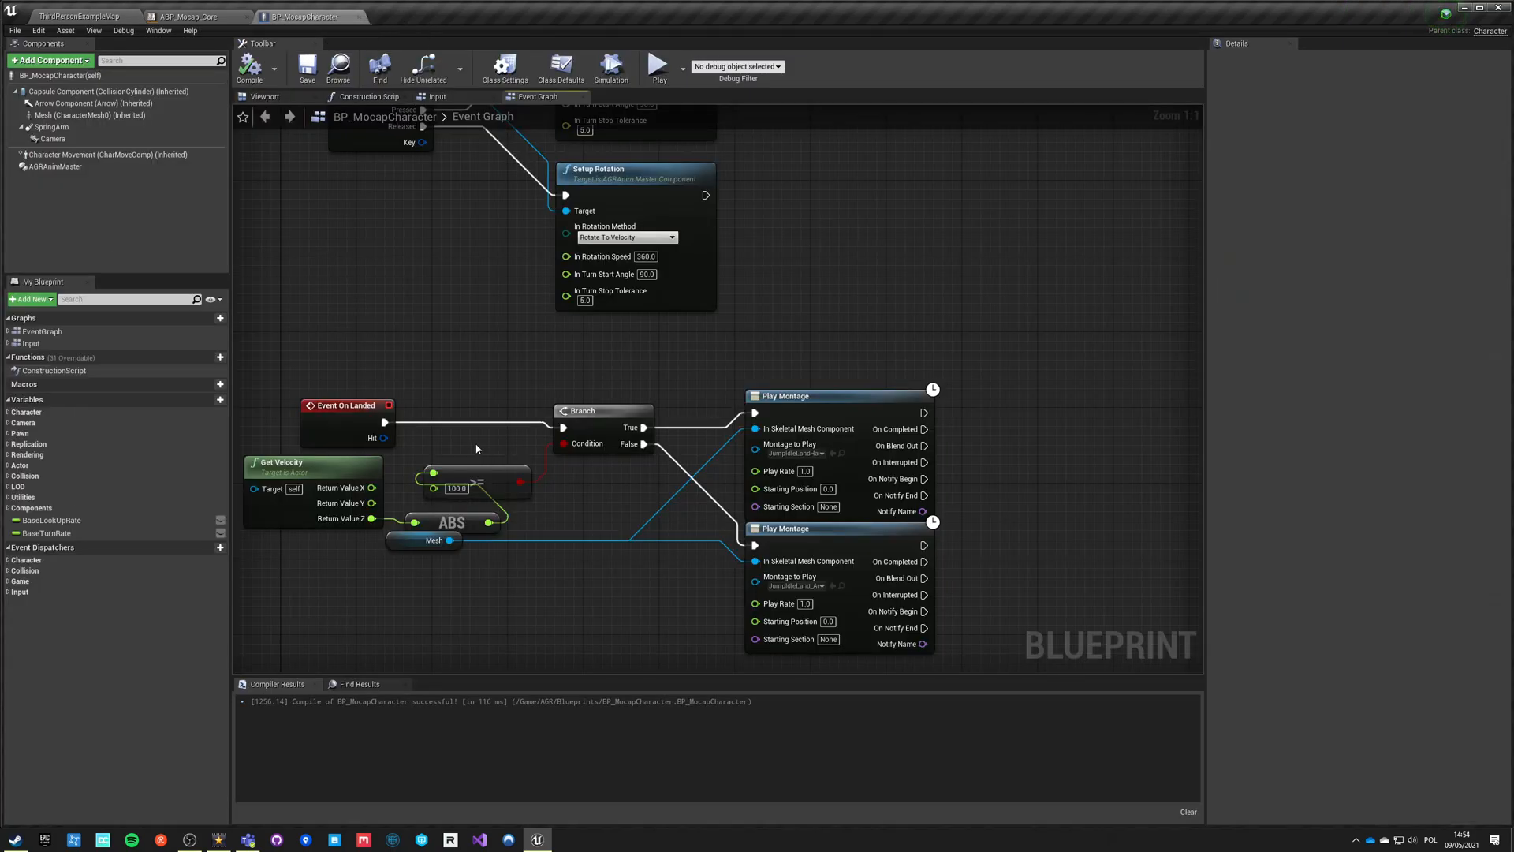
mouse_move(490, 519)
type("print")
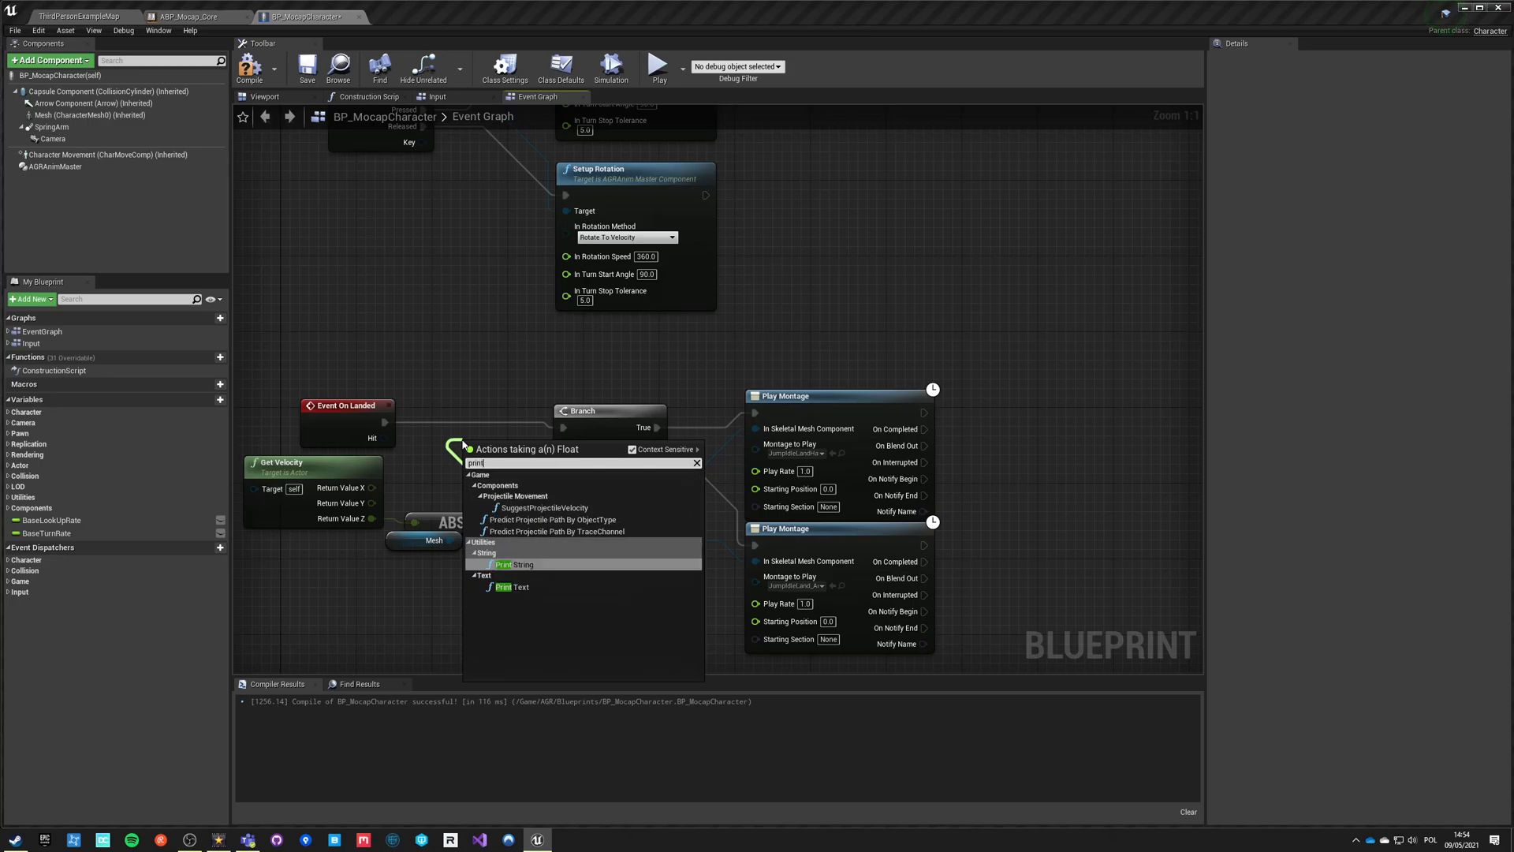
left_click(517, 564)
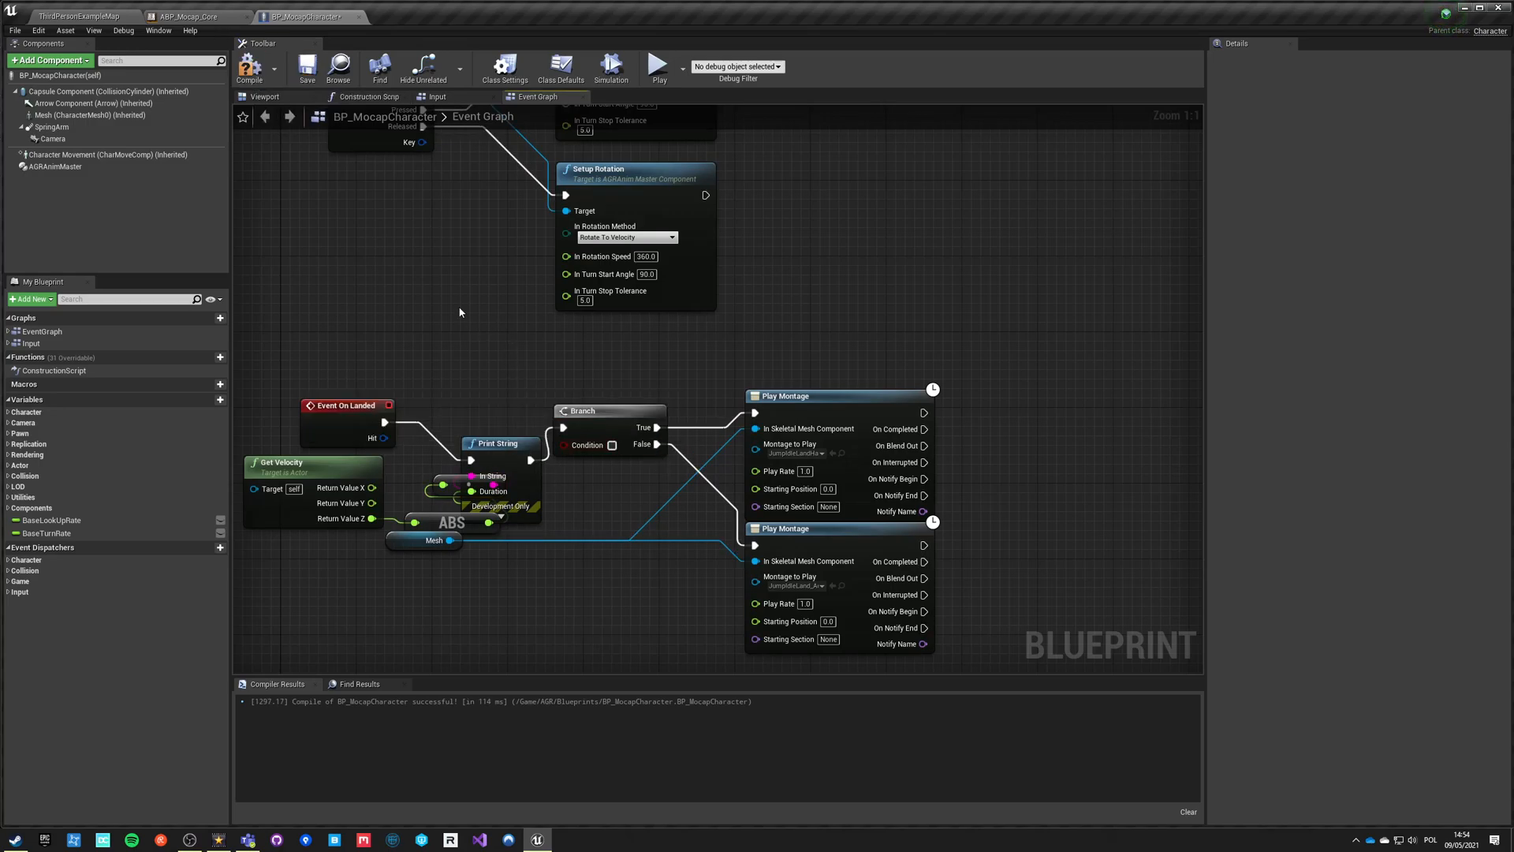
left_click(658, 66)
type("900")
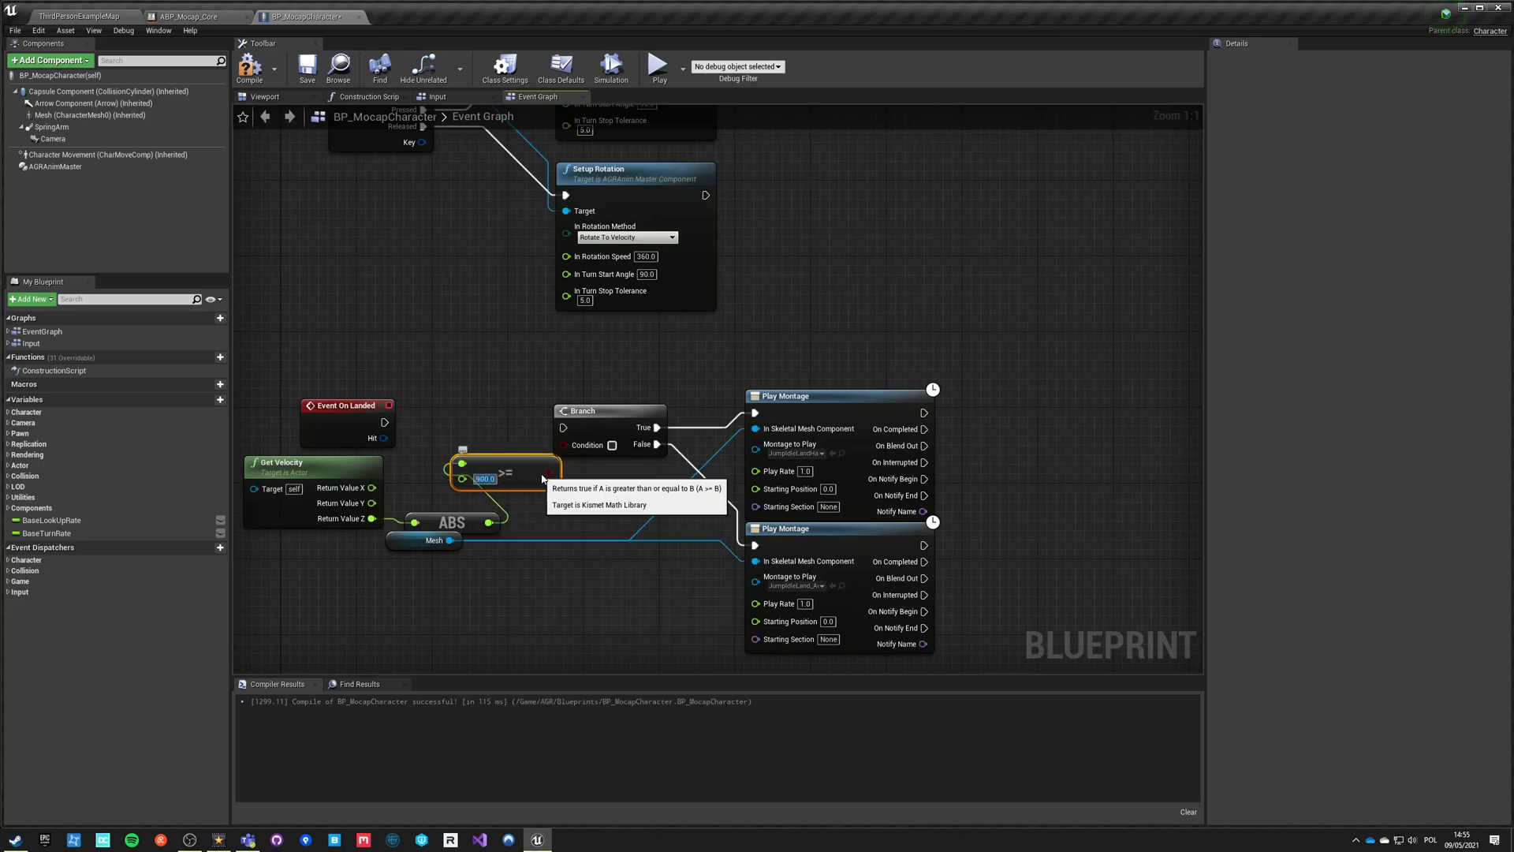
mouse_move(331, 521)
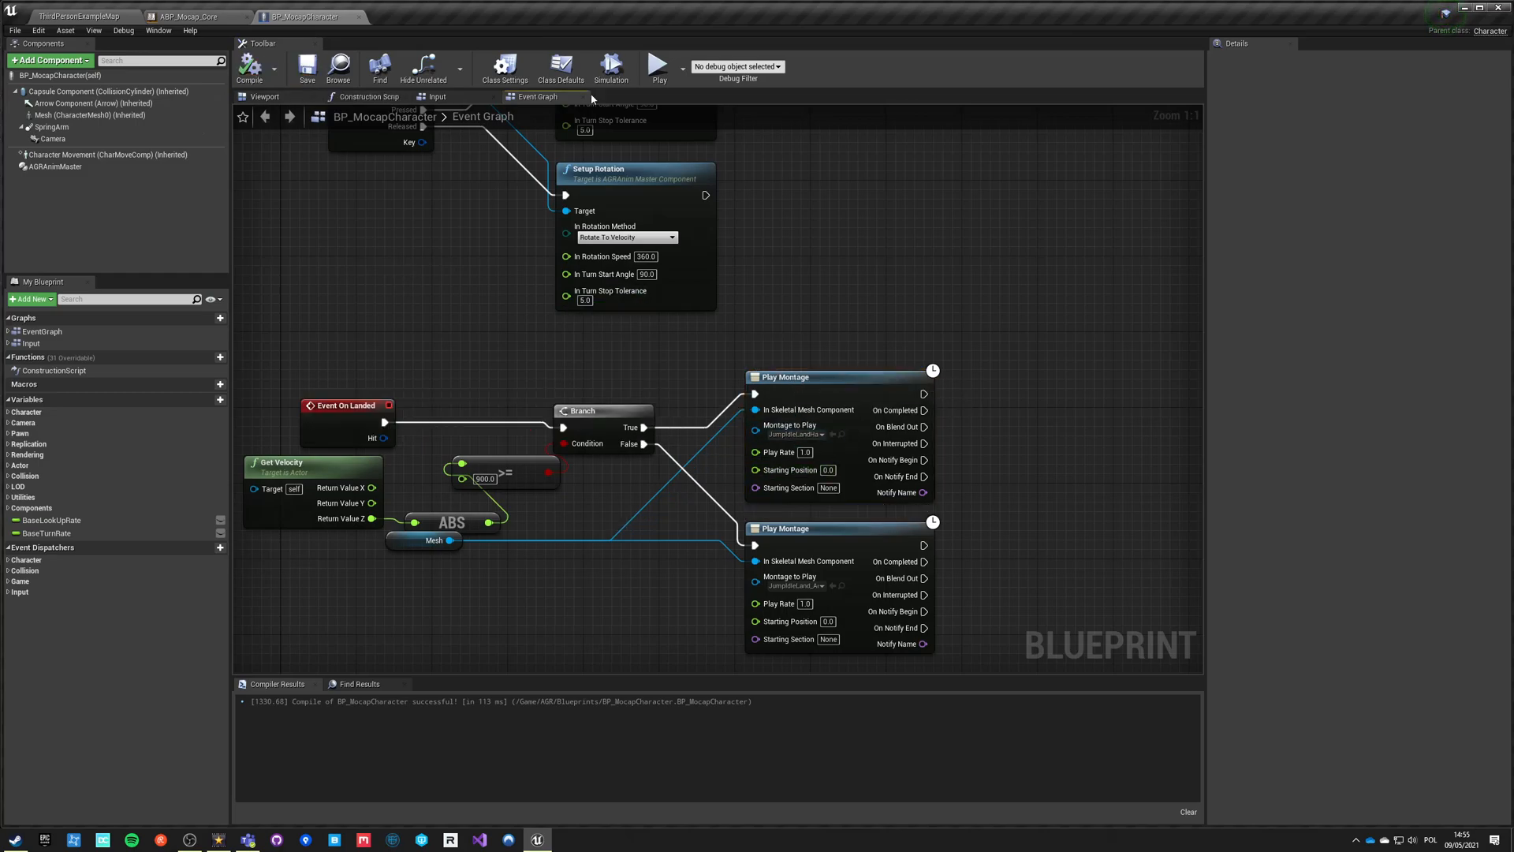
- Playtest the character landing with the 900 velocity threshold
left_click(657, 66)
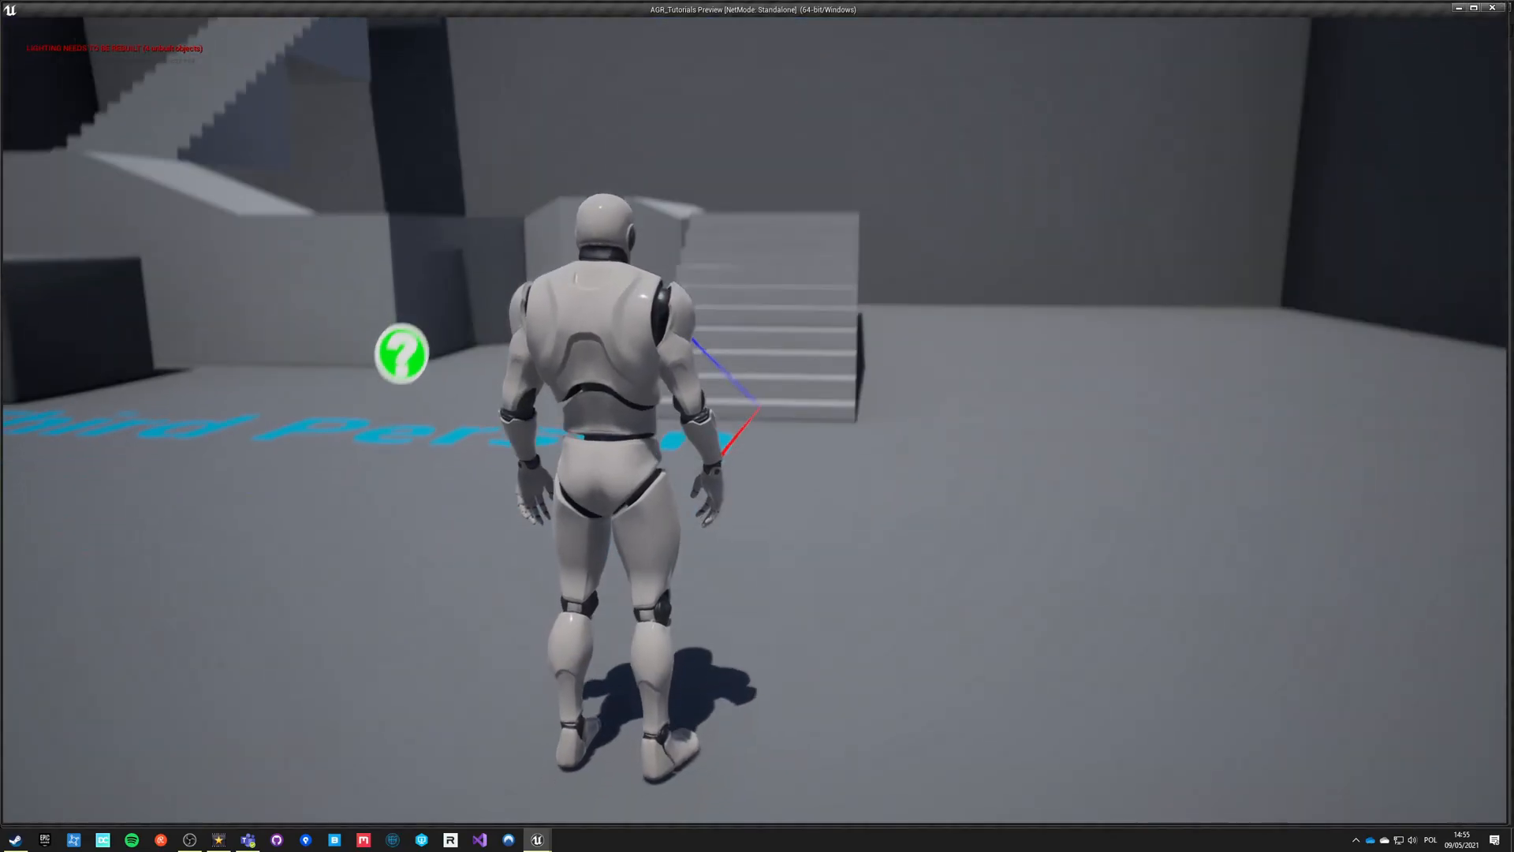